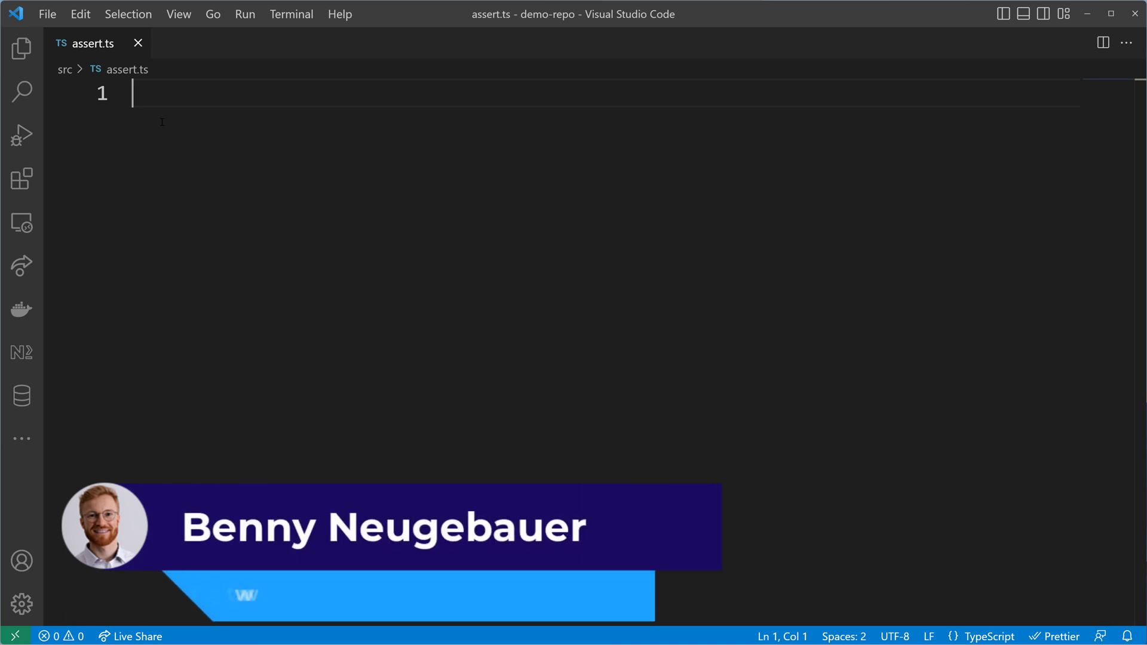
- Write import assert from "node:assert" on line 1 and start a new line below
text(import assert from "assert";)
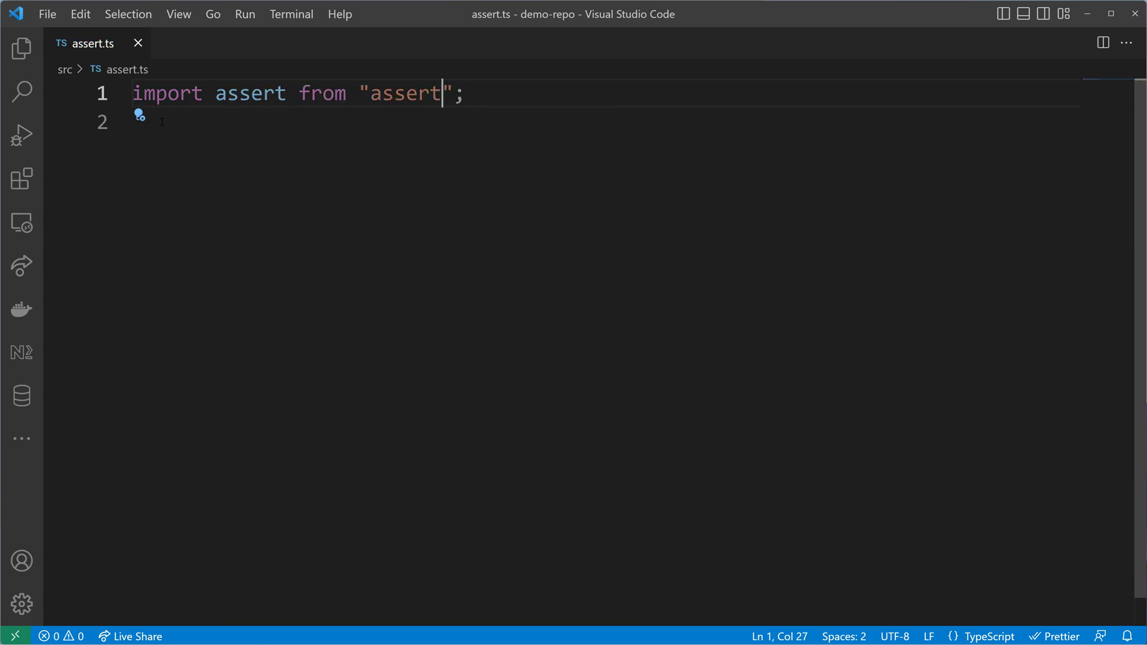
text(nod)
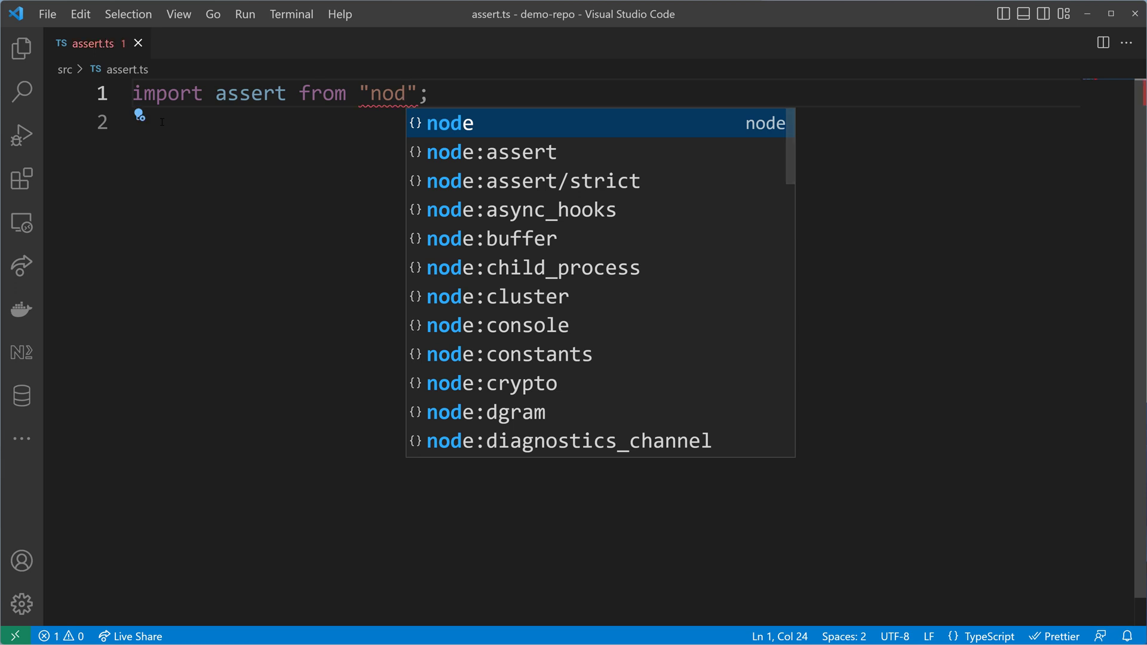
key(Down)
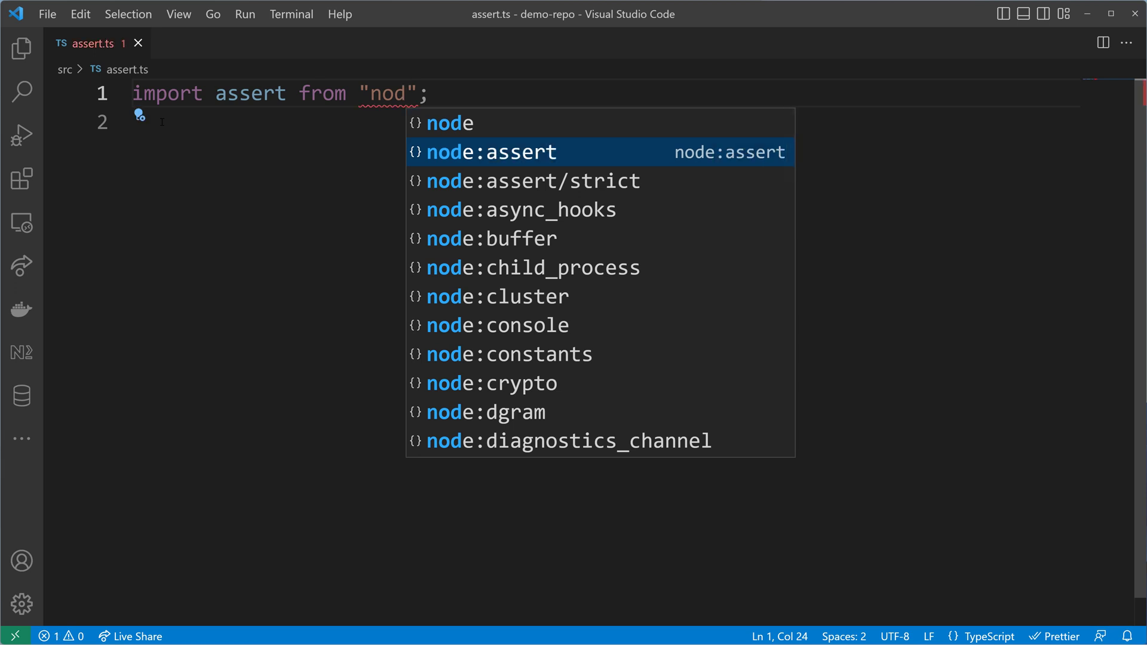
key(Down)
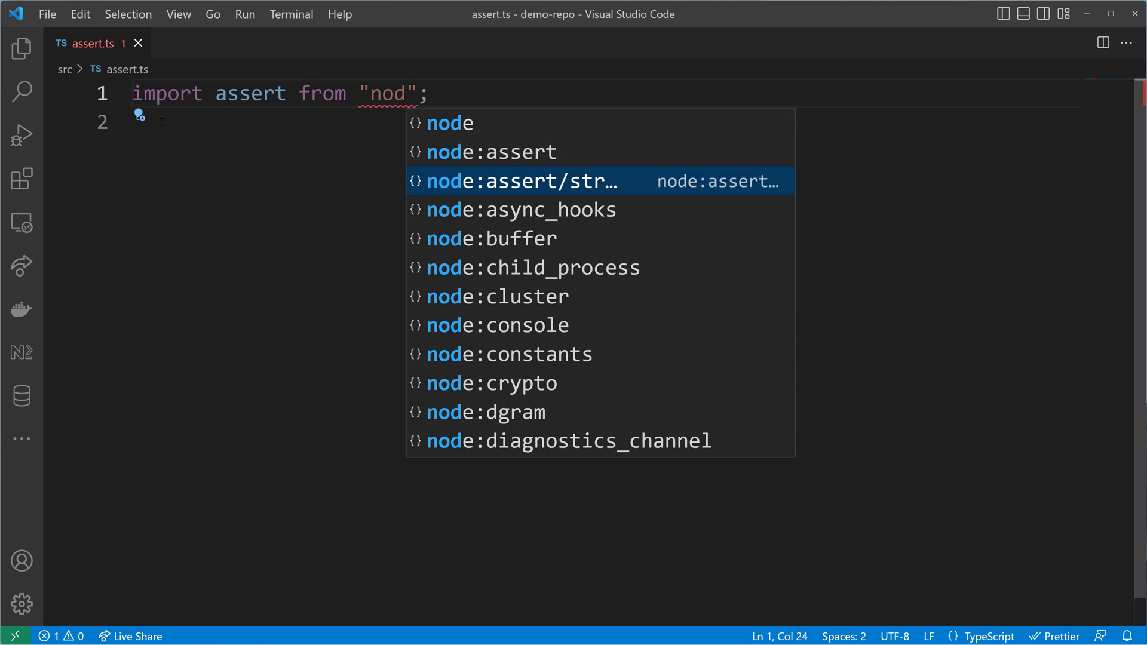
click(490, 152)
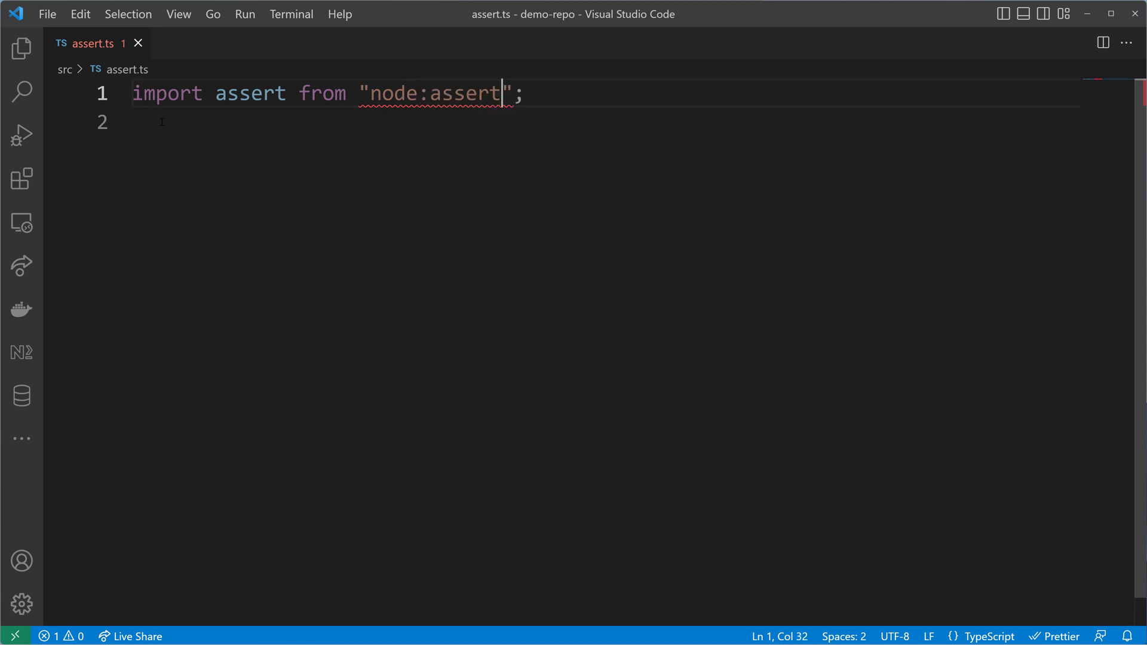
key(Enter)
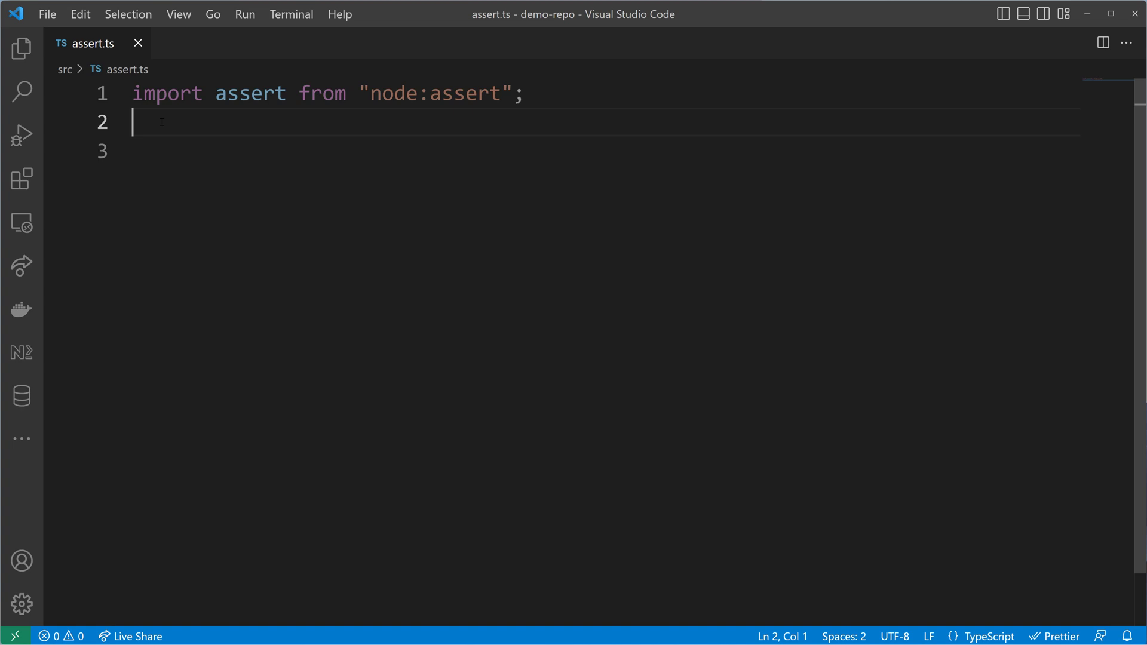
- Write assert.equal([1, 2, 3], [1, 2, 3]); on line 2 and open a terminal in demo-repo
text(assert)
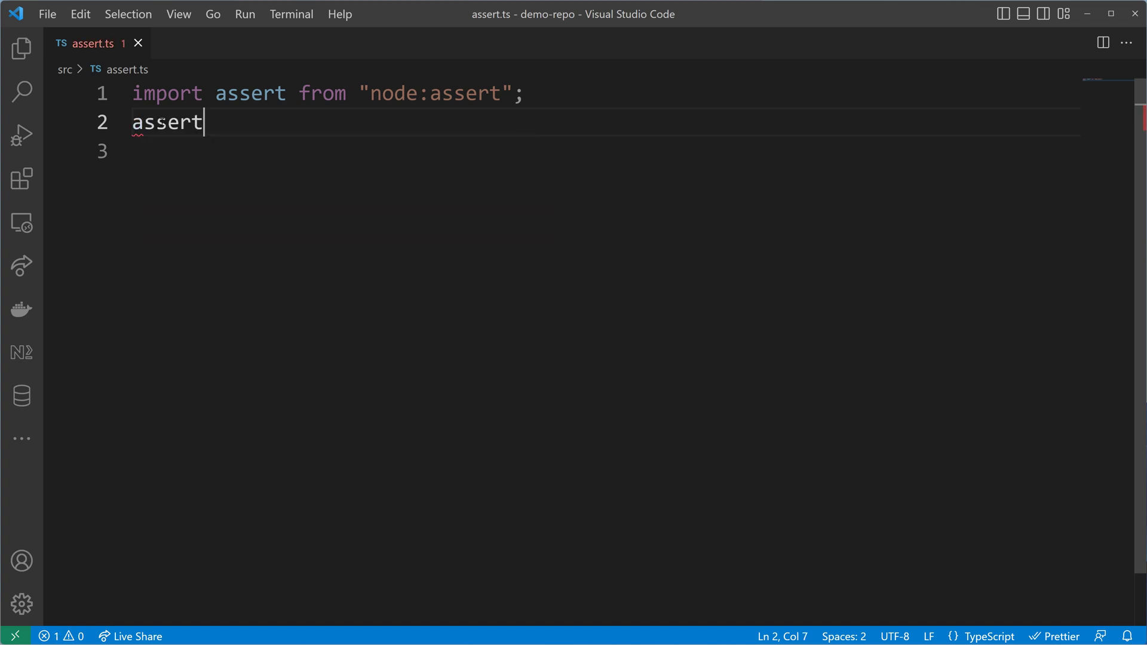
text(.)
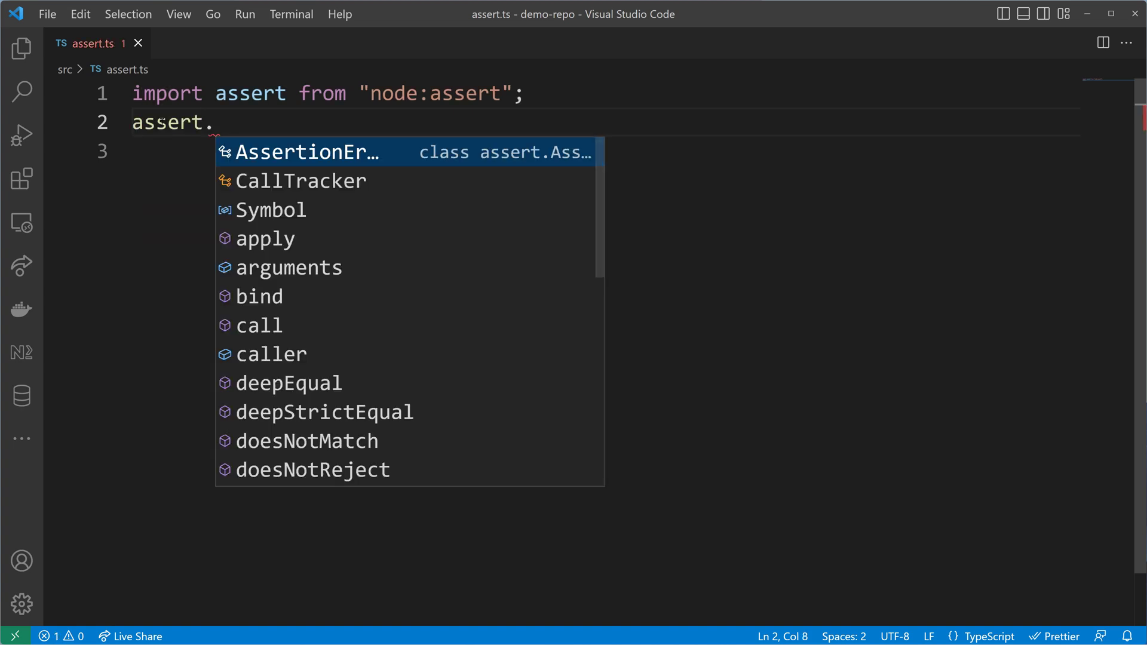
text(equal([)
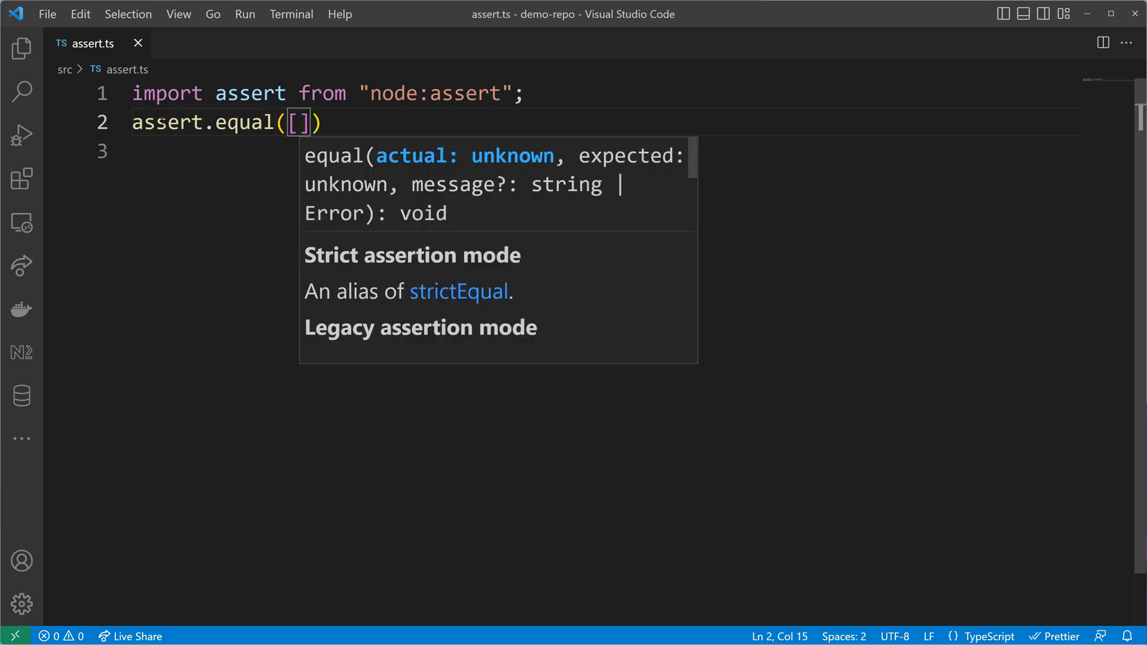
text(1,2,3)
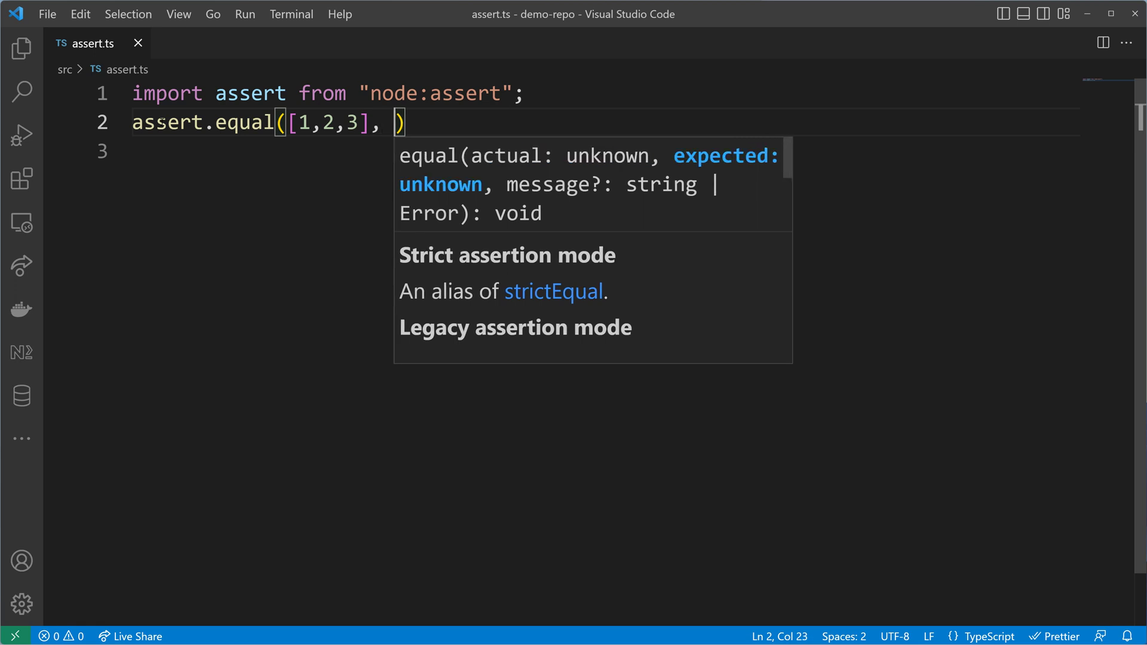
text([1])
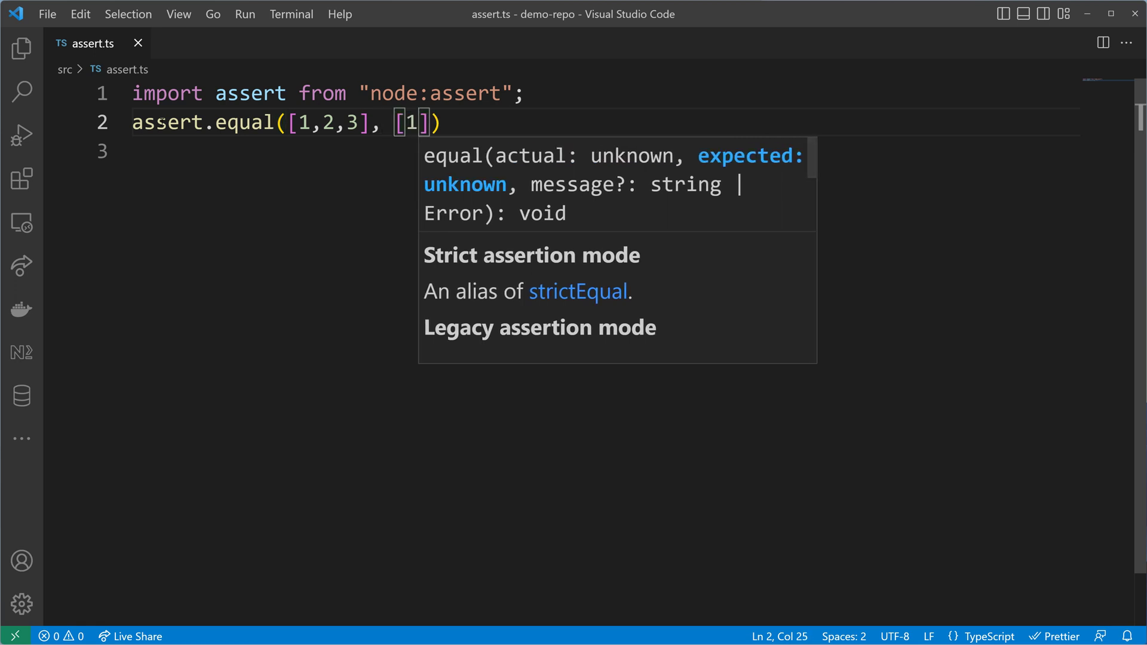
text(,2,3)
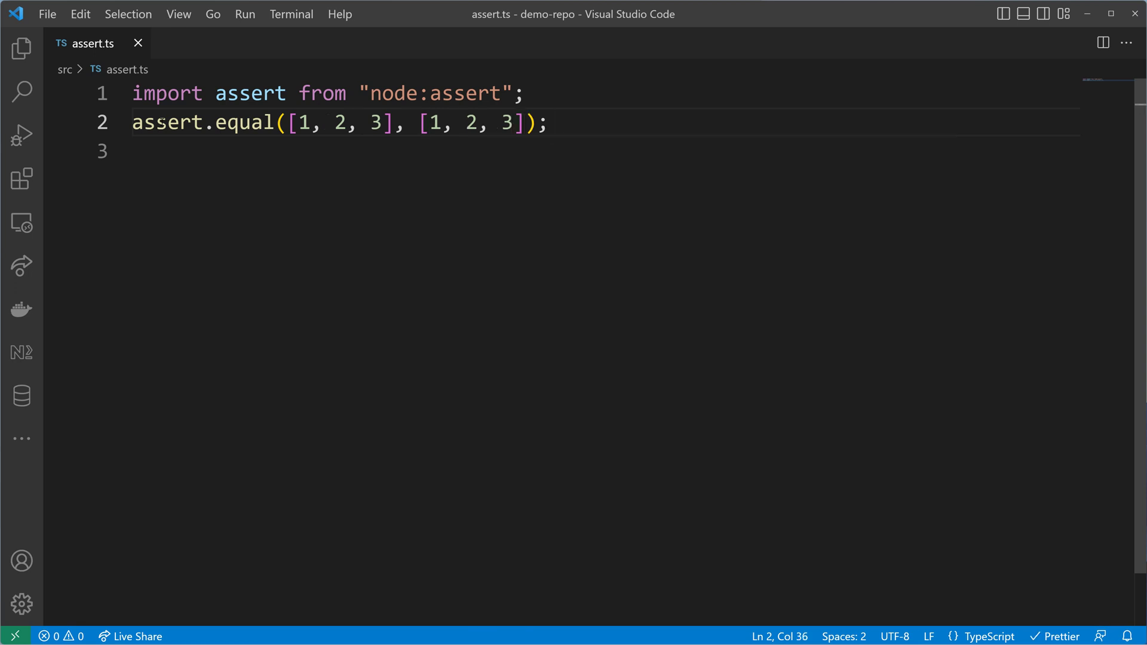
click(291, 14)
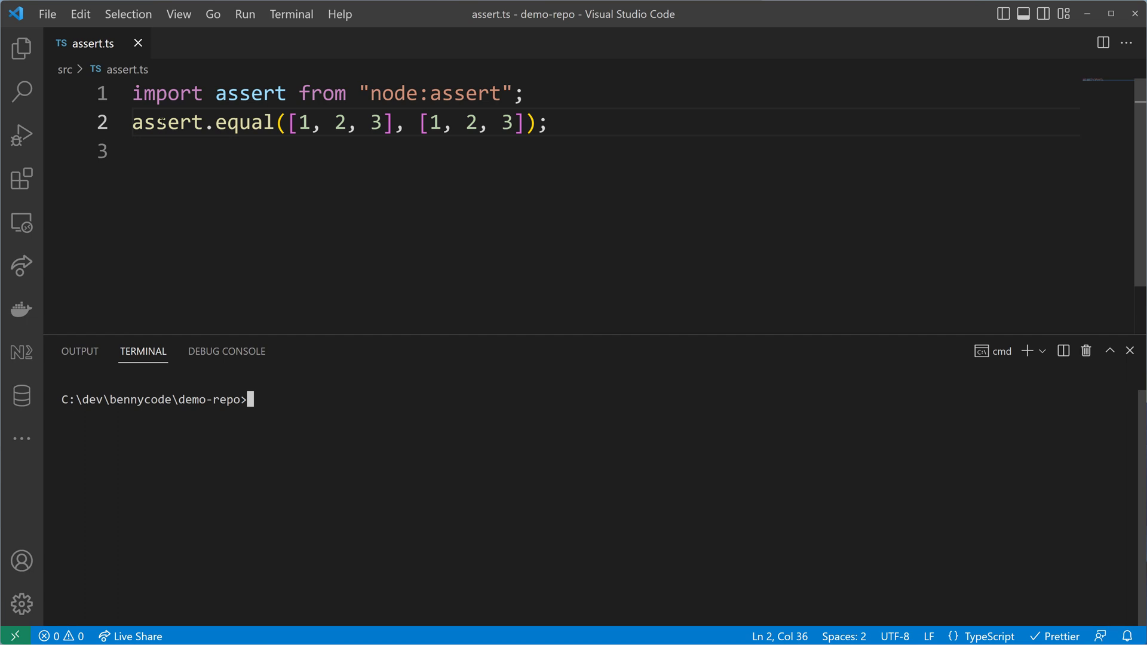
- Run npx ts-node ./src/assert.ts, inspect the == operator in ERR_ASSERTION, then clear with cls
text(n)
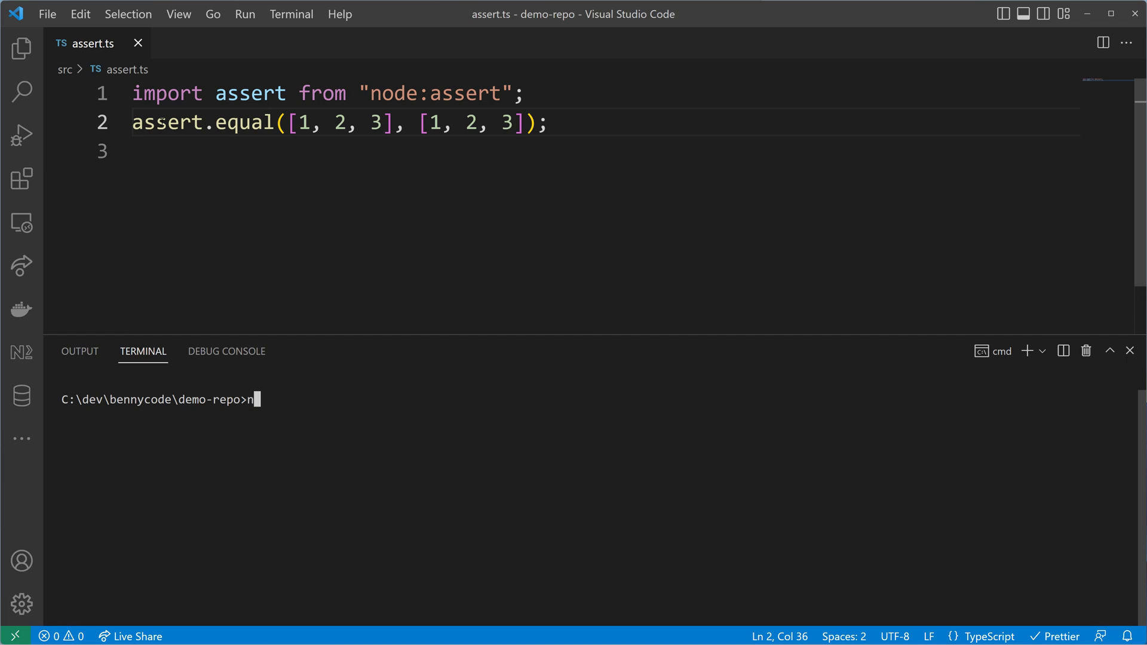
text(px)
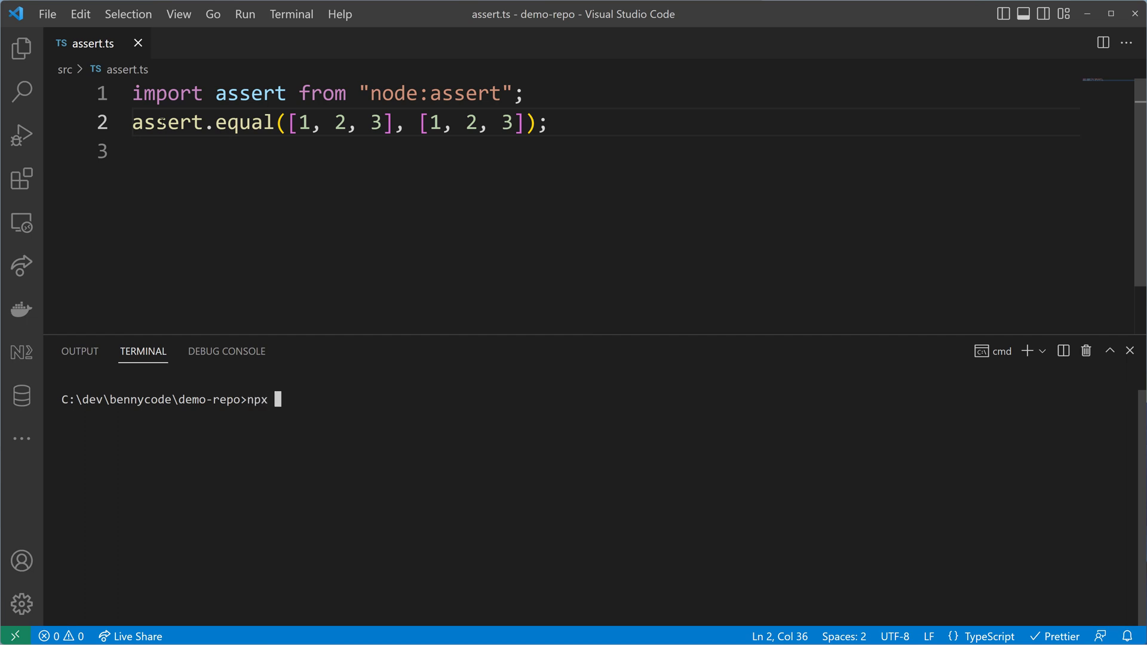
text(ts-node ./)
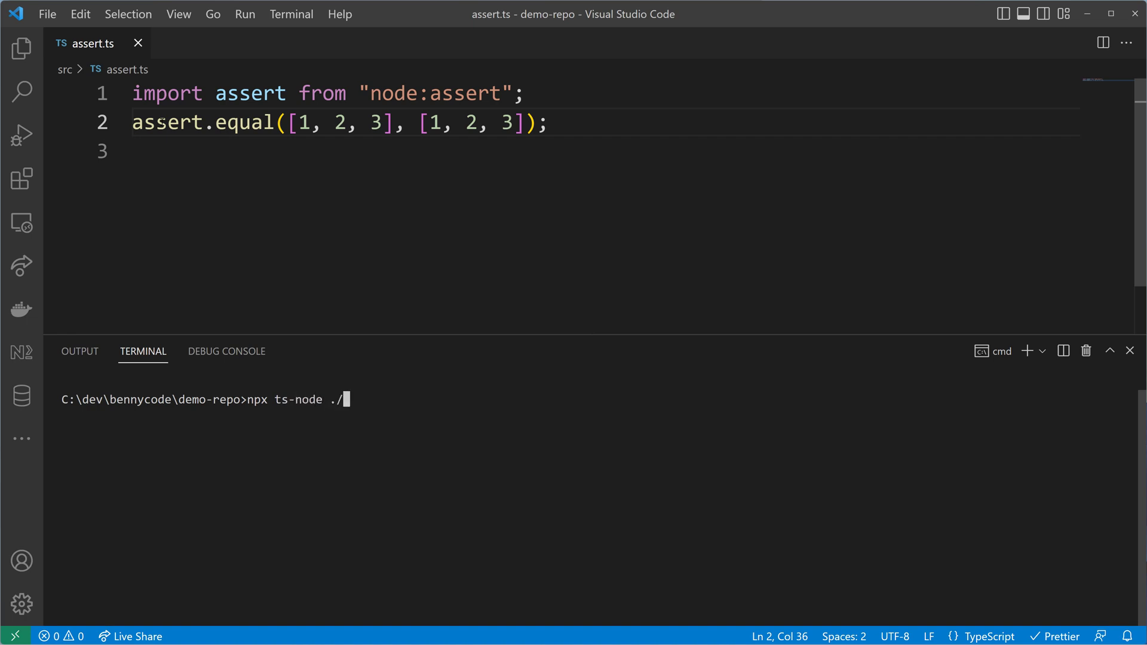
text(src/)
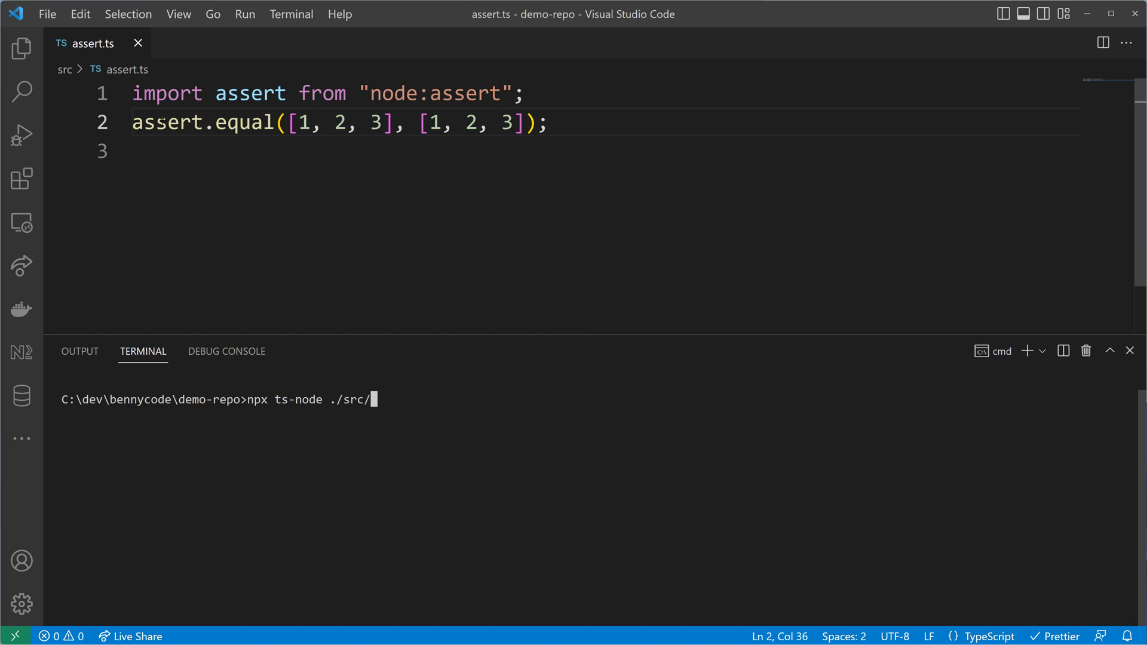
text(assert.ts)
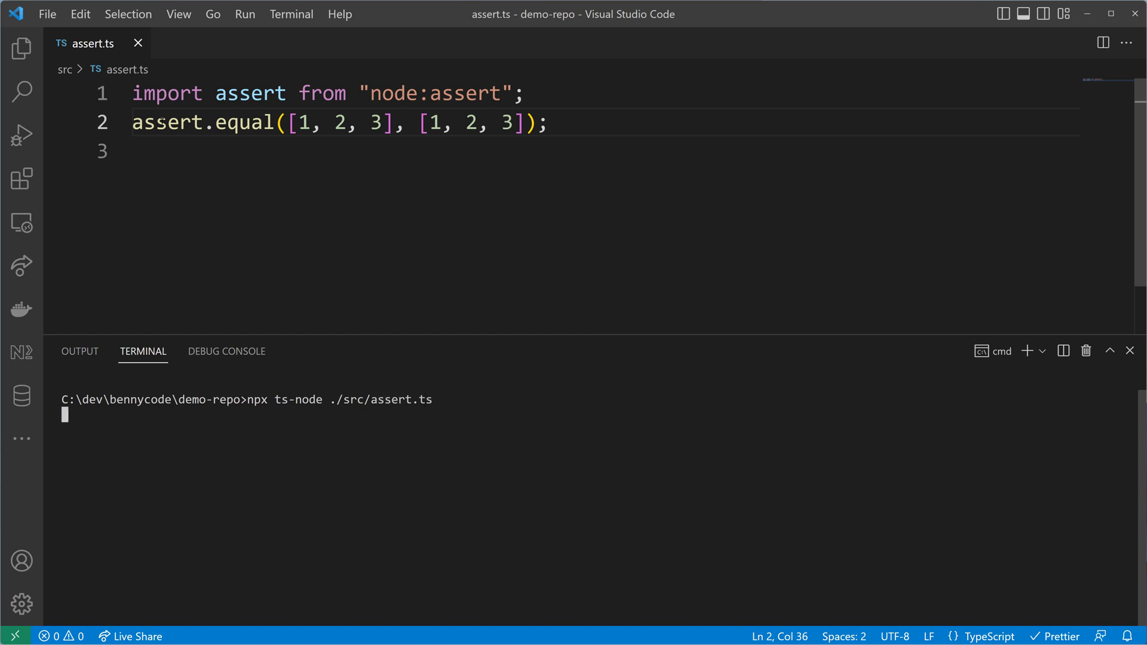
key(enter)
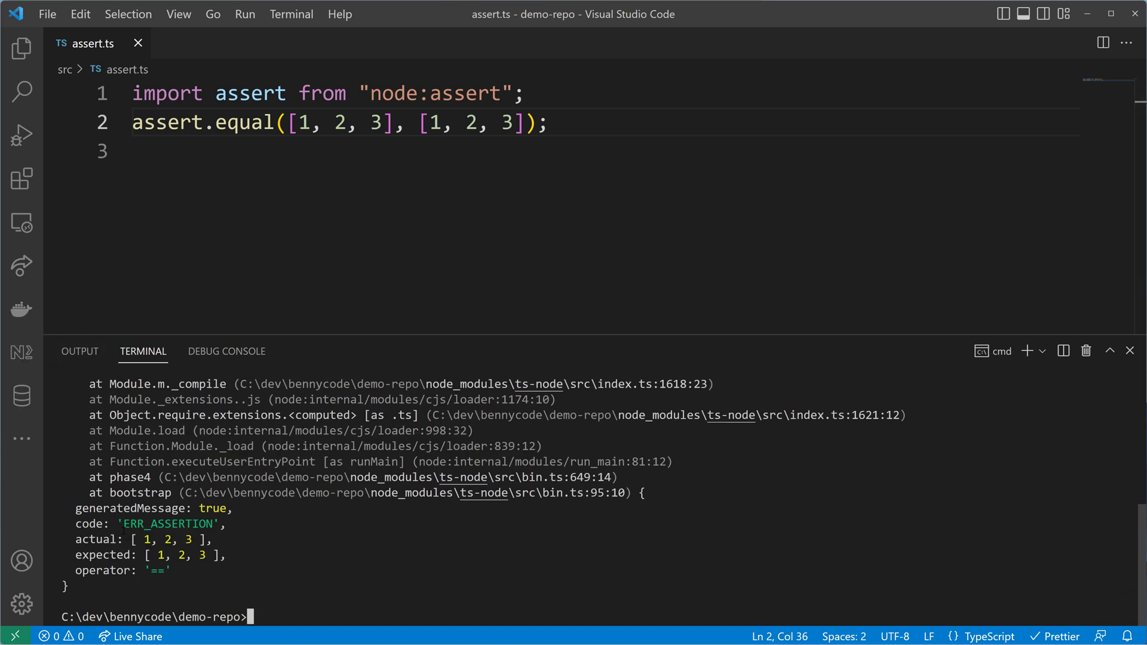
double_click(167, 524)
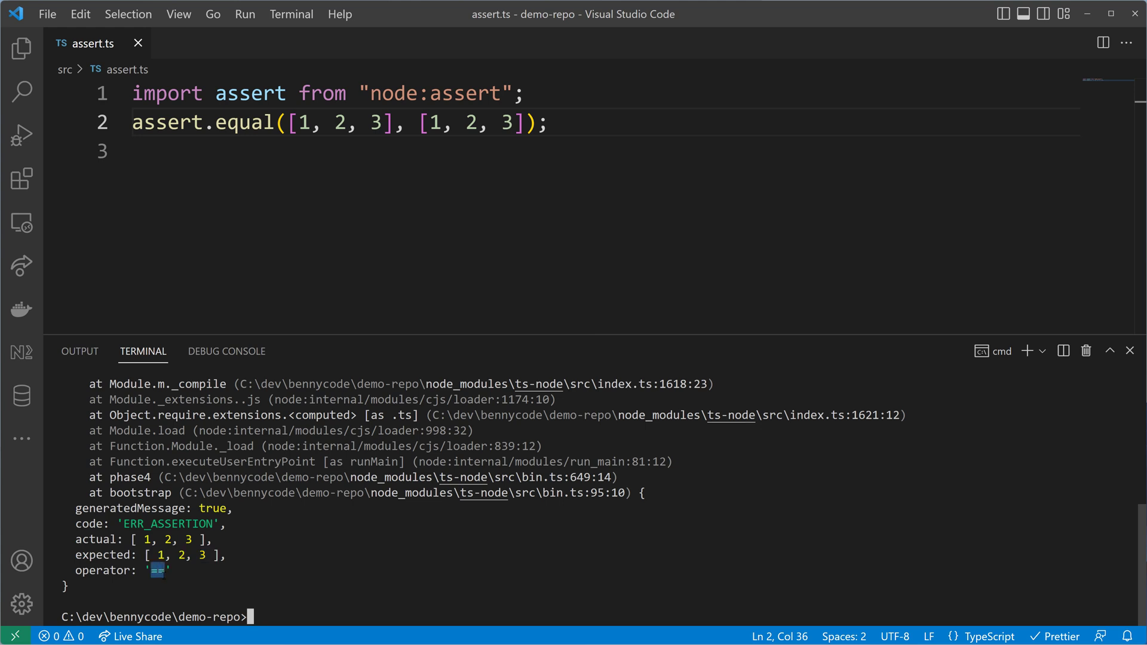
mouse_move(316, 603)
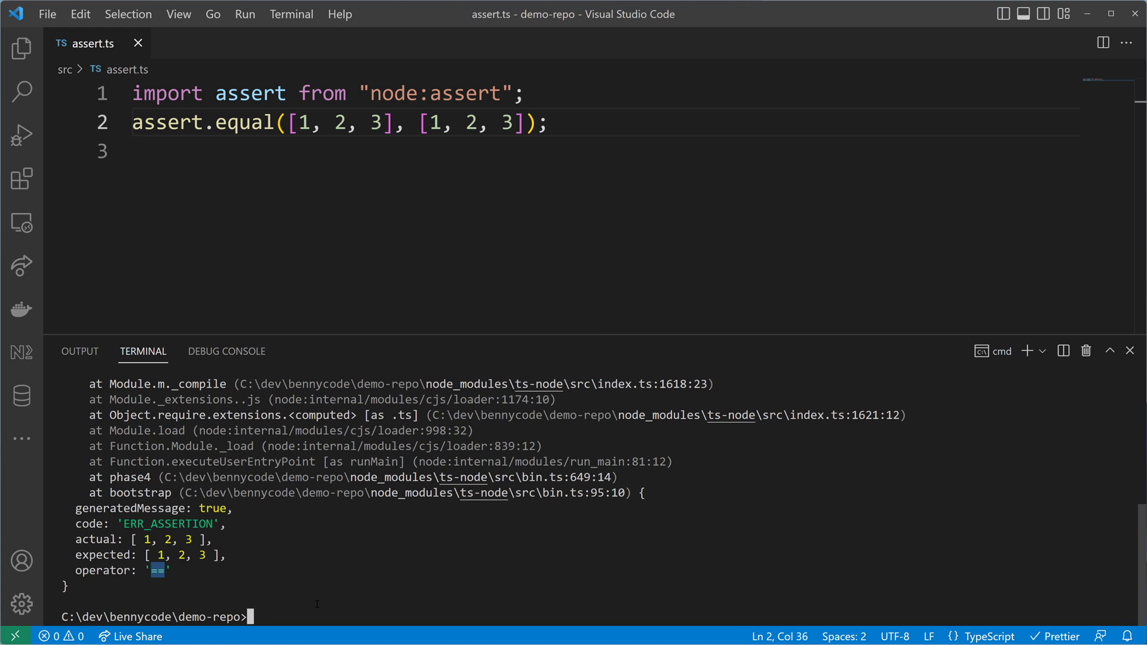
text(cl)
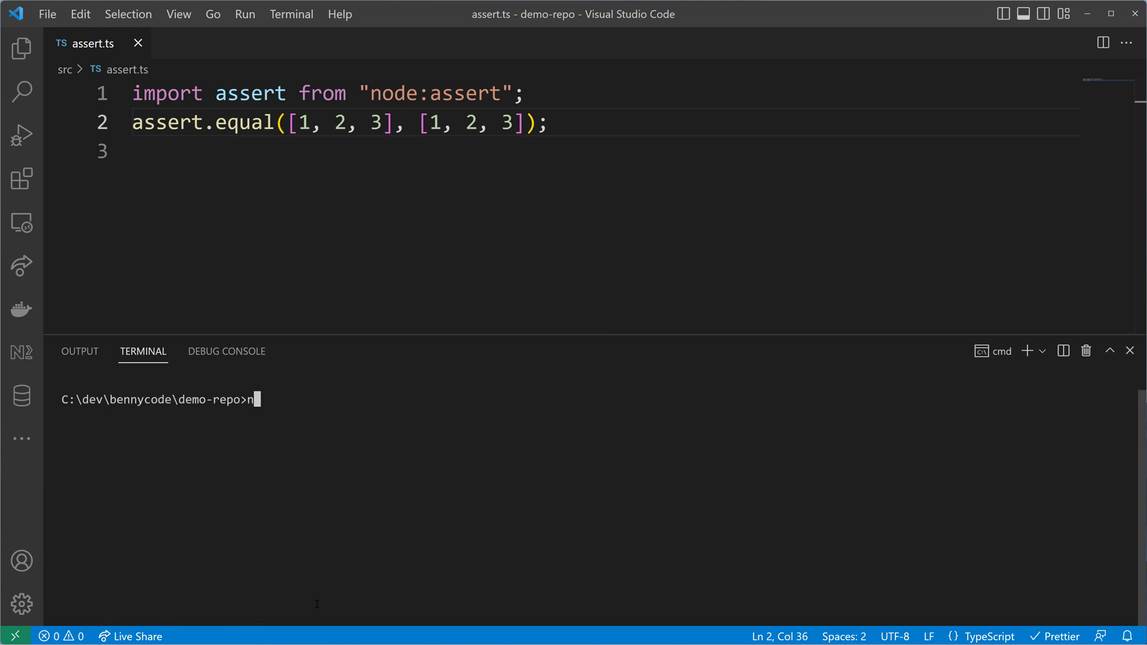
- Start a Node REPL and evaluate [1,2,3] == [1,2,3]
key(Enter)
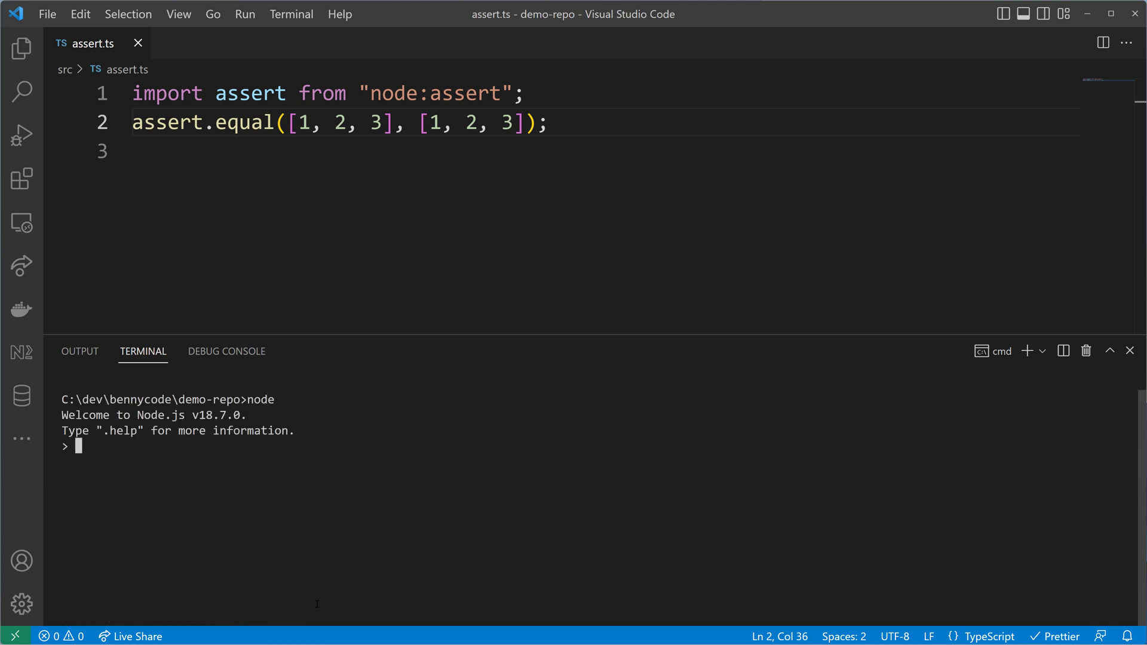
text([)
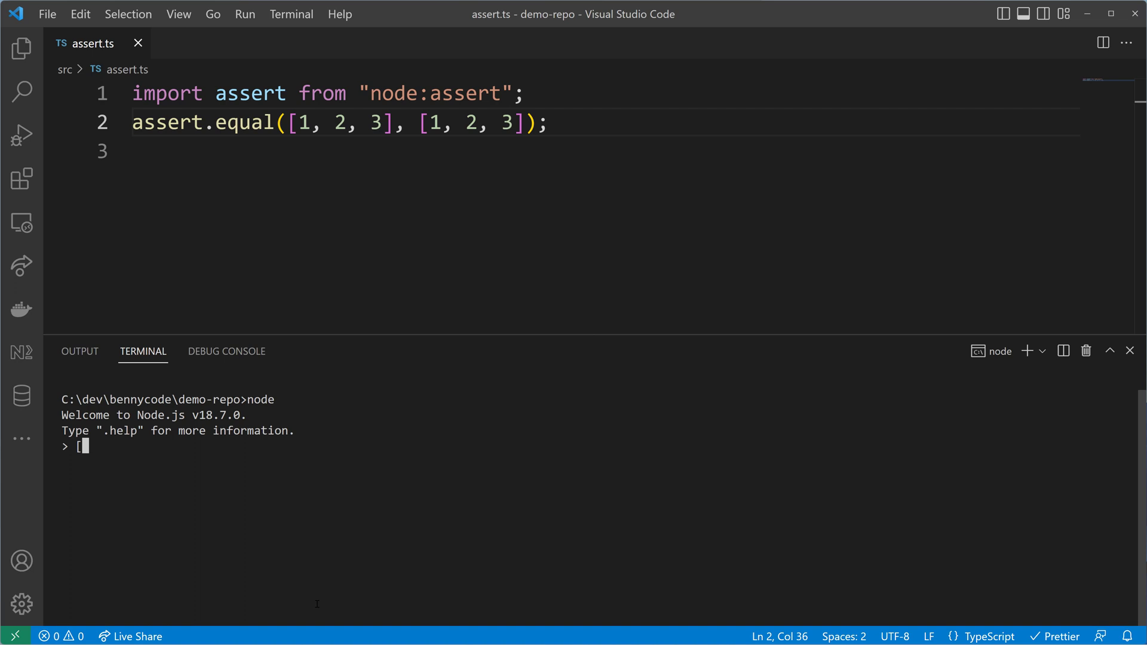
text([1,2,3] ==)
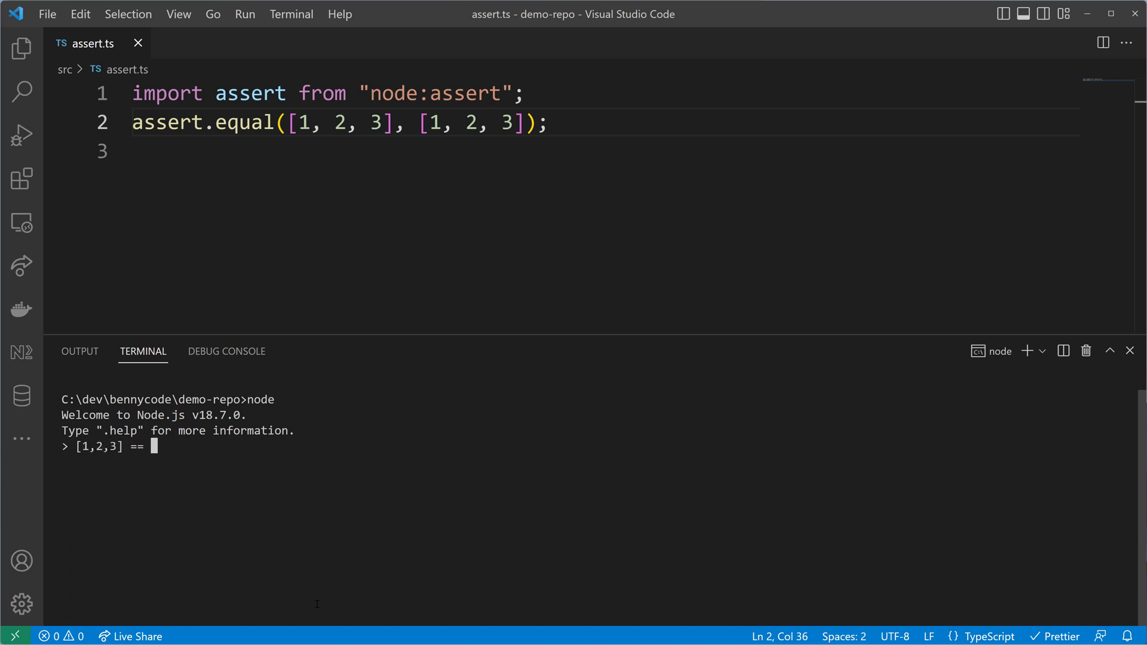
text([1,2,)
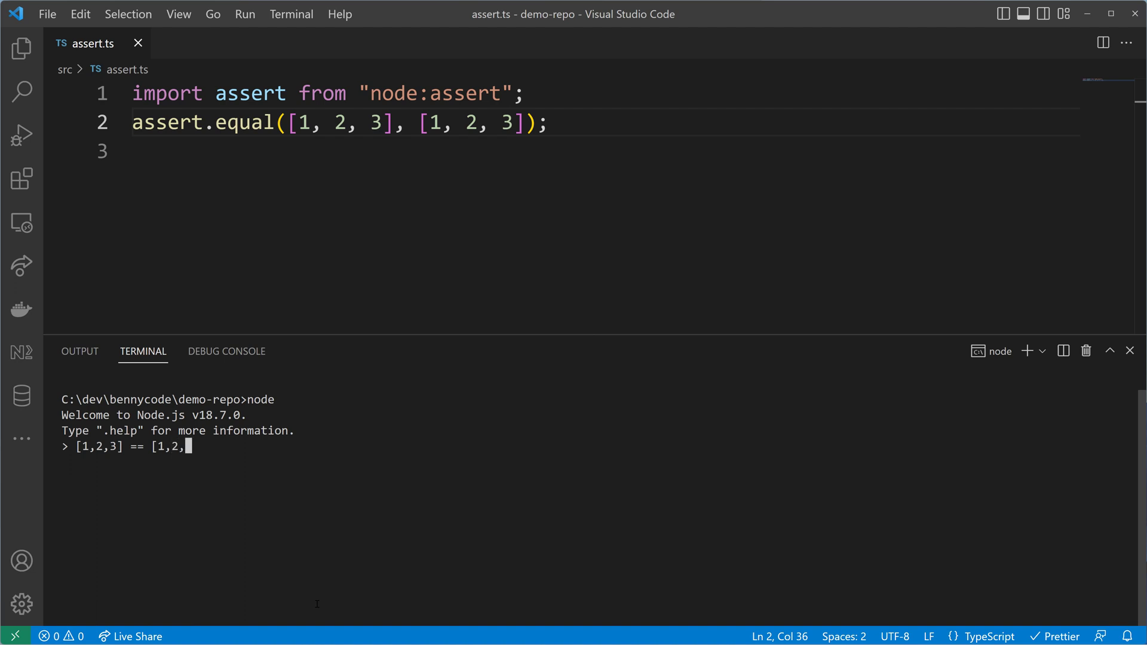
key(Enter)
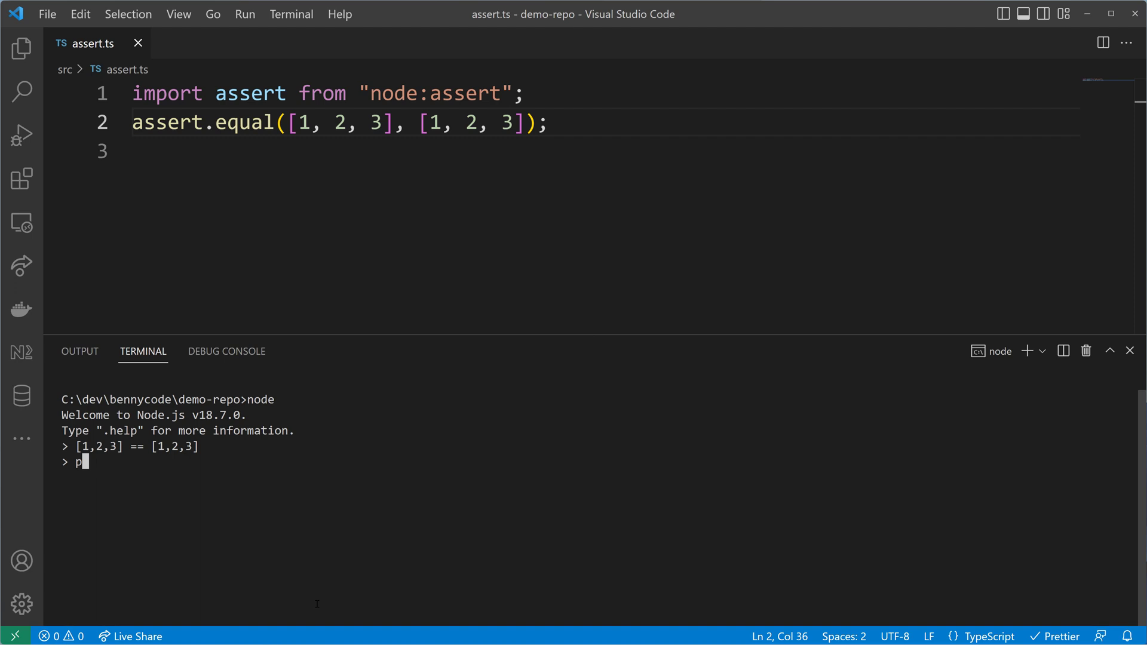
- Exit Node with process.exit(0) and clear the terminal with cls
text(rocess.e)
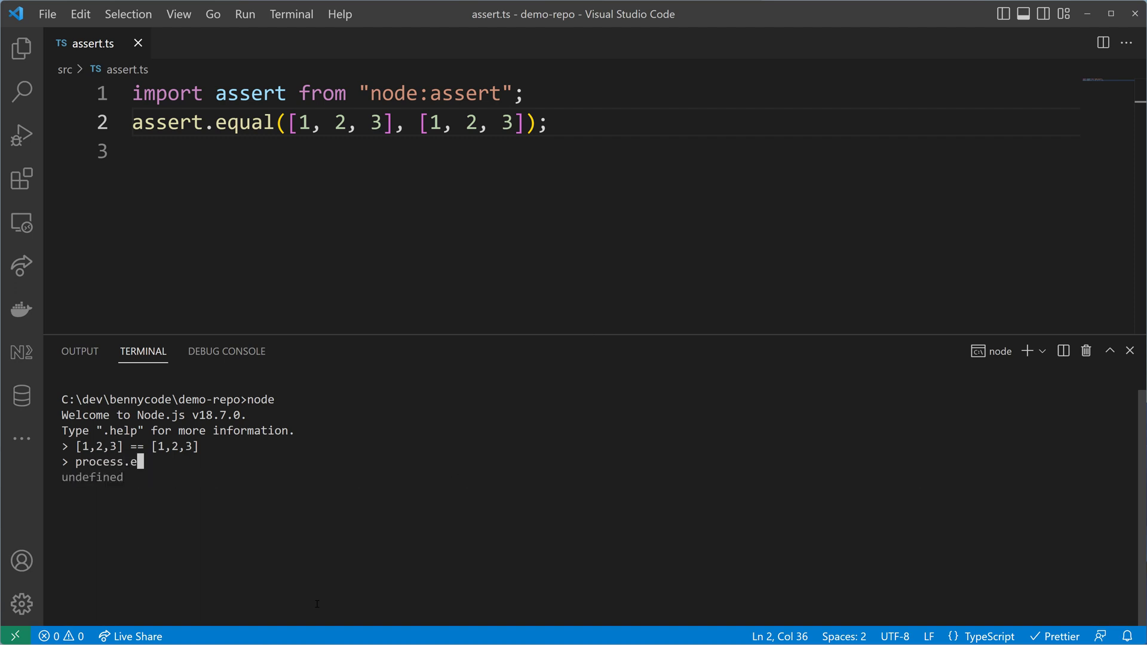
text(xit(0)
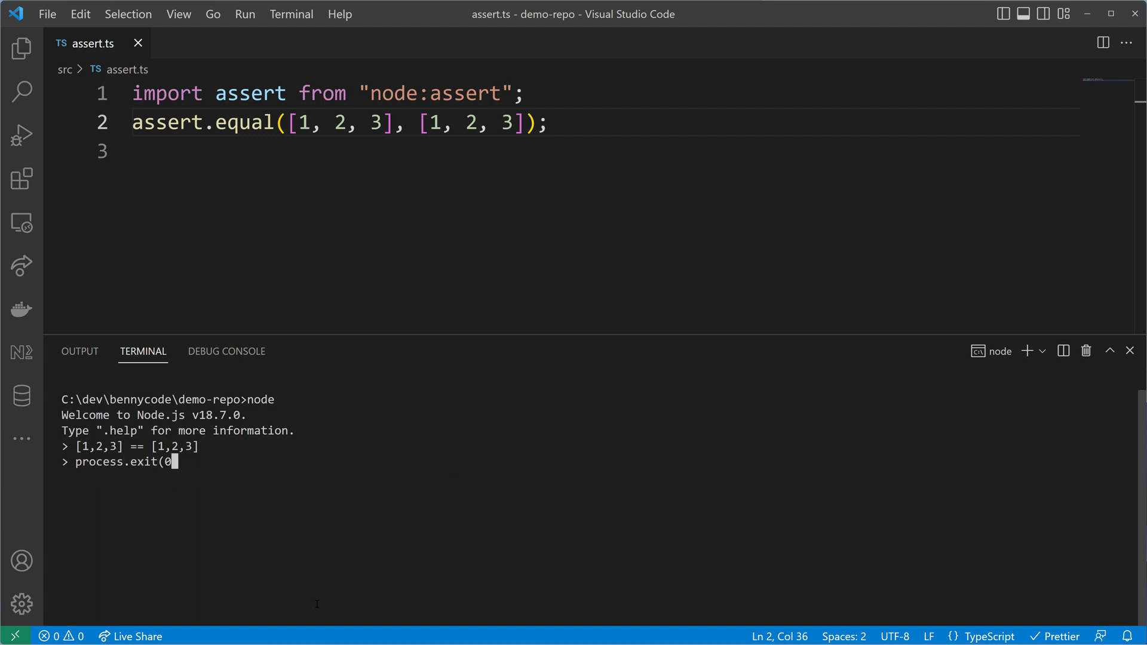
text(cls)
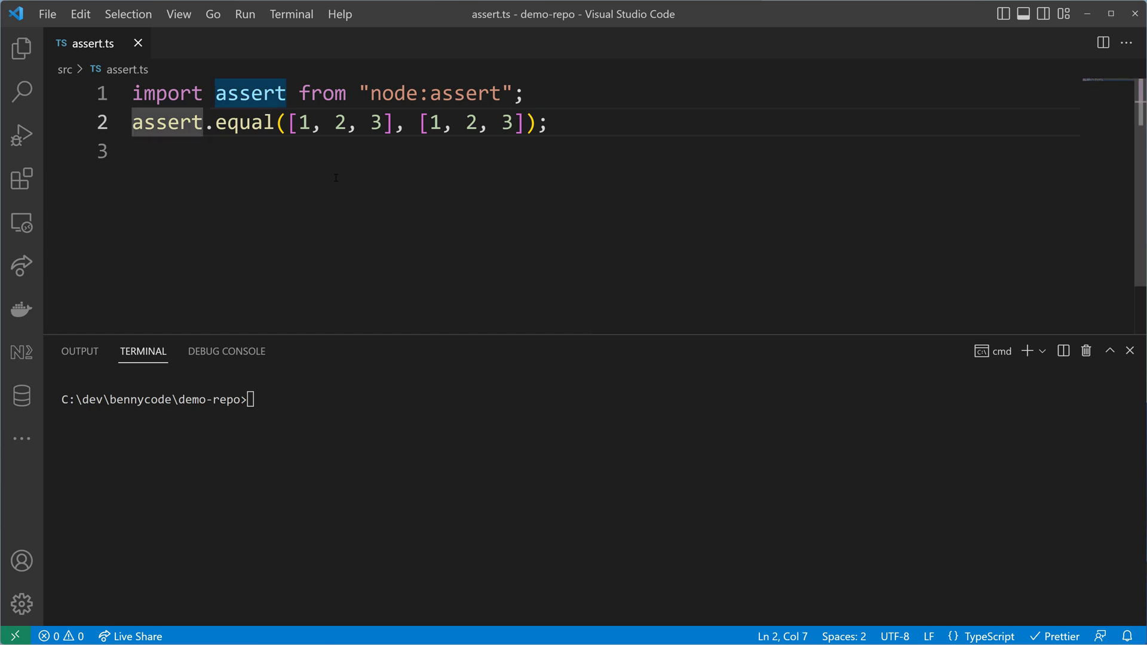
- Use assert.deepEqual with first array [1, 2, '3'] and rerun npx ts-node ./src/assert.ts
text(de)
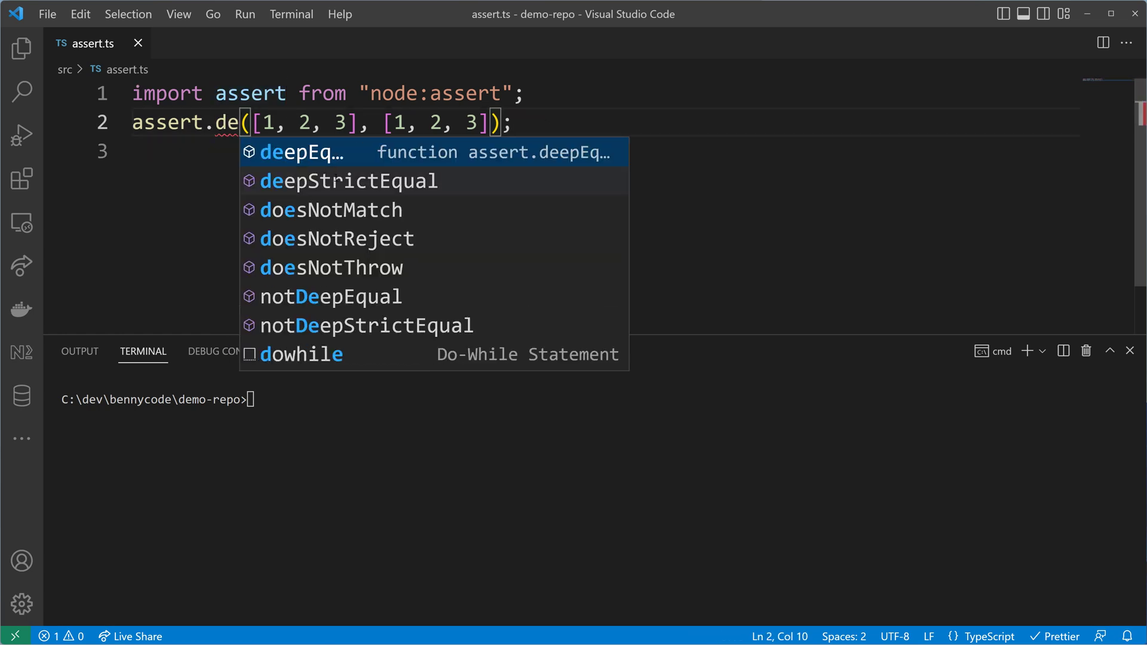
key(Tab)
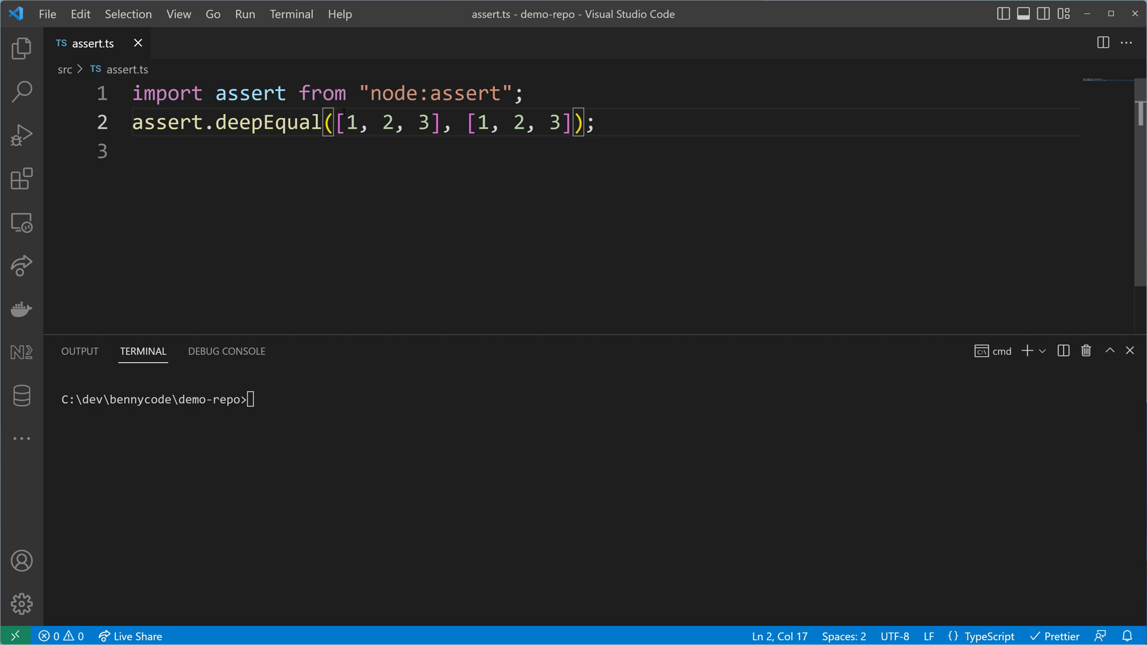
drag(336, 122, 431, 122)
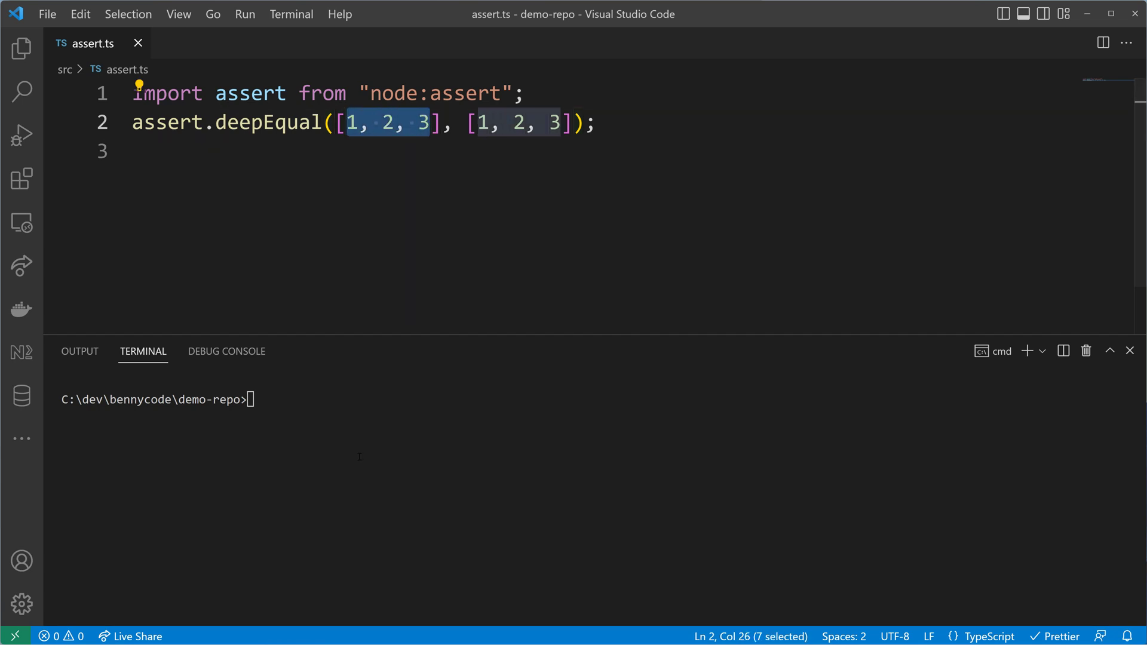
text(node)
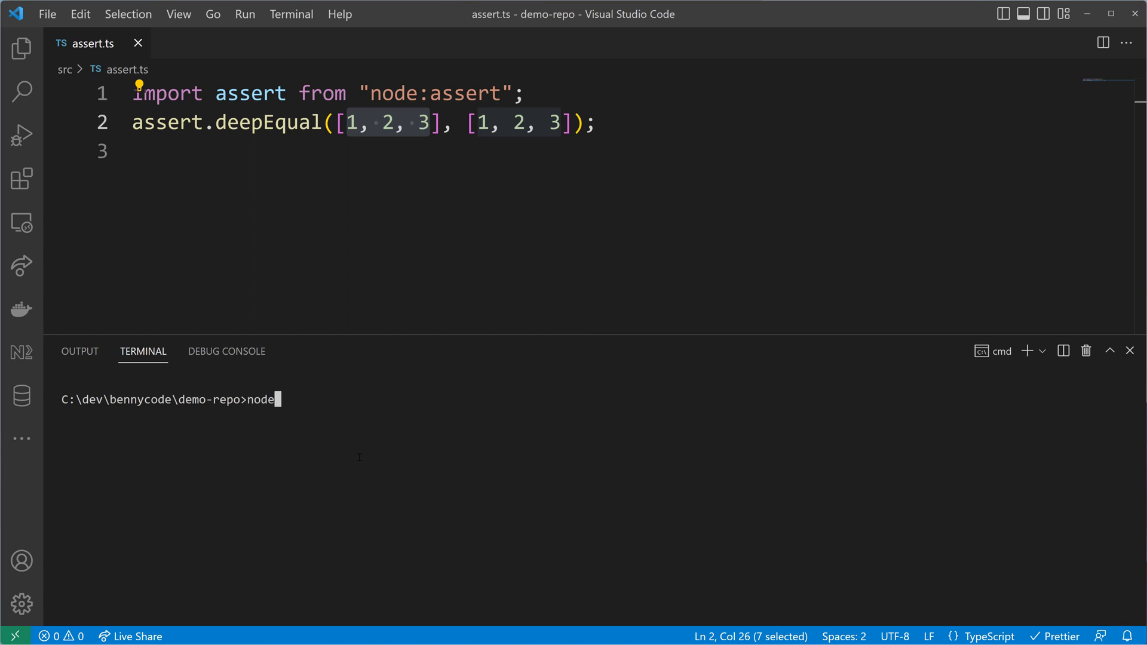
text(px ts-node ./src/assert.ts)
click(364, 122)
text('3)
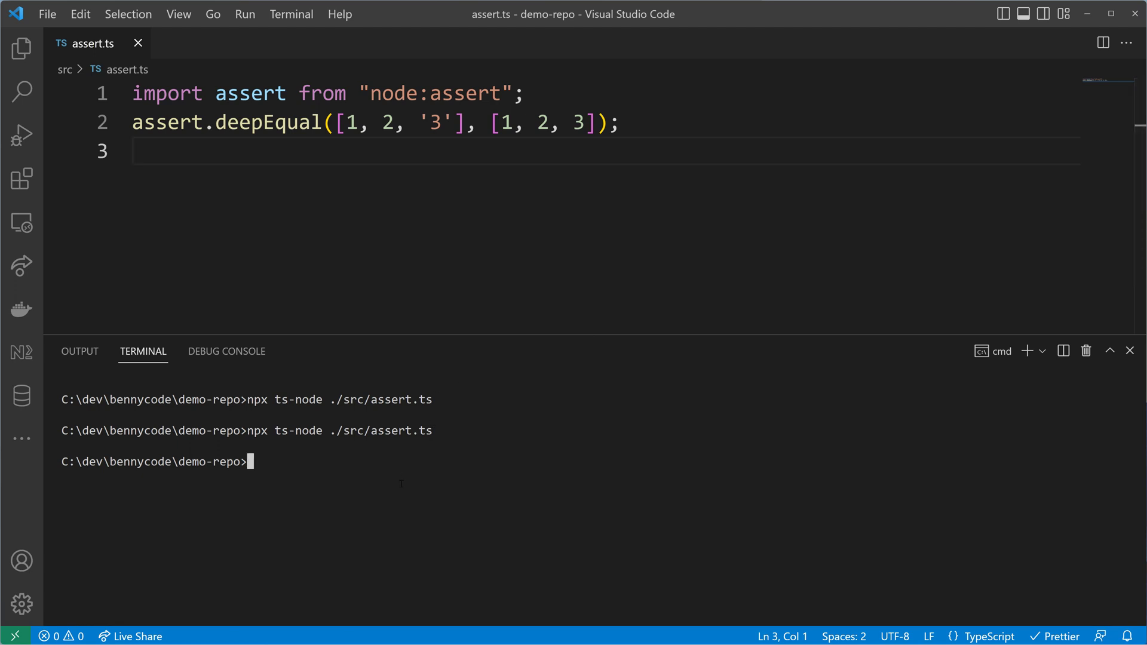
- Start node, evaluate '3' == 3 to get true, then exit and clear the terminal
text(node)
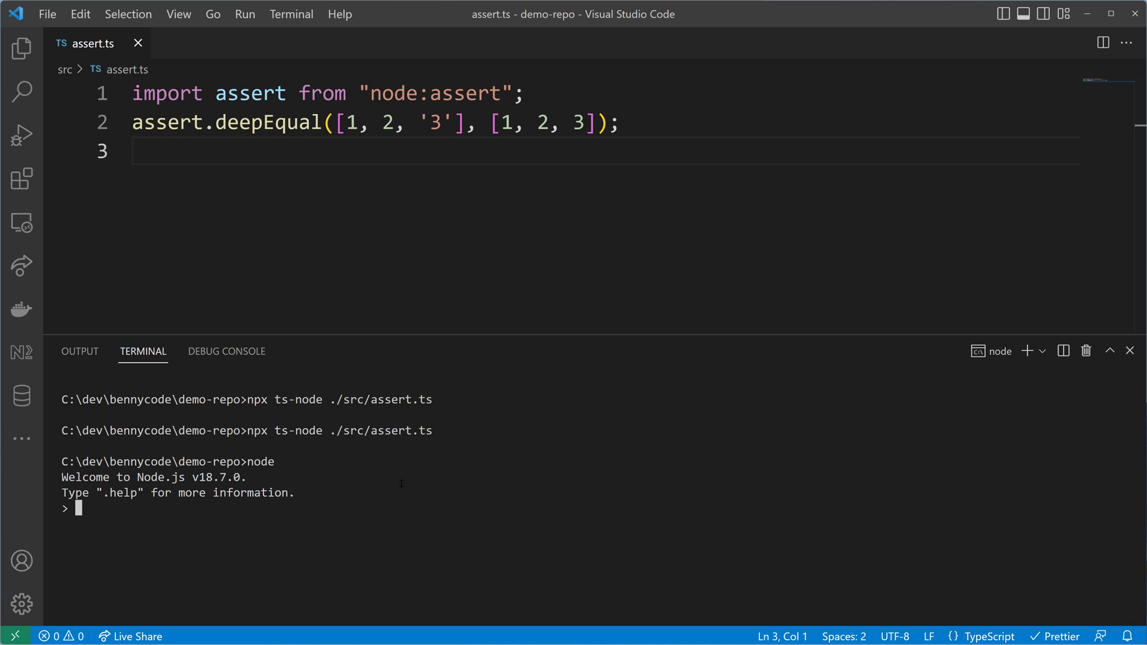
text('3')
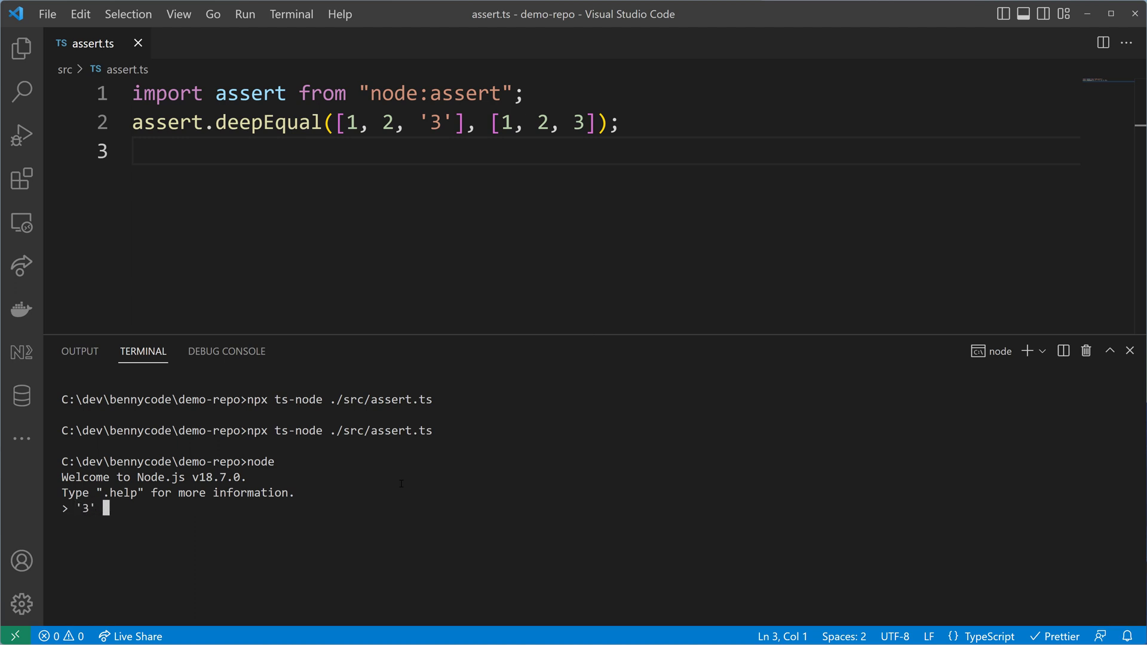
text(== 3)
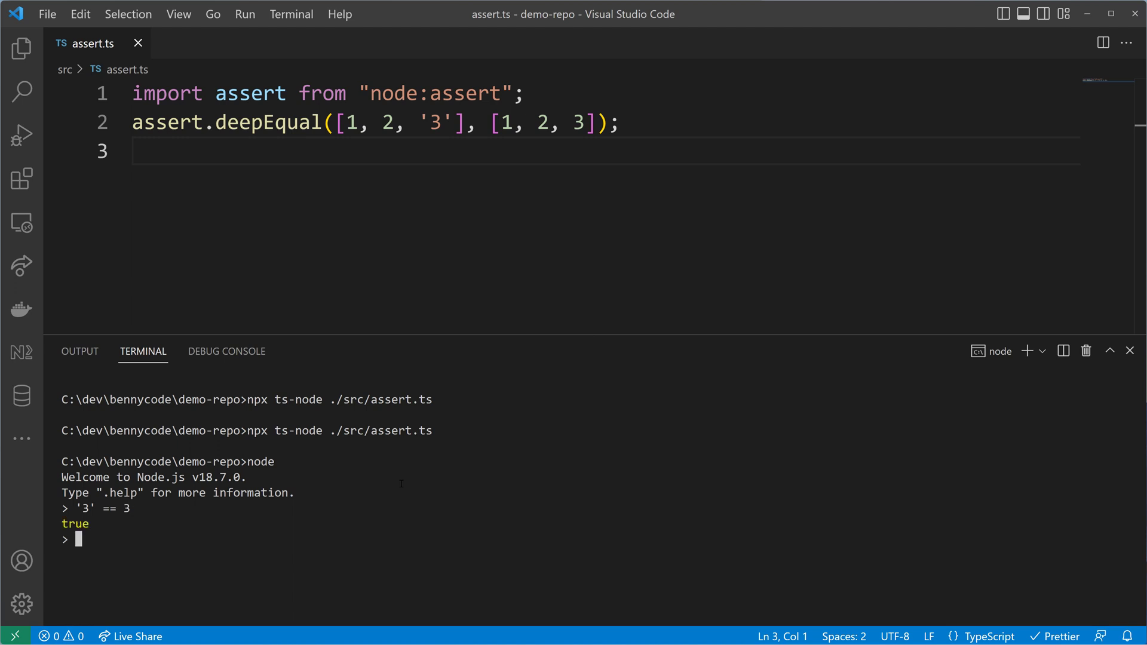
text('3')
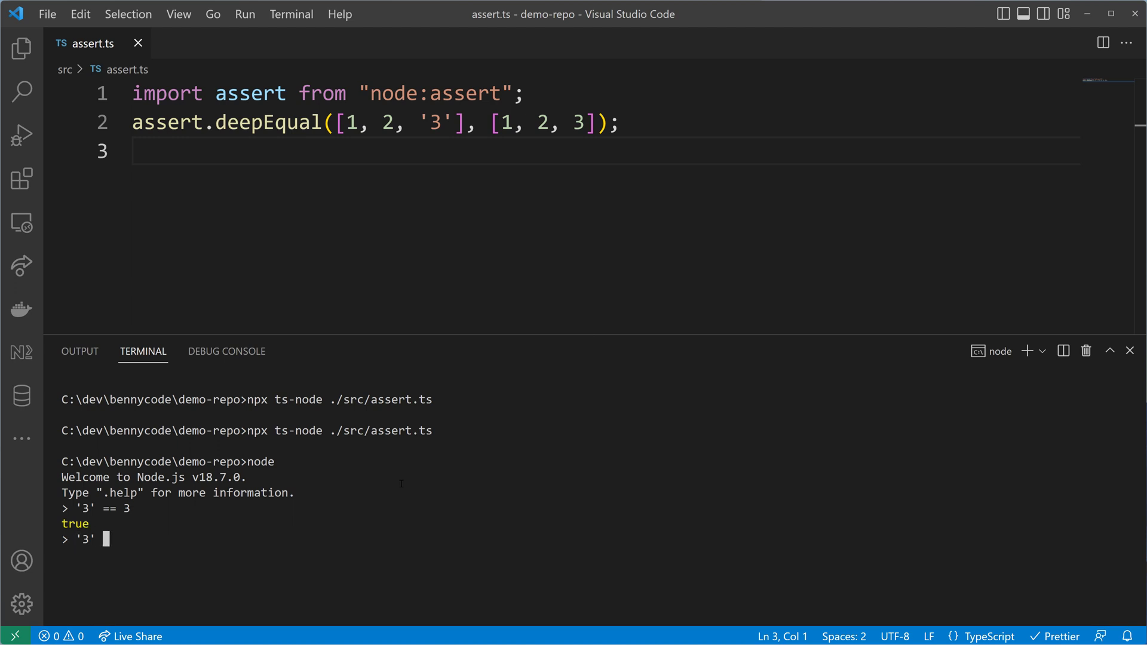
text(=)
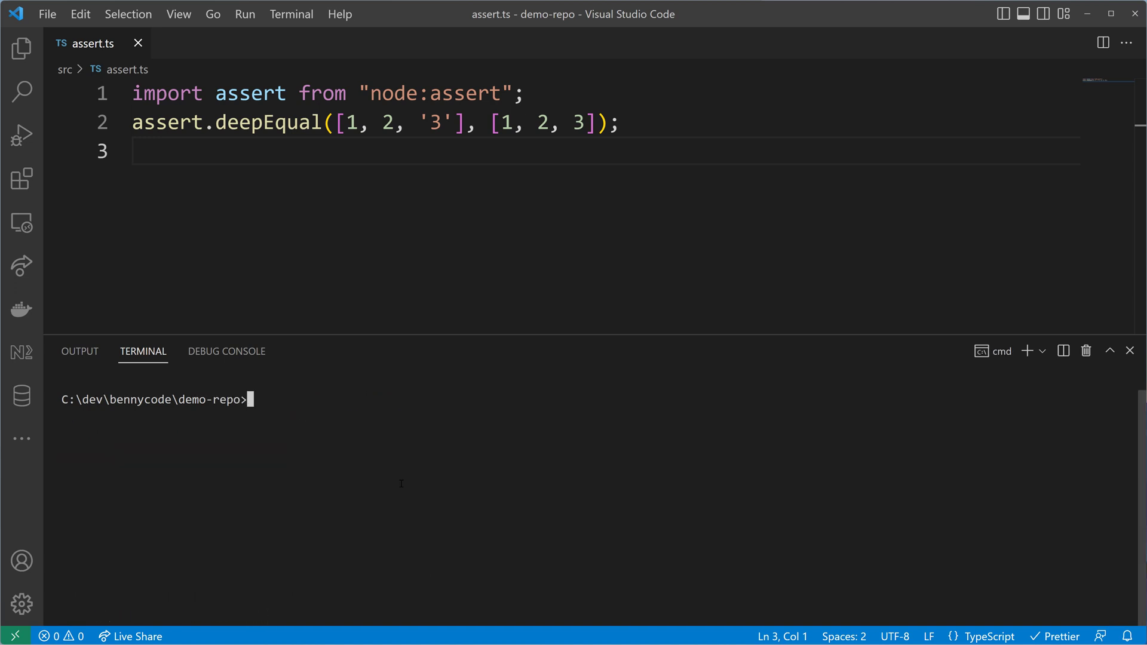
- Import from node:assert/strict, rerun the script, and inspect deepStrictEqual in the error
click(501, 94)
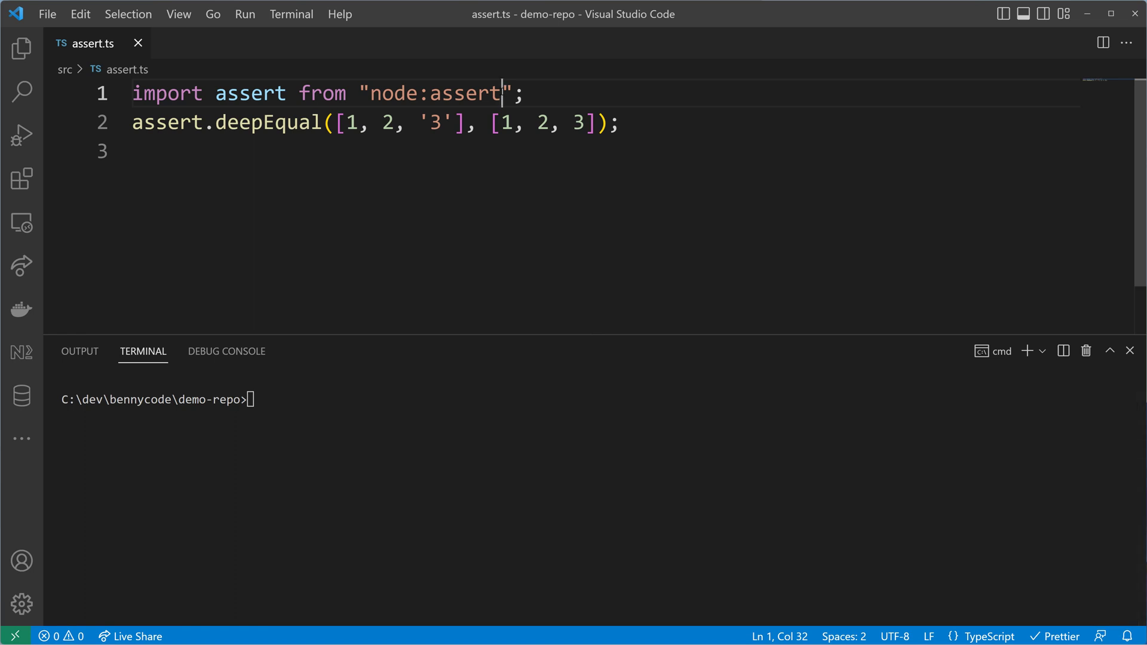
text(/strict)
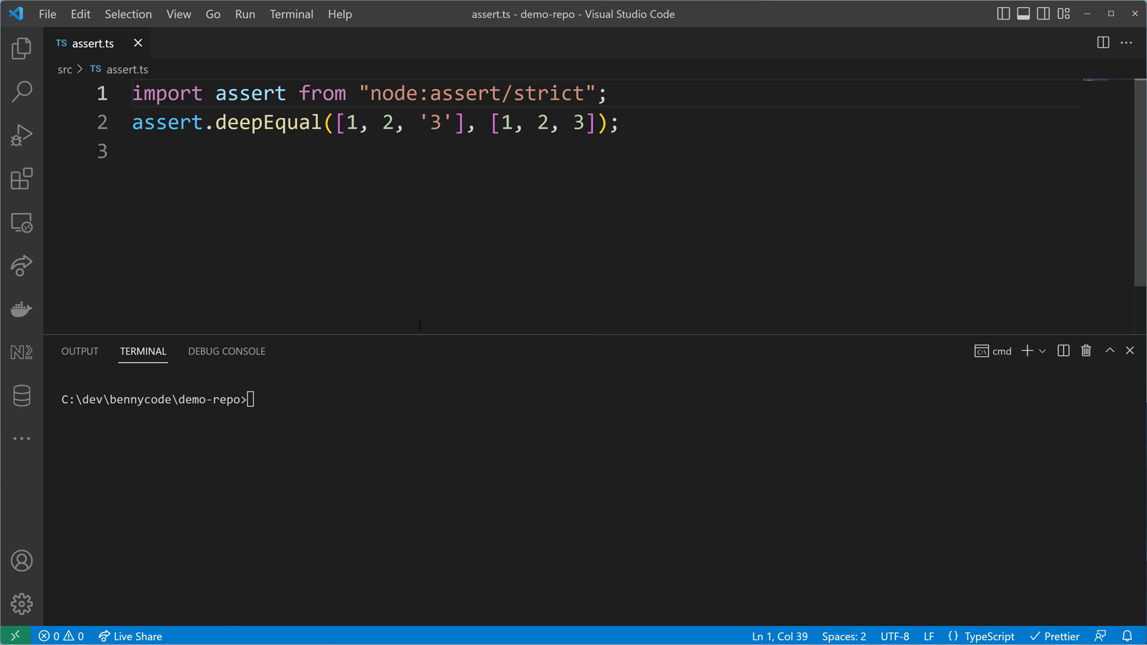
text(node)
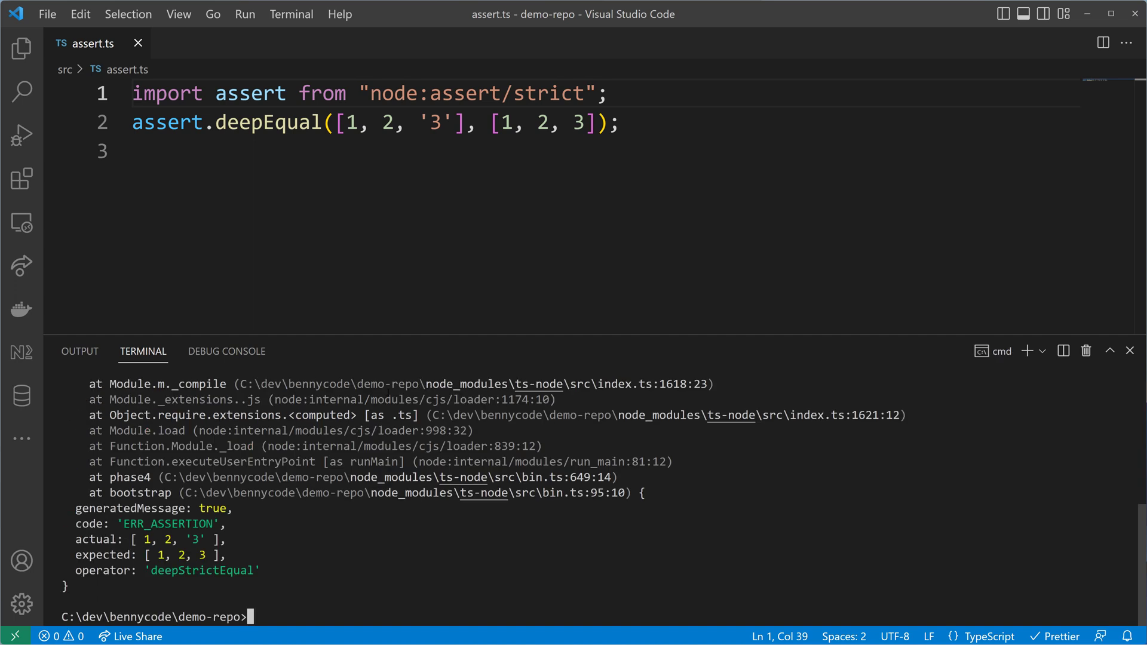
double_click(204, 571)
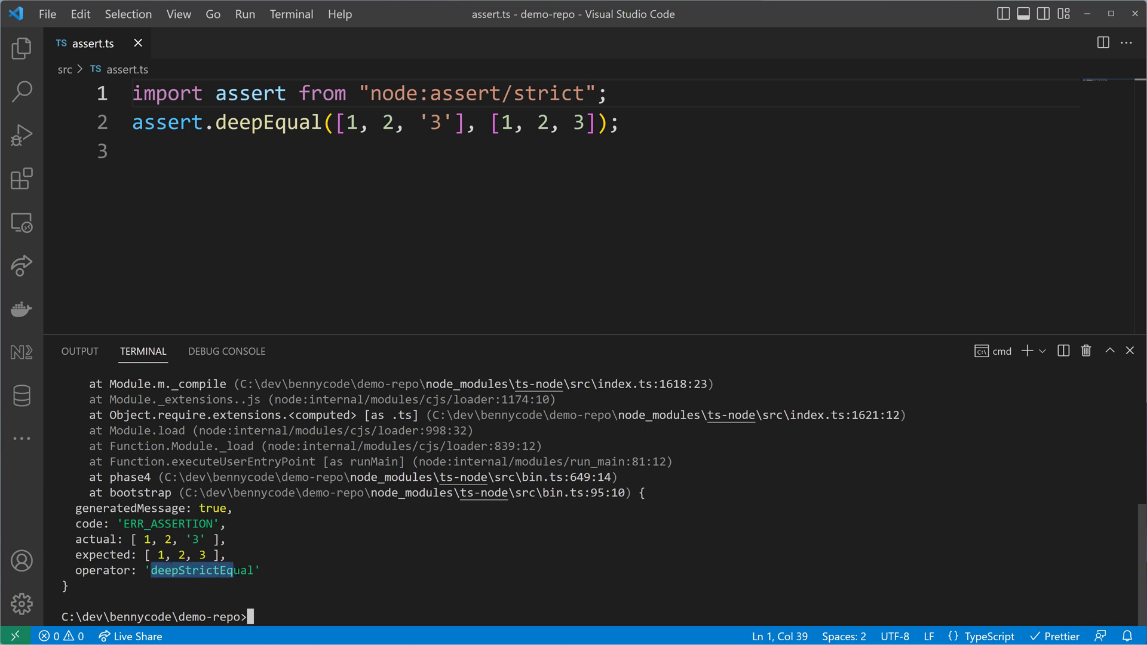
double_click(203, 570)
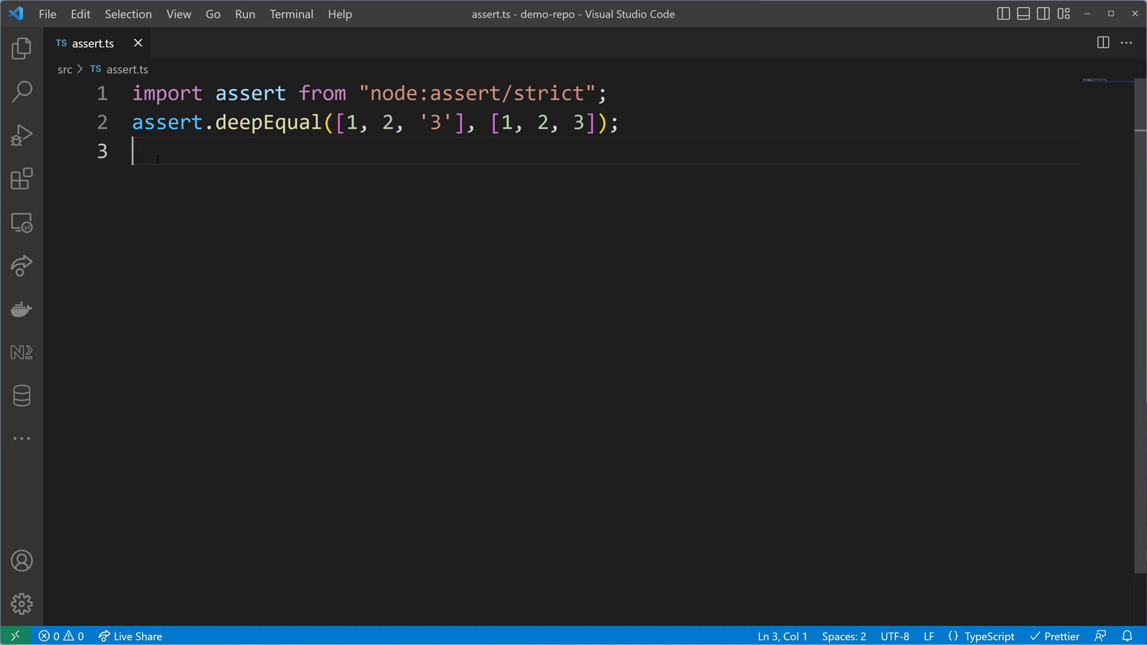
- Select the whole file, including the strict import and the deepEqual call, with Ctrl+A
double_click(166, 122)
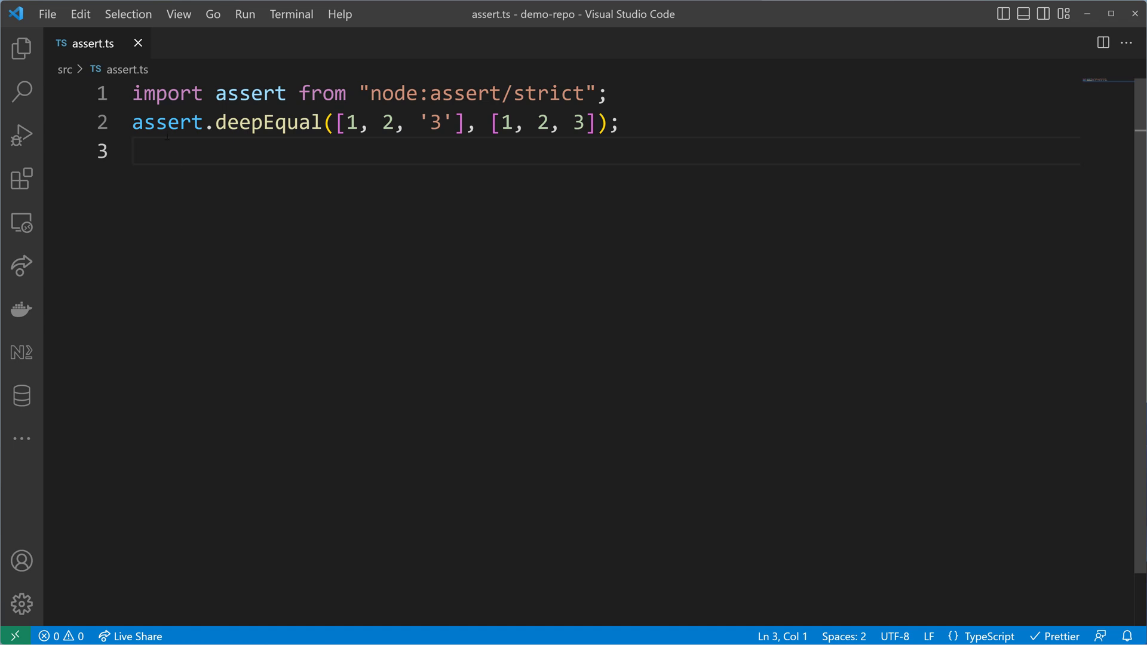
double_click(167, 122)
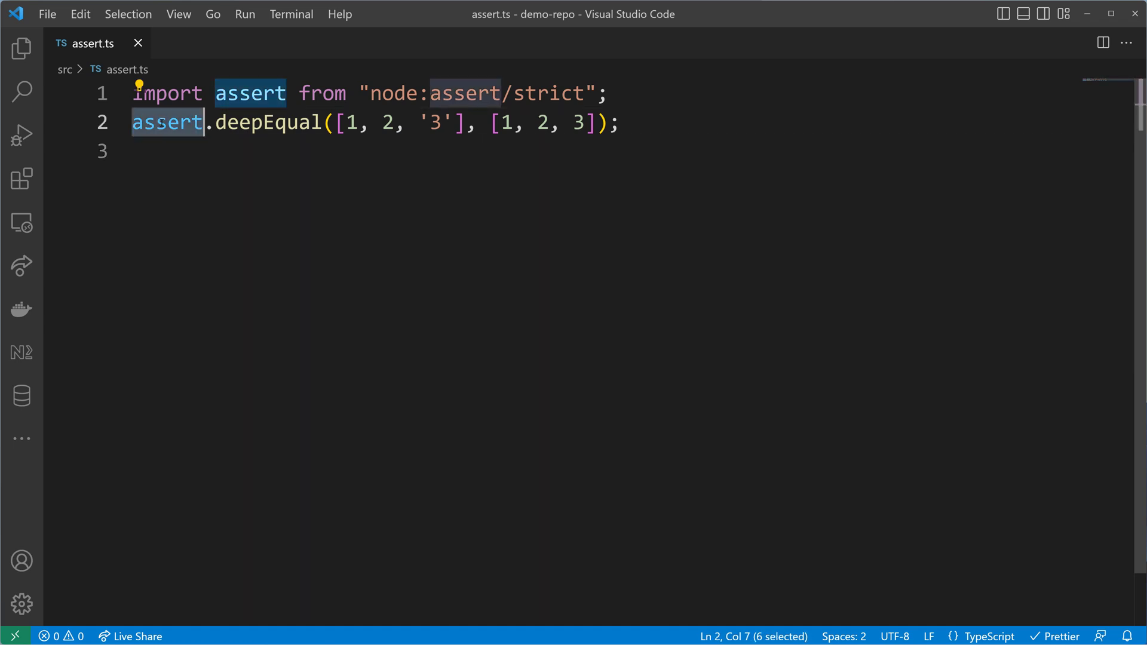
key(ctrl+a)
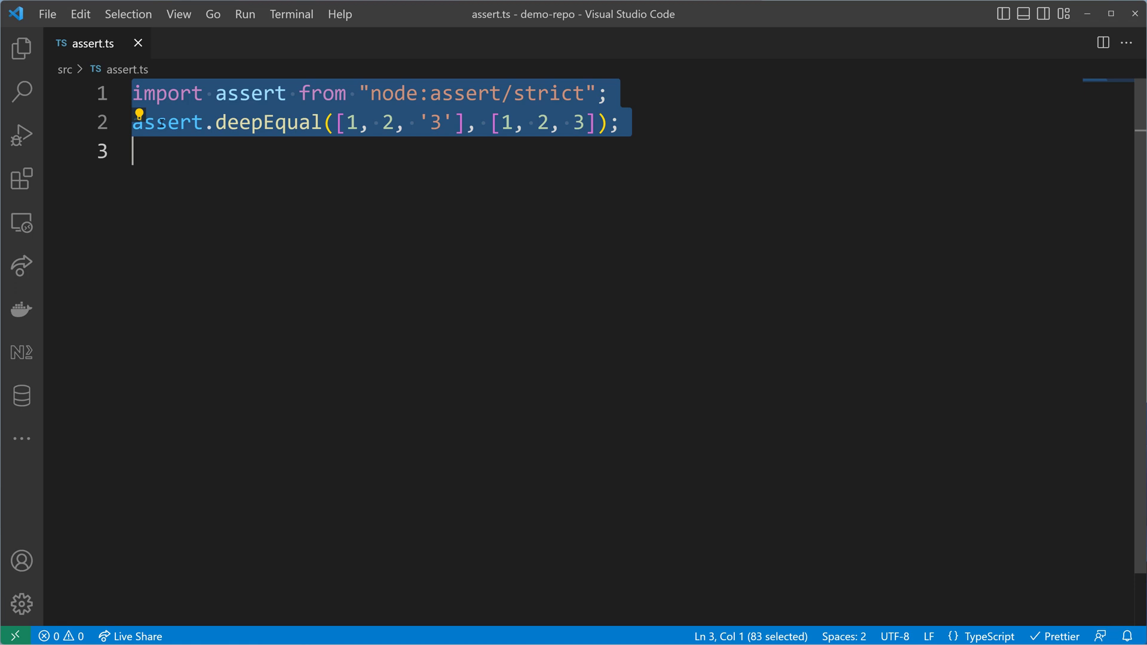
- Type function isString(input: unknown): asserts input is string { } with the cursor inside the body
text(function i)
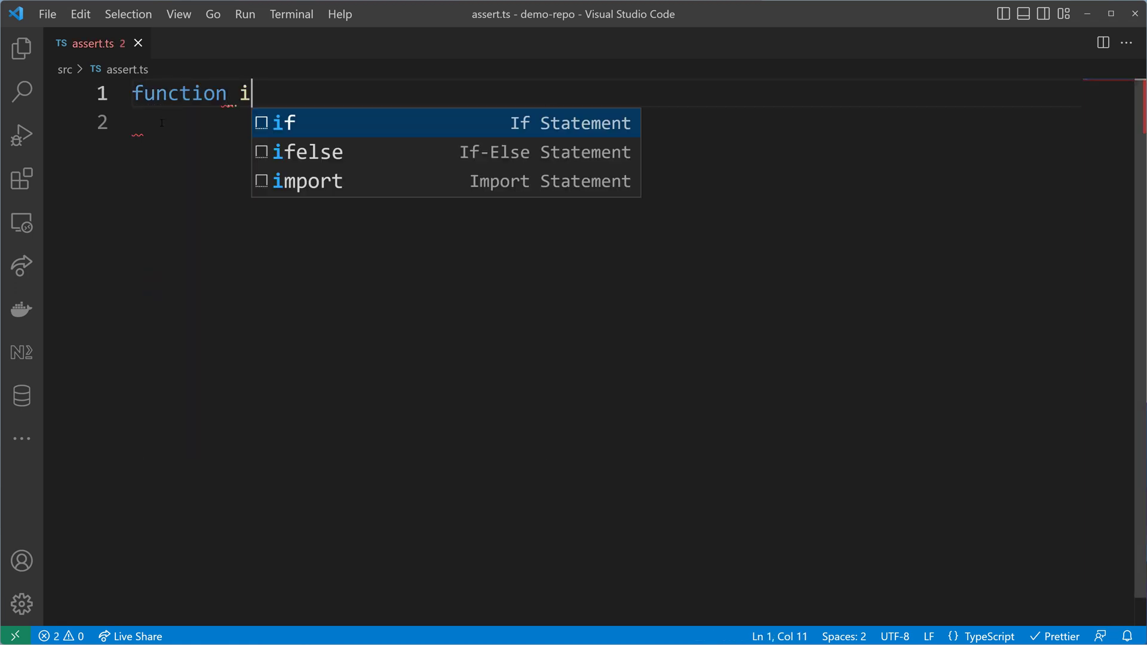
text(sSt)
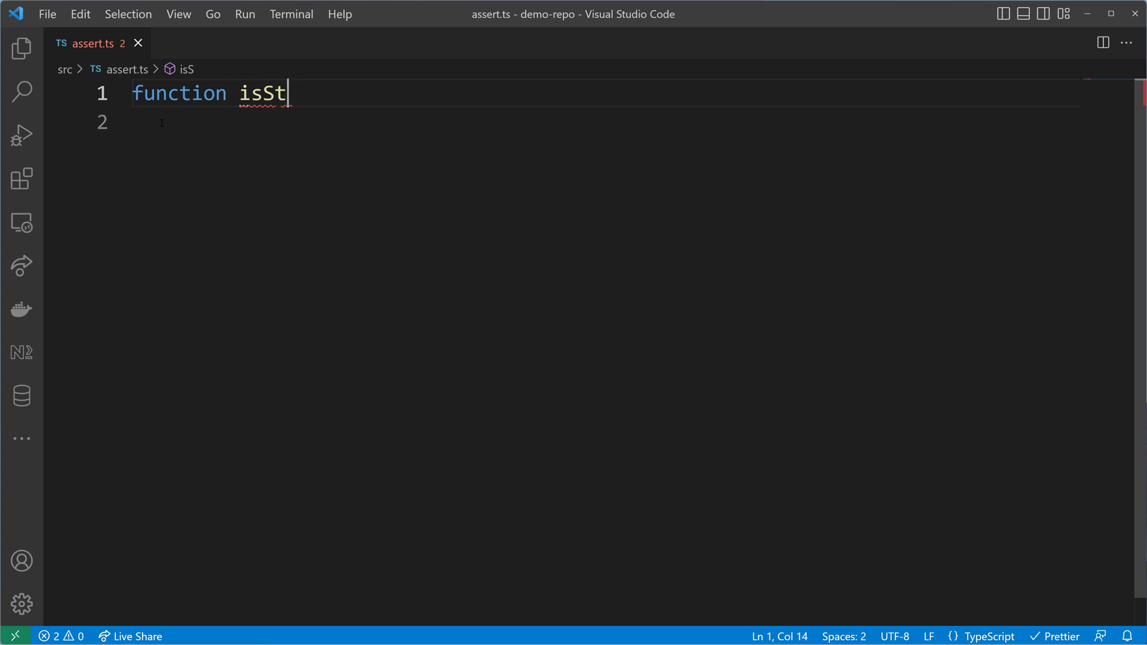
text(tring())
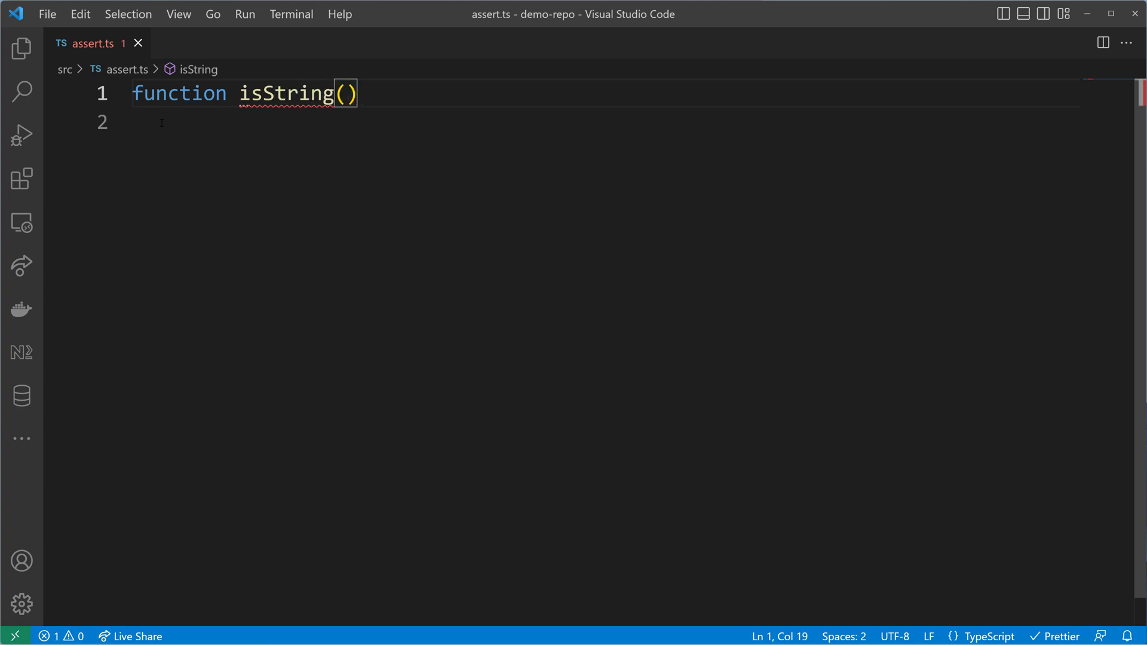
text(input:)
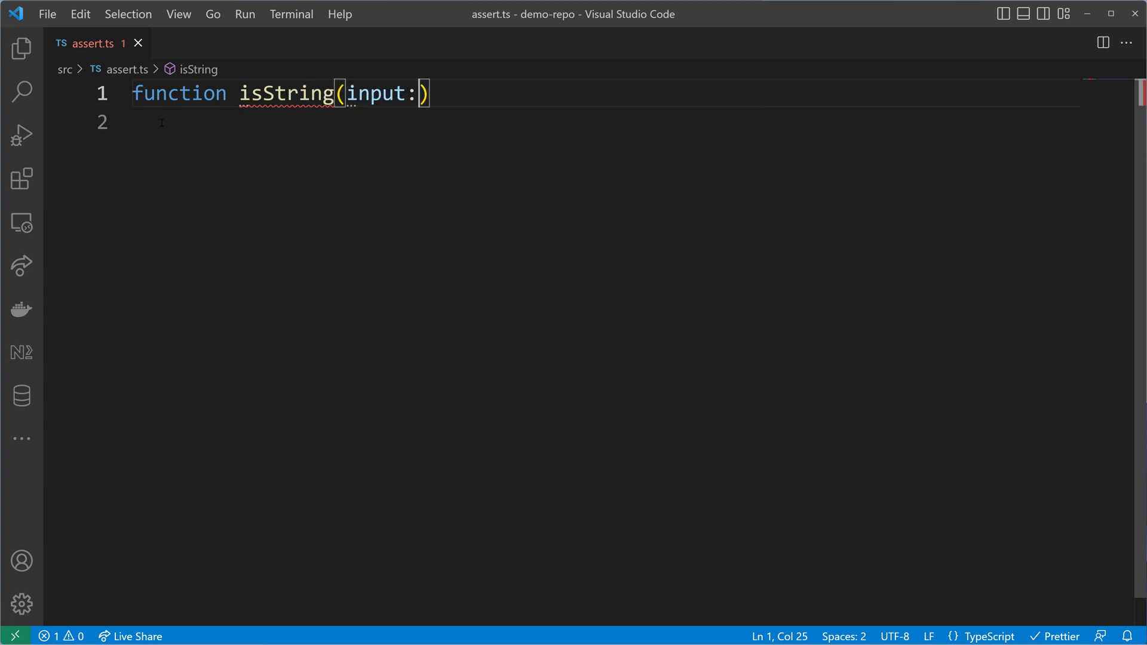
text(unknown)
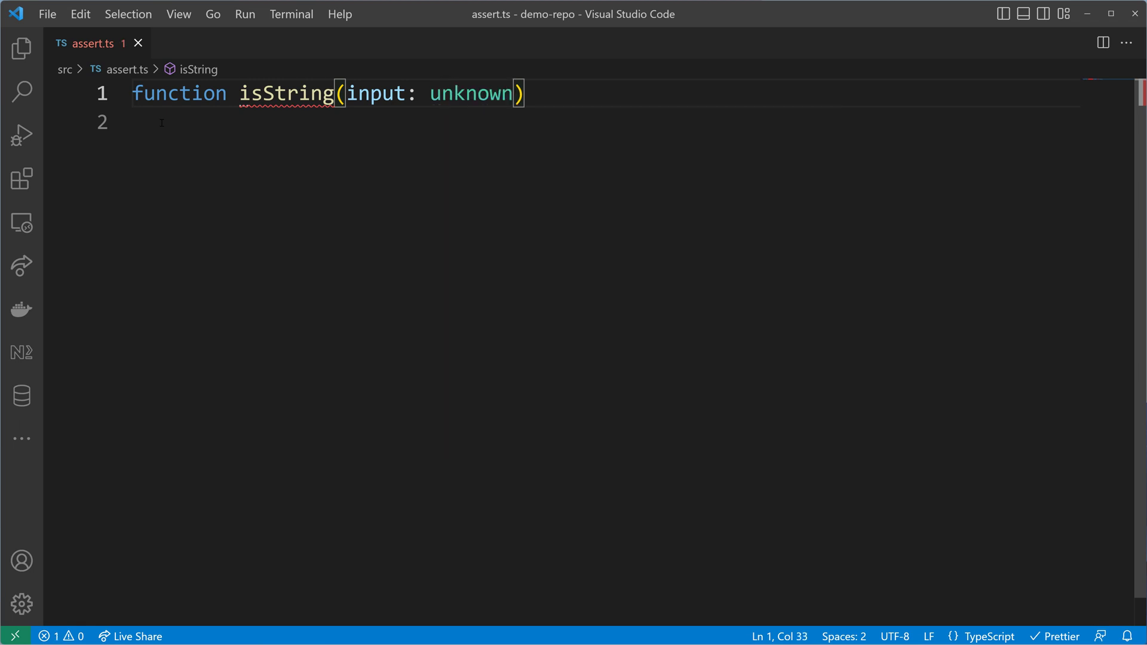
text(:)
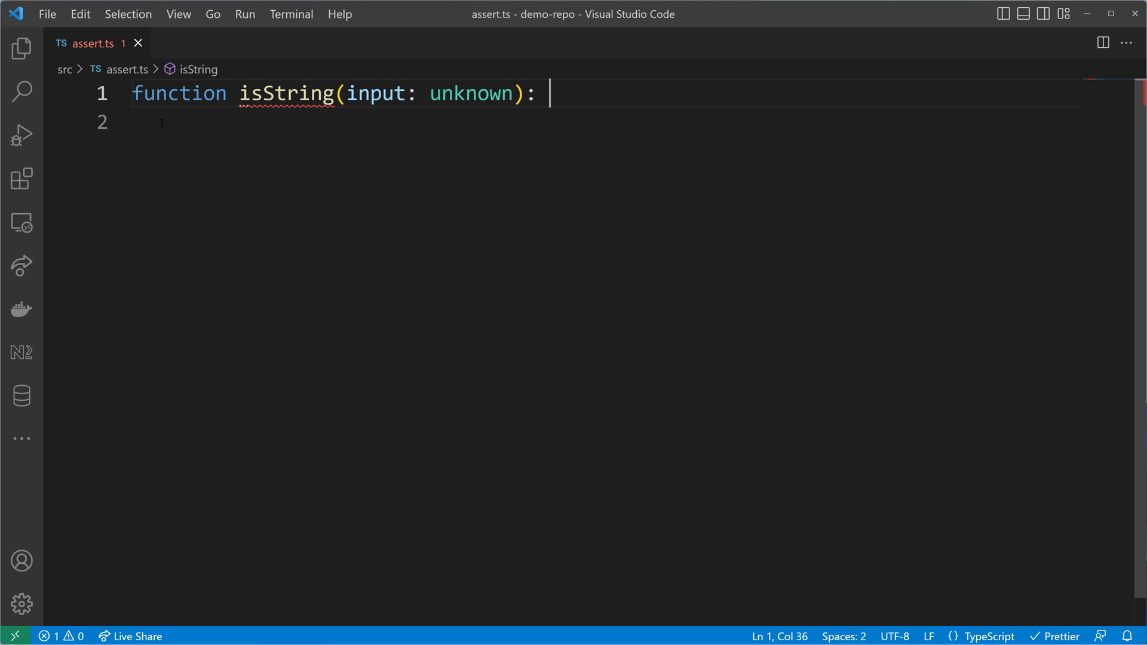
text(asserts)
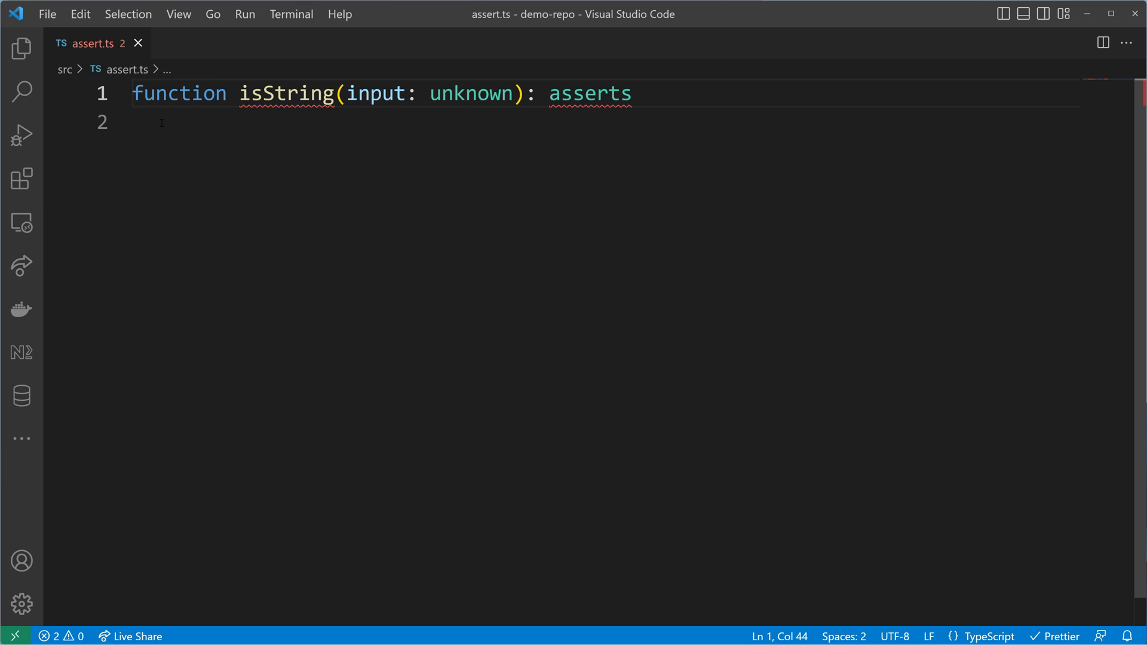
text(input is string)
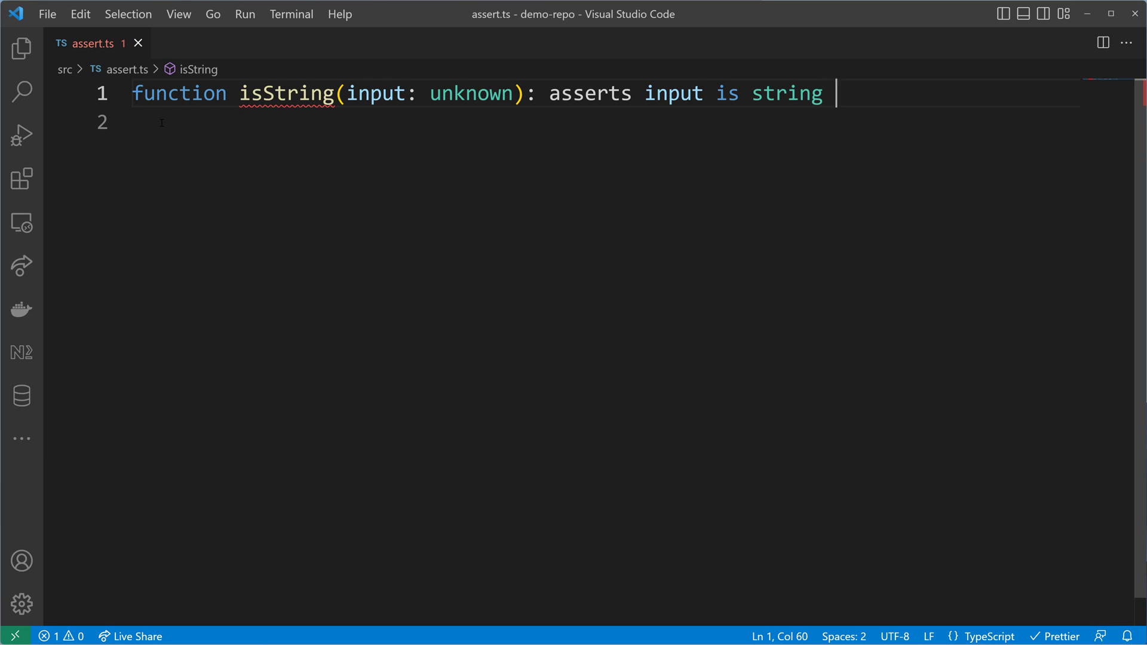
text({)
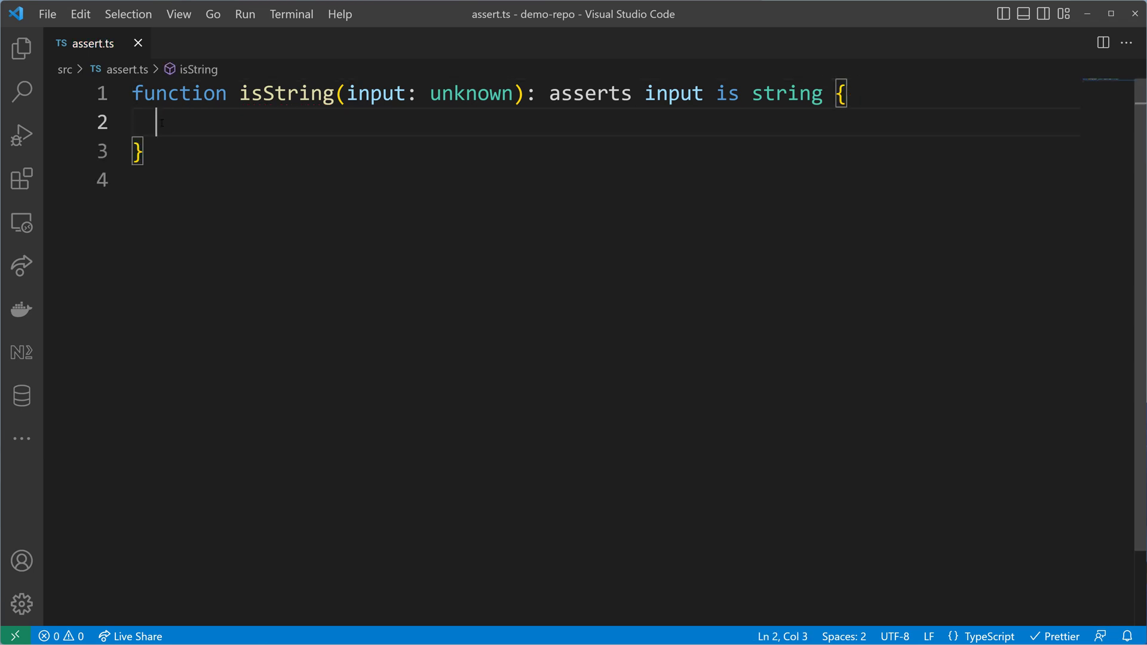
double_click(674, 94)
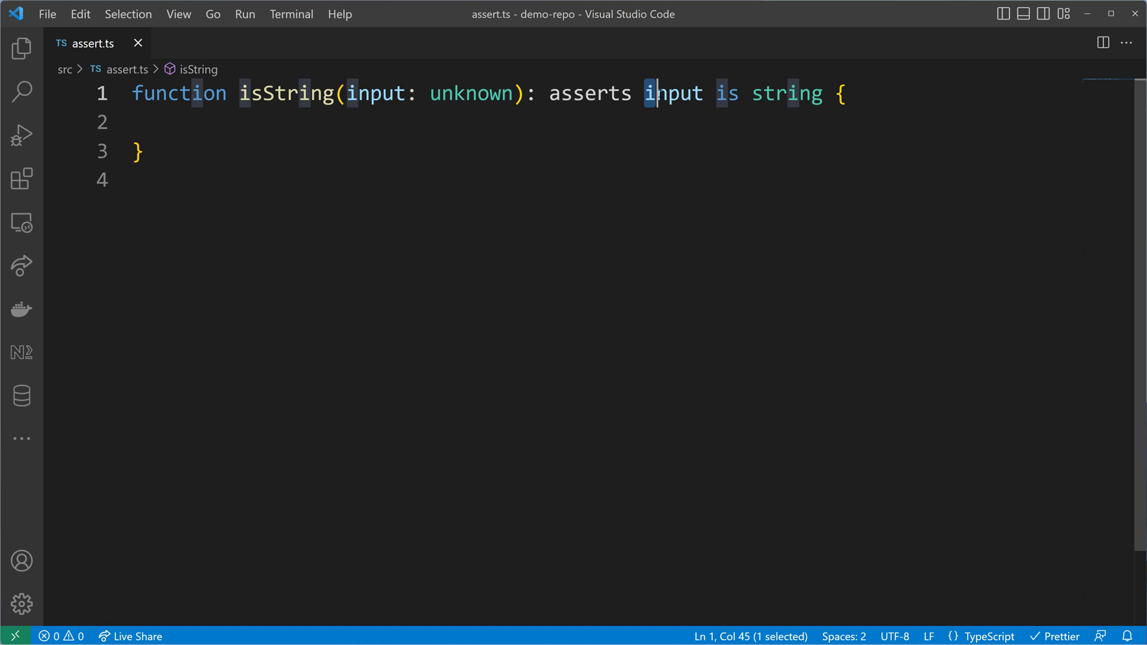
drag(658, 93, 823, 93)
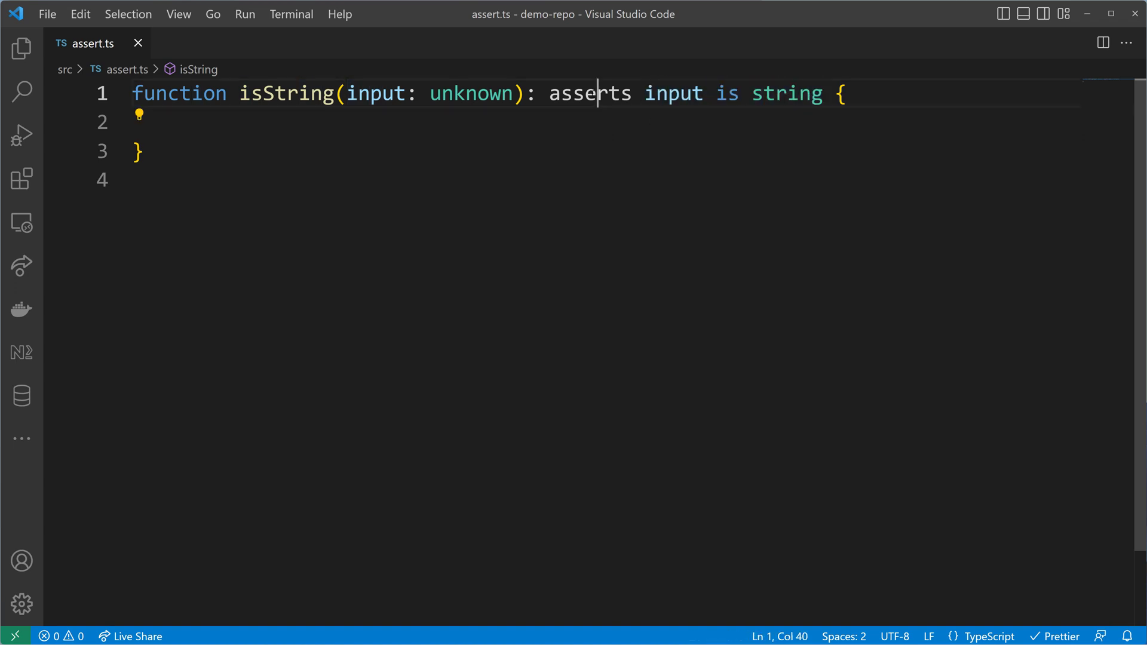
double_click(590, 93)
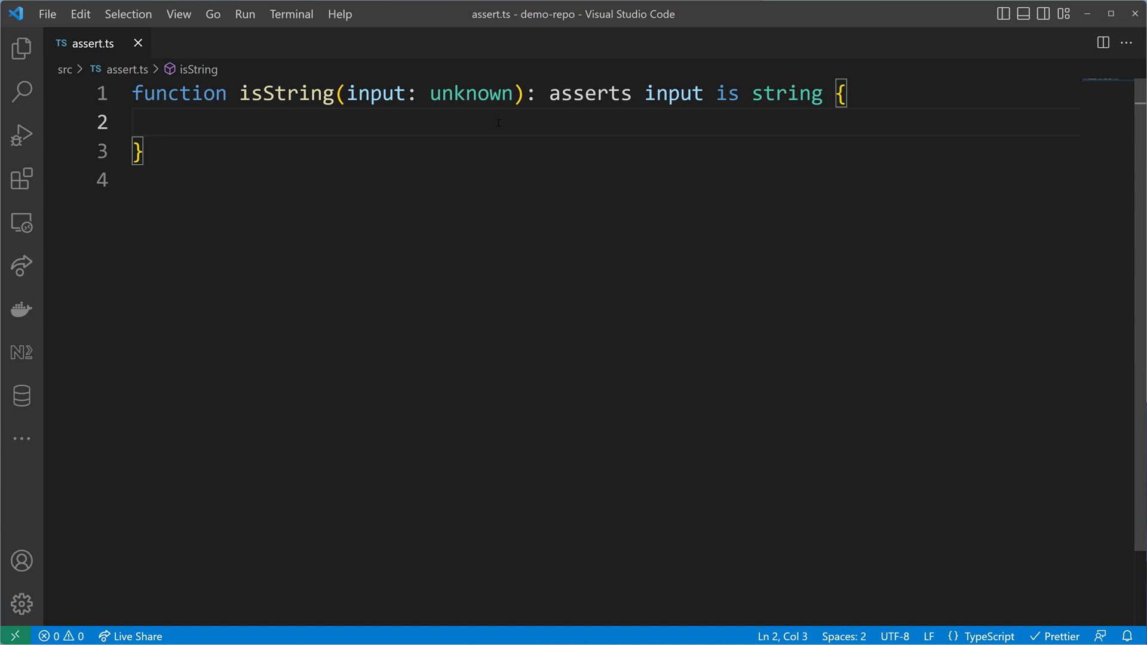
- Add an if (typeof input !== 'string') block inside isString
text(if ()
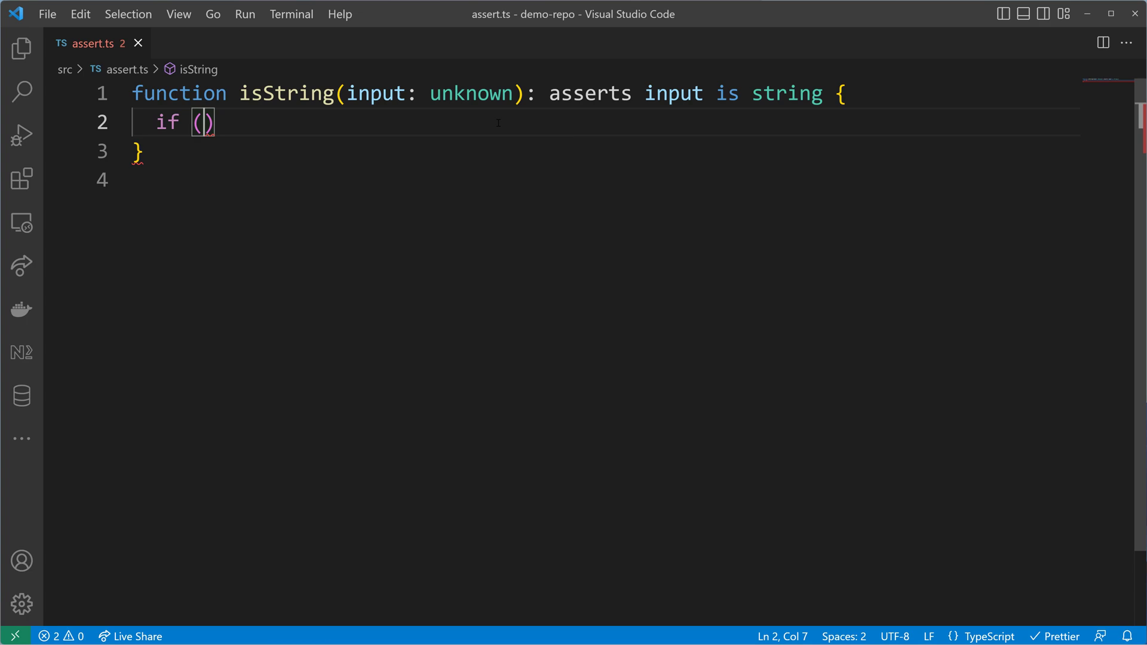
text(typeof input)
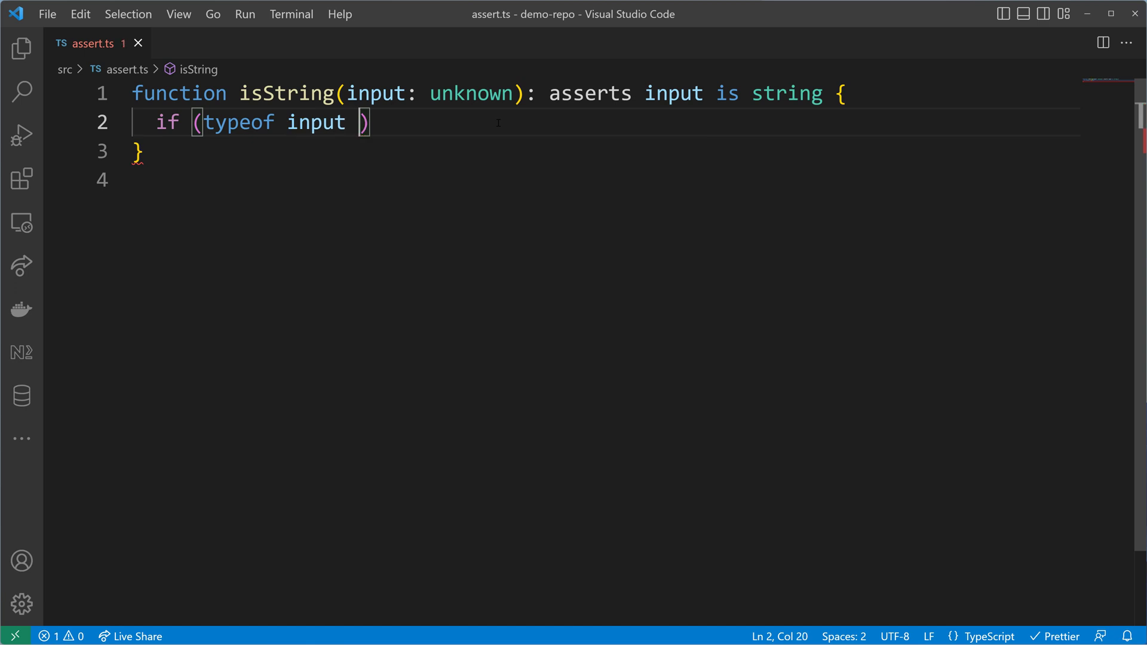
text(!==)
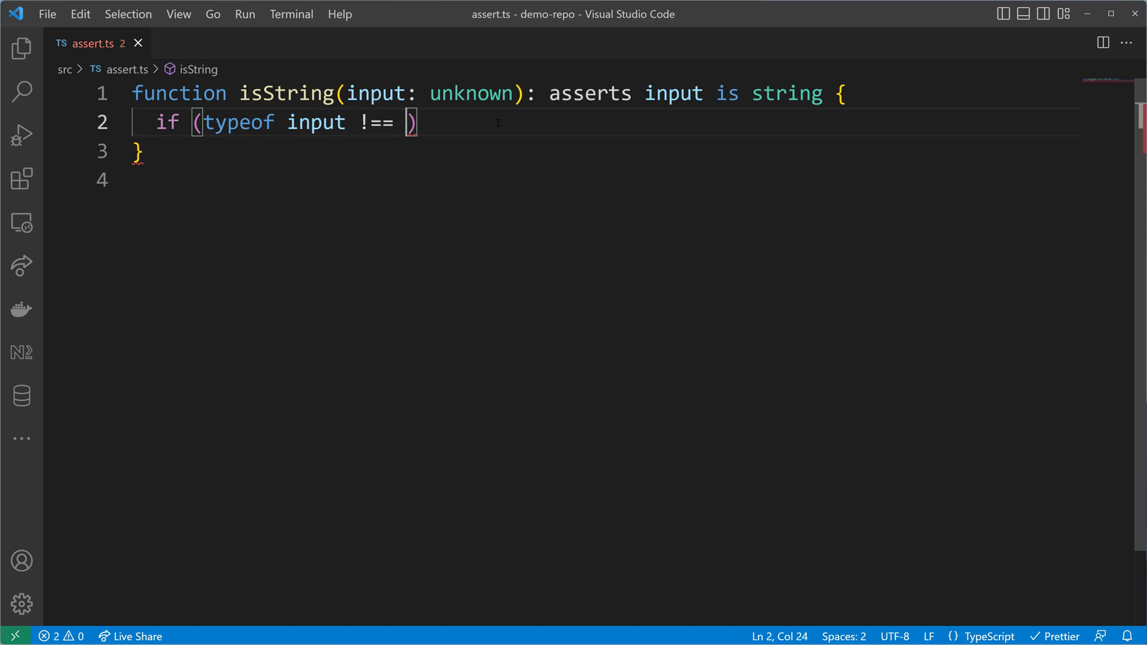
text('string')
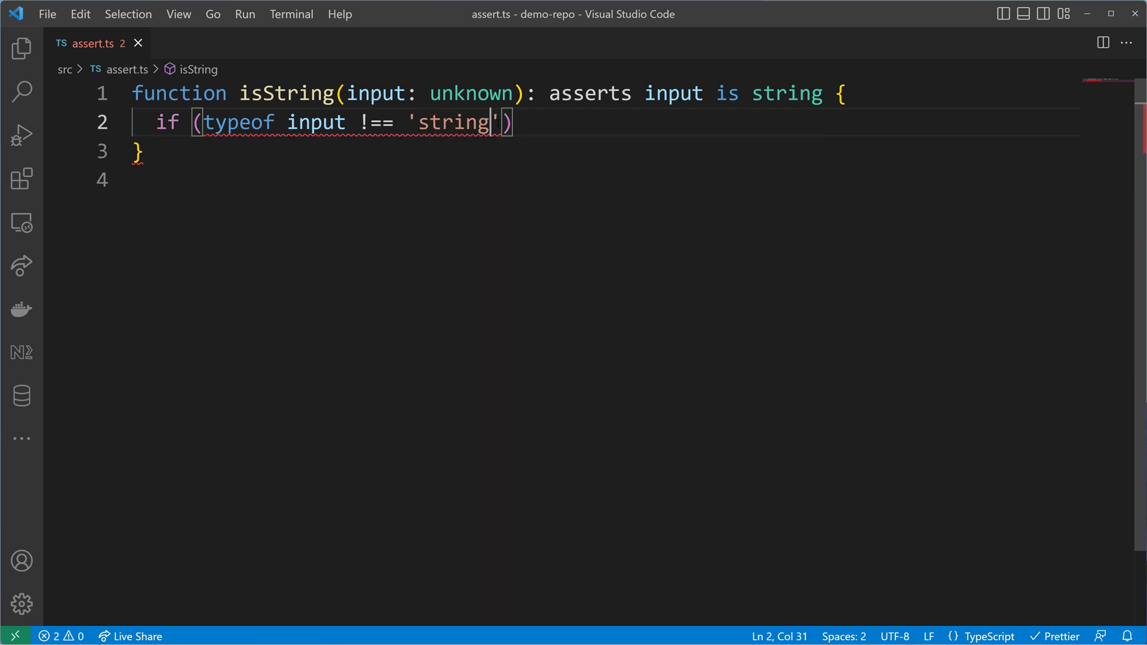
text({)
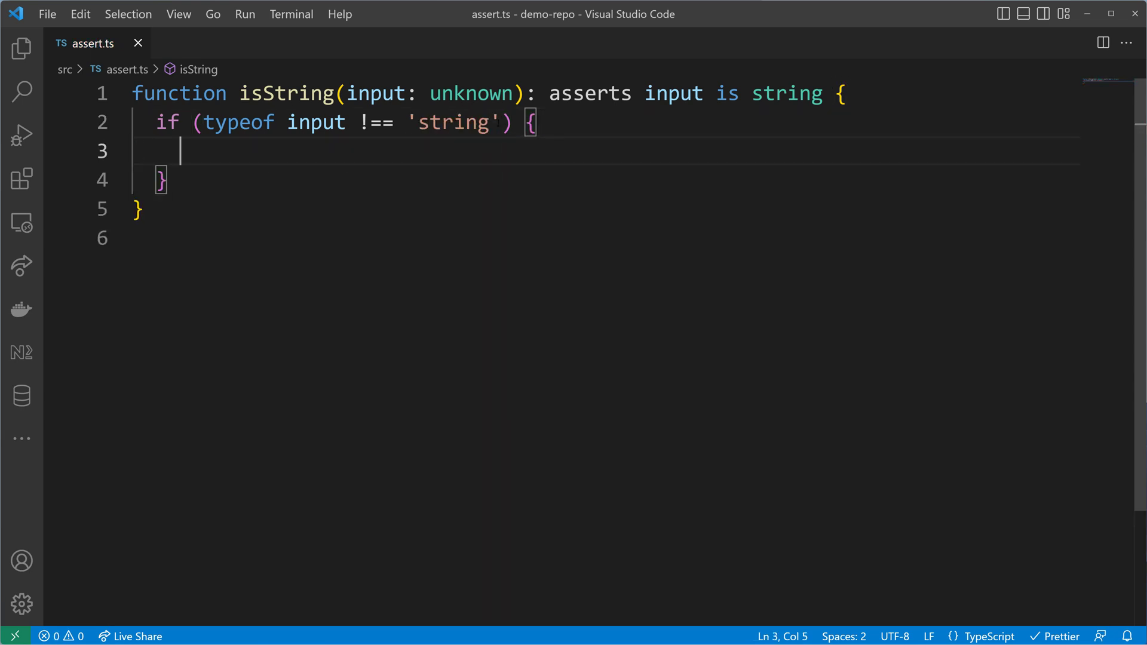
- Throw new Error(`${input} (${typeof input}) is not a string!`) inside the if block
text(thr)
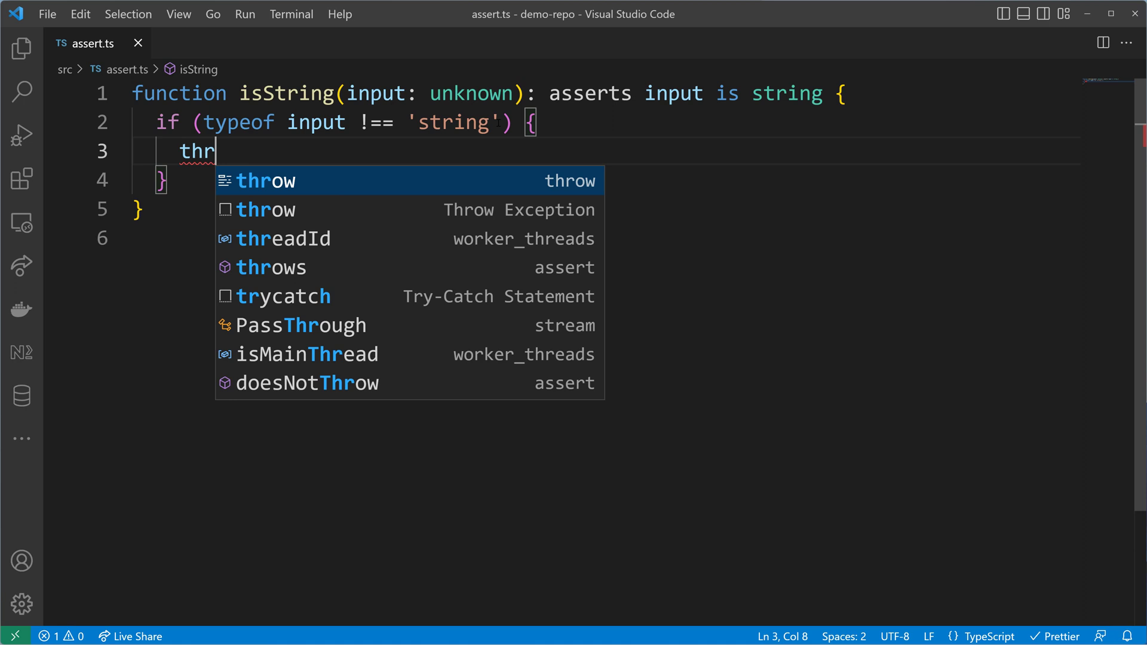
text(ow new)
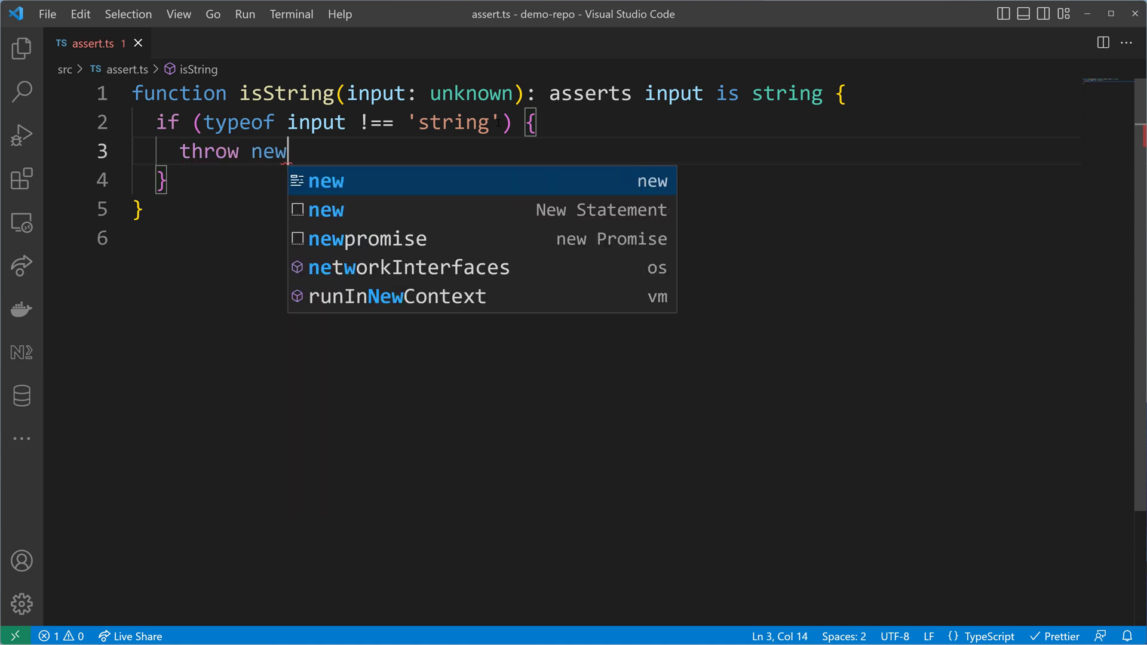
text(Error())
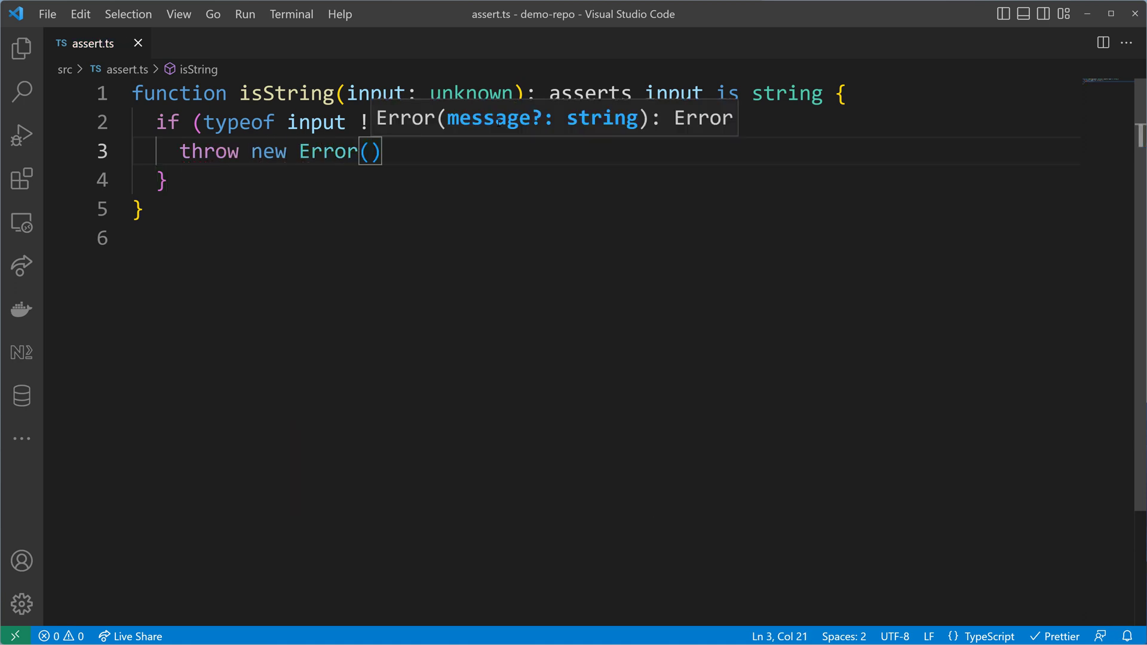
text(`)
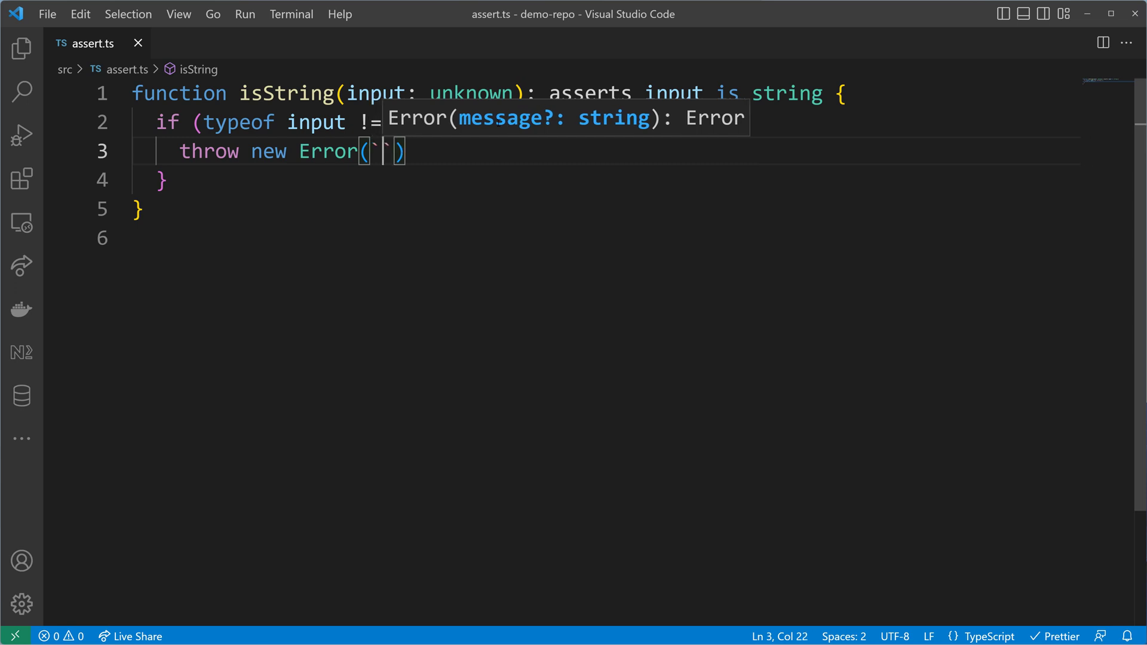
text(${i)
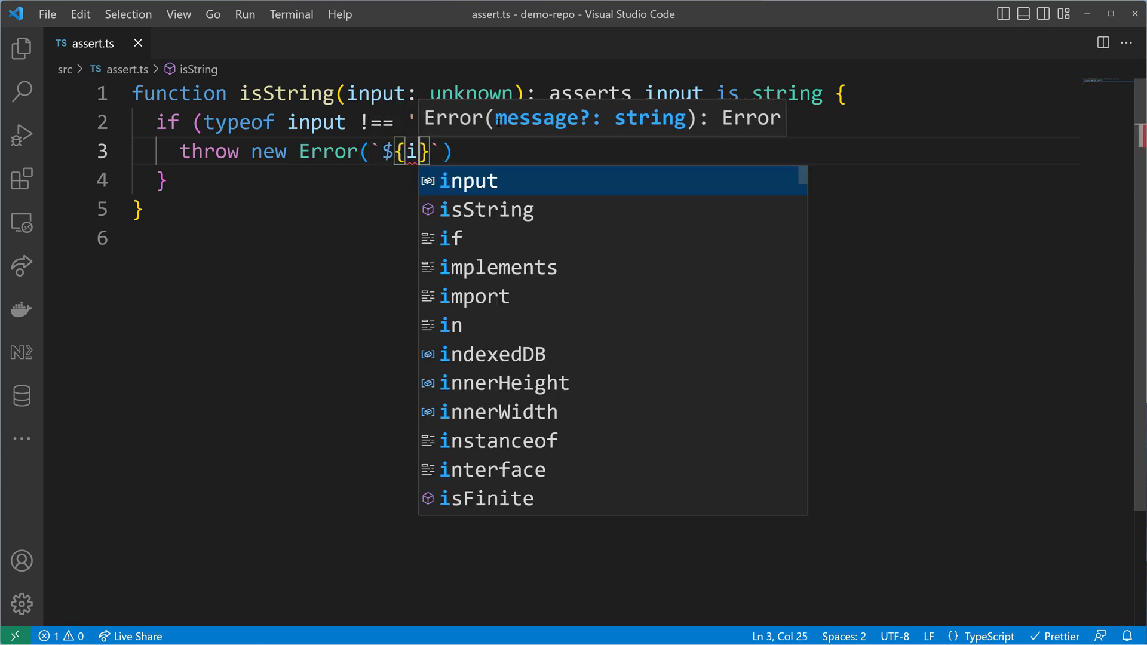
key(Tab)
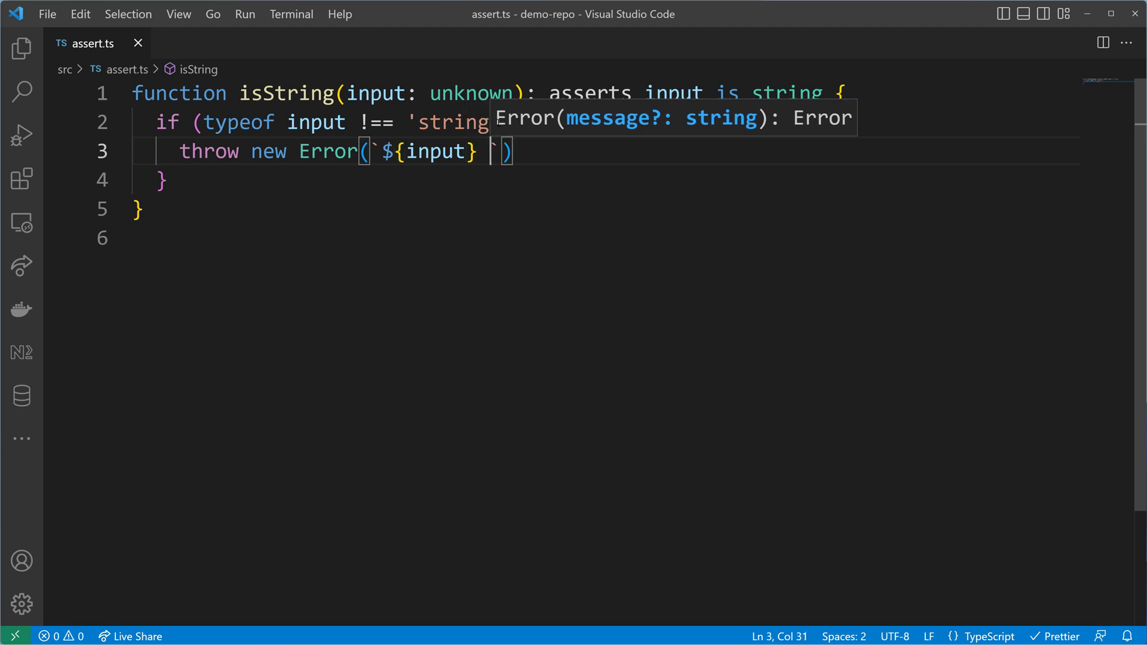
text(())
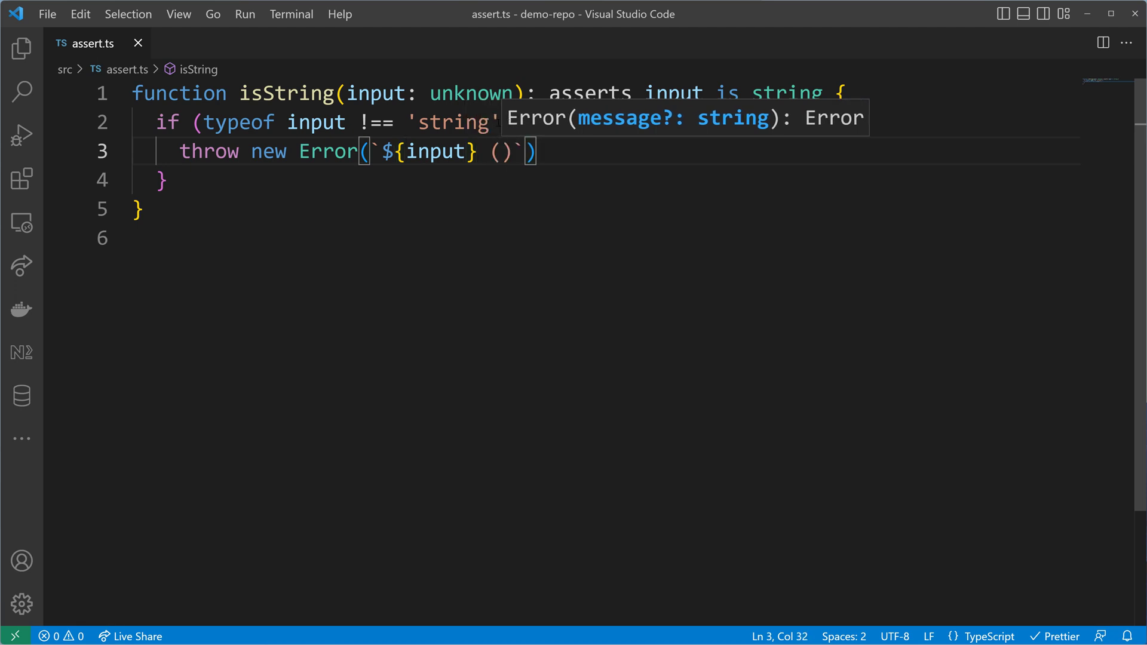
text($)
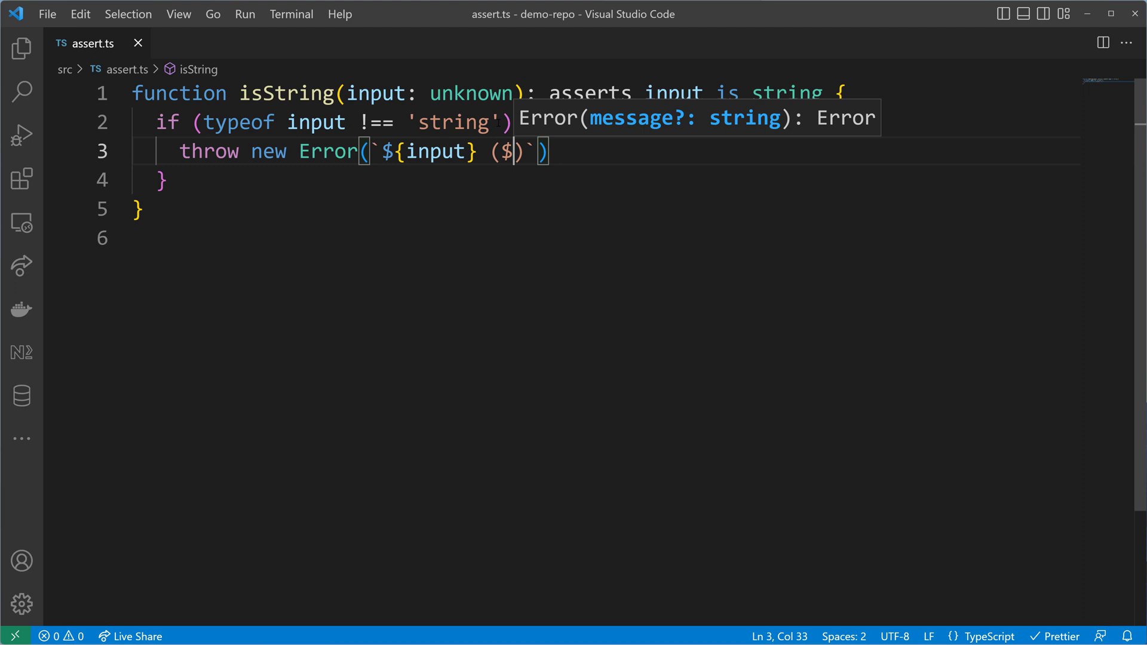
text(ty})
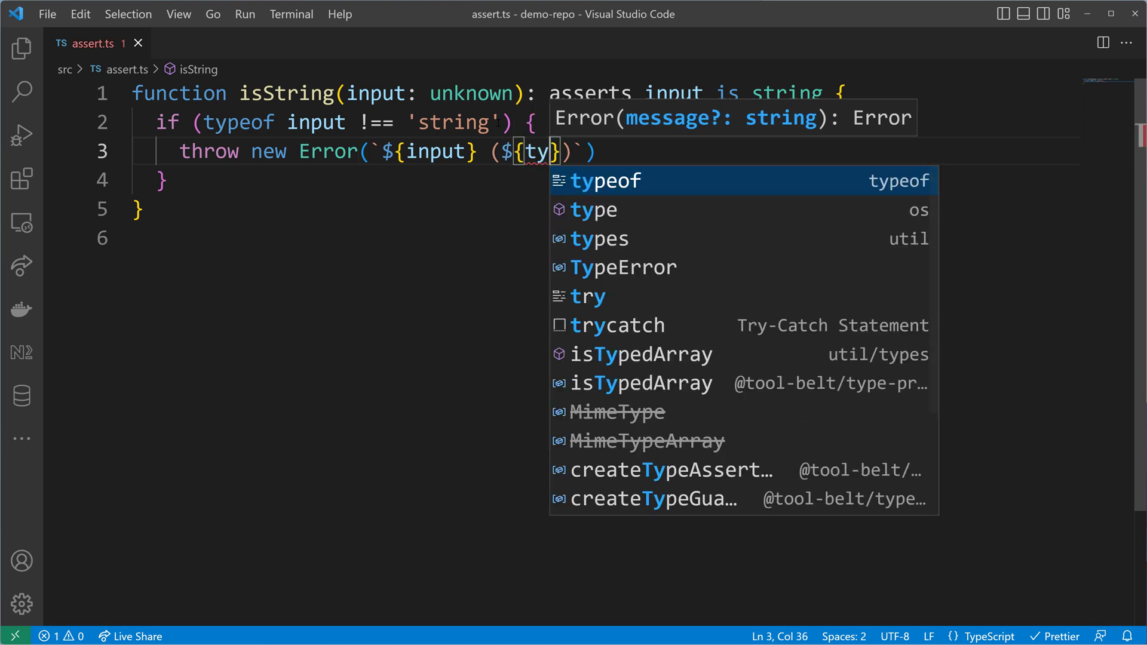
text(typeof input)
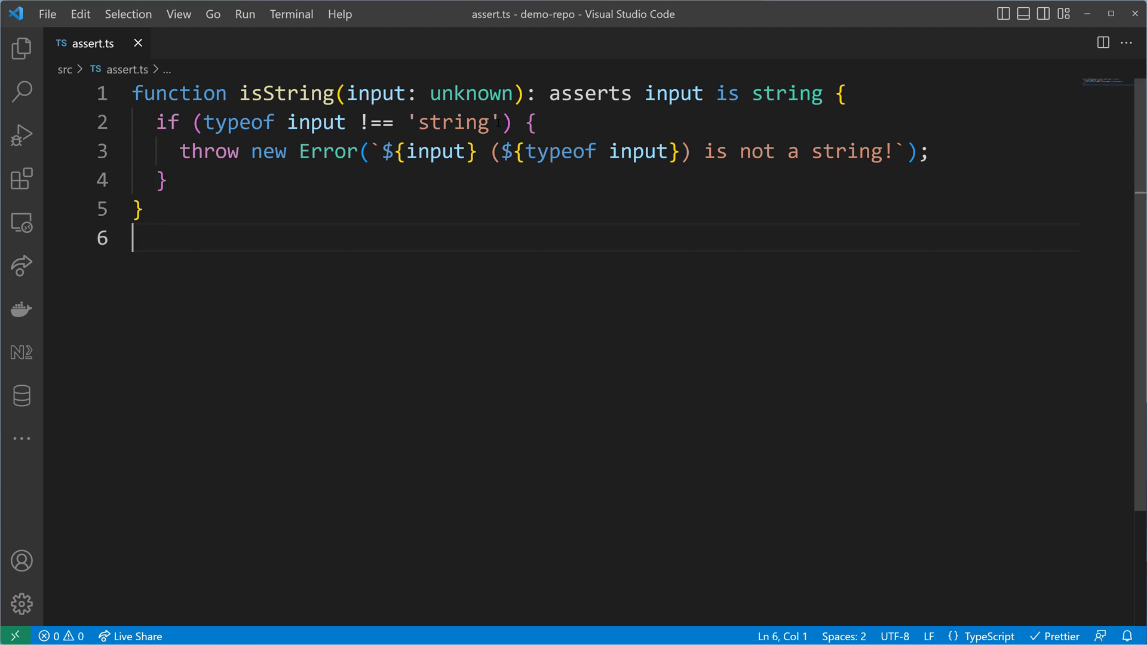
key(enter)
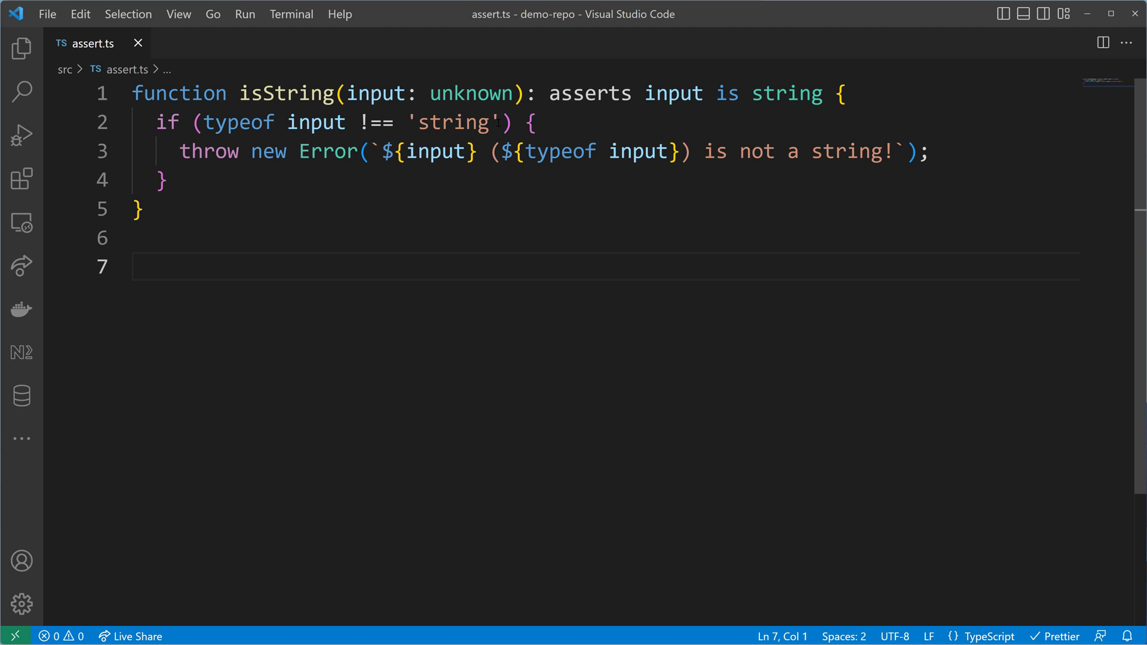
text(function)
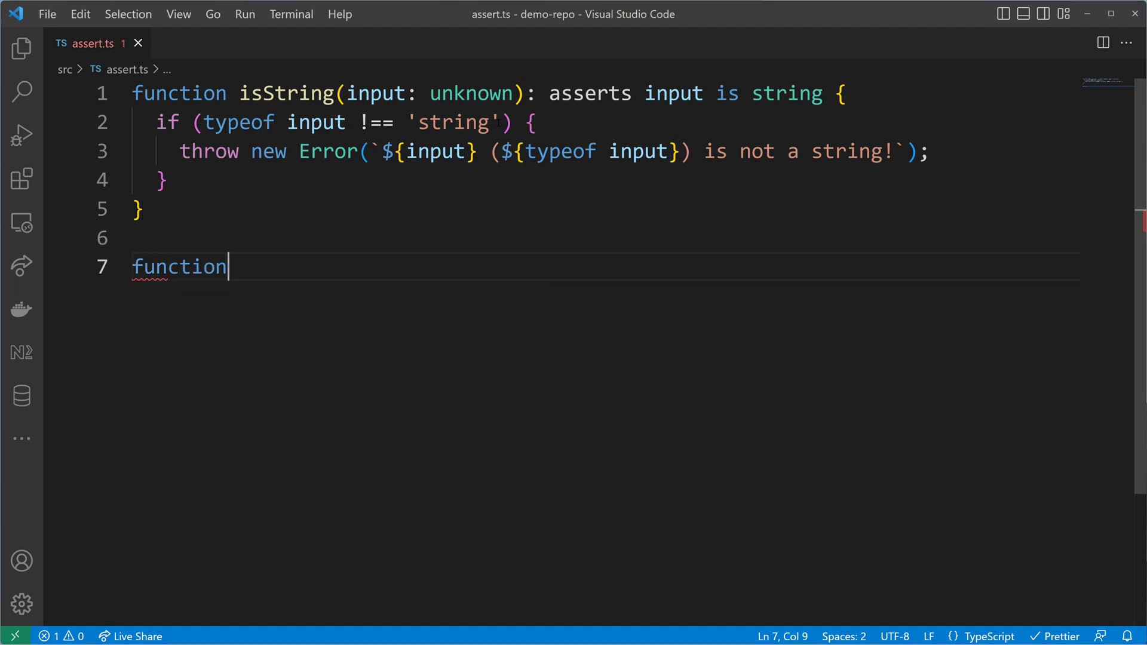
- Below isString, declare the shout(a: unknown, b: unknown): string function signature
text(t)
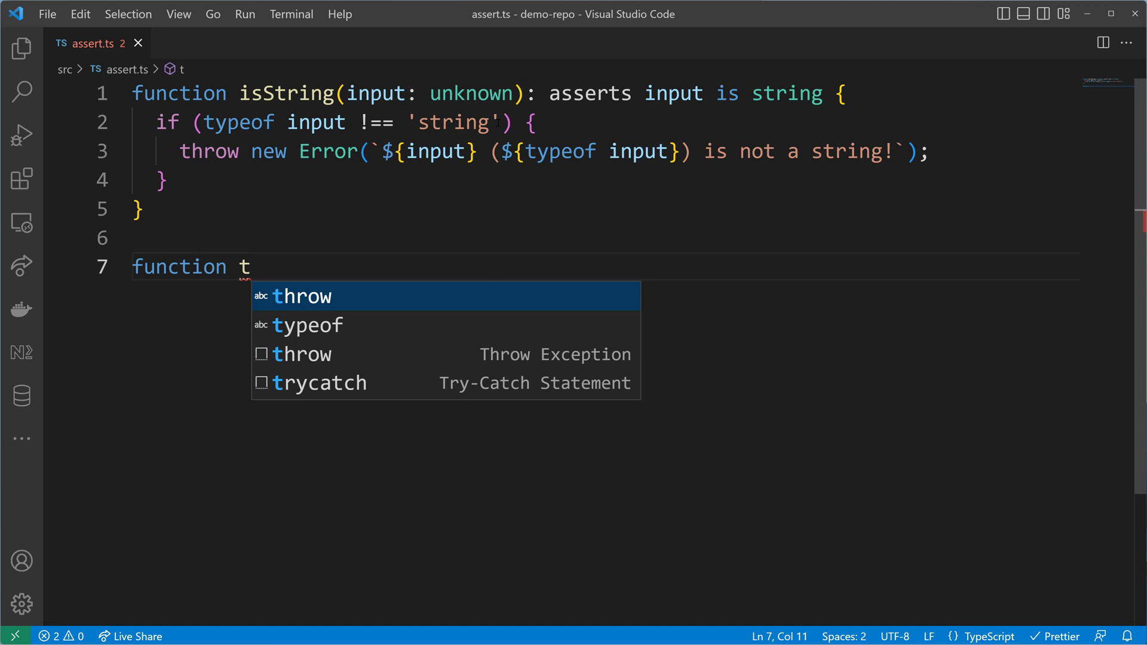
text(oUppe)
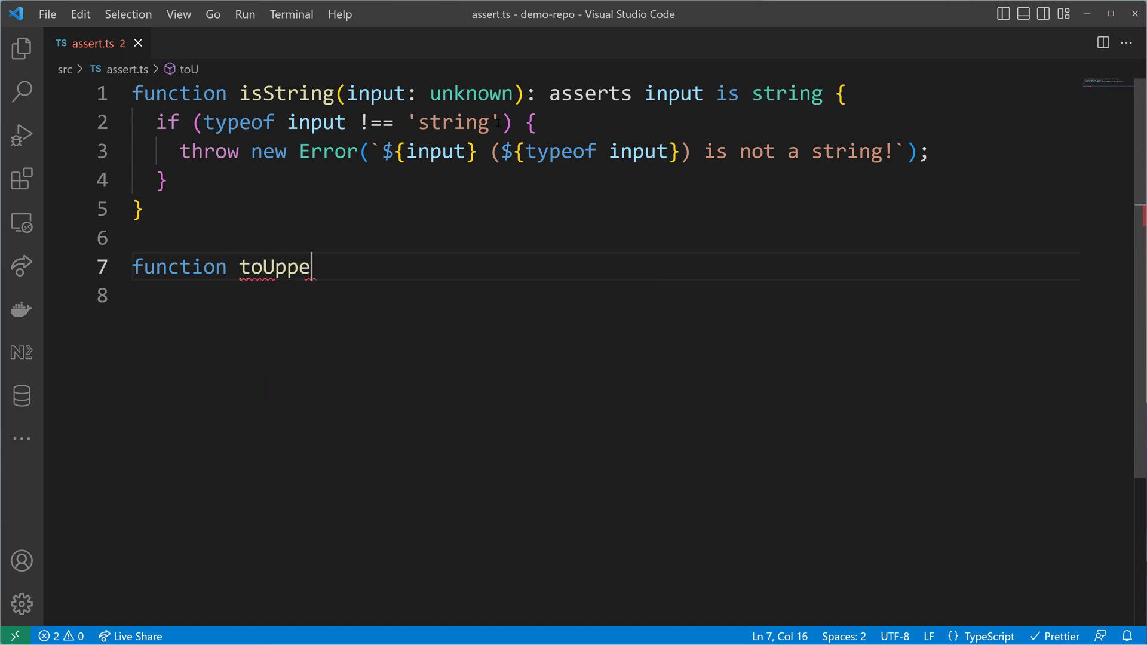
text(rCase)
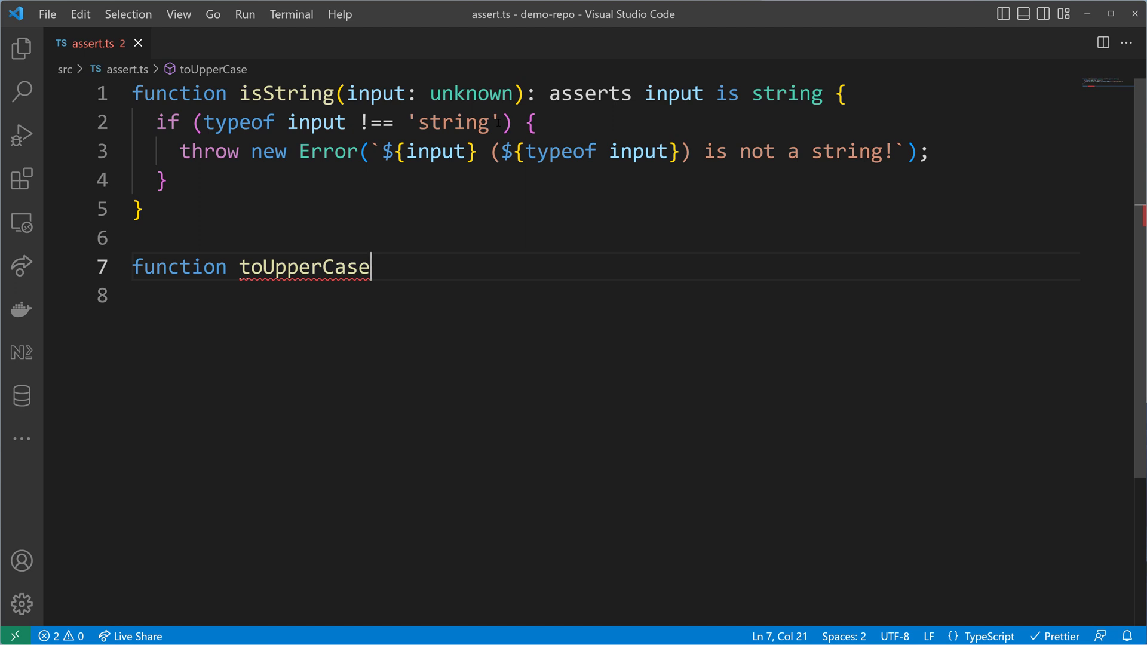
text(sh)
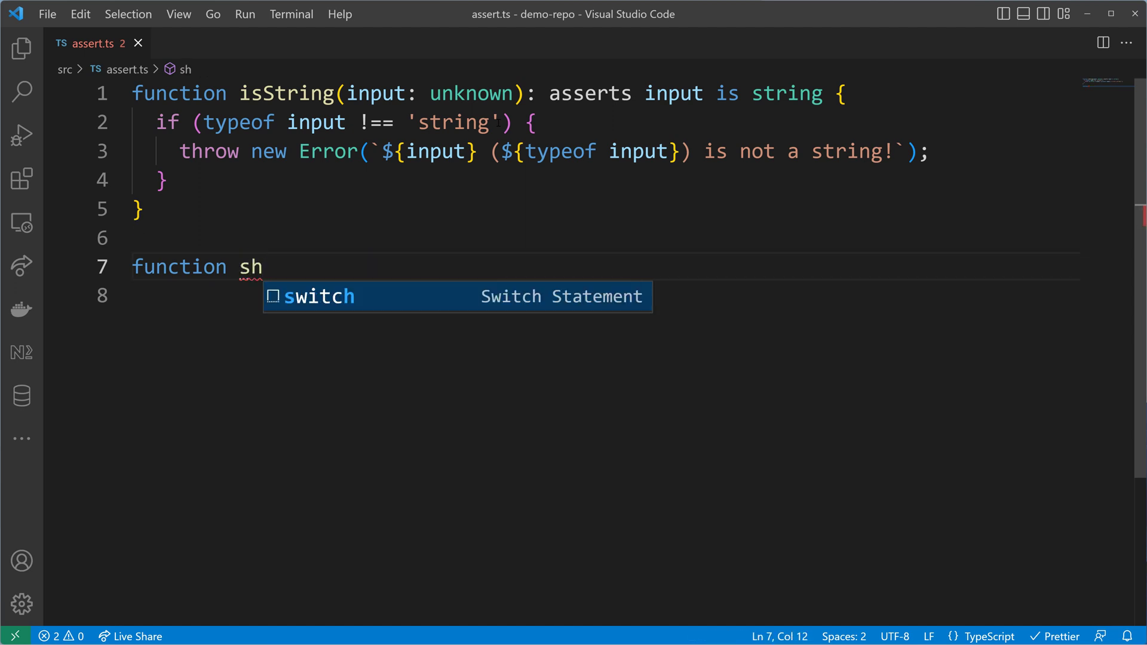
text(out(a)
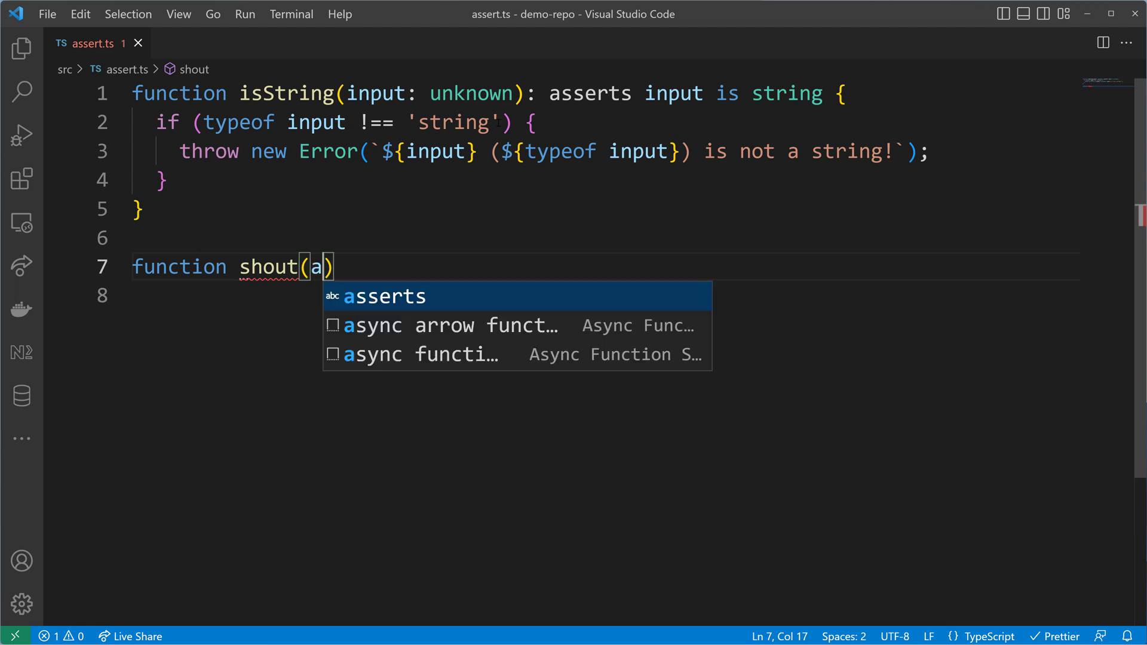
text(: unknown)
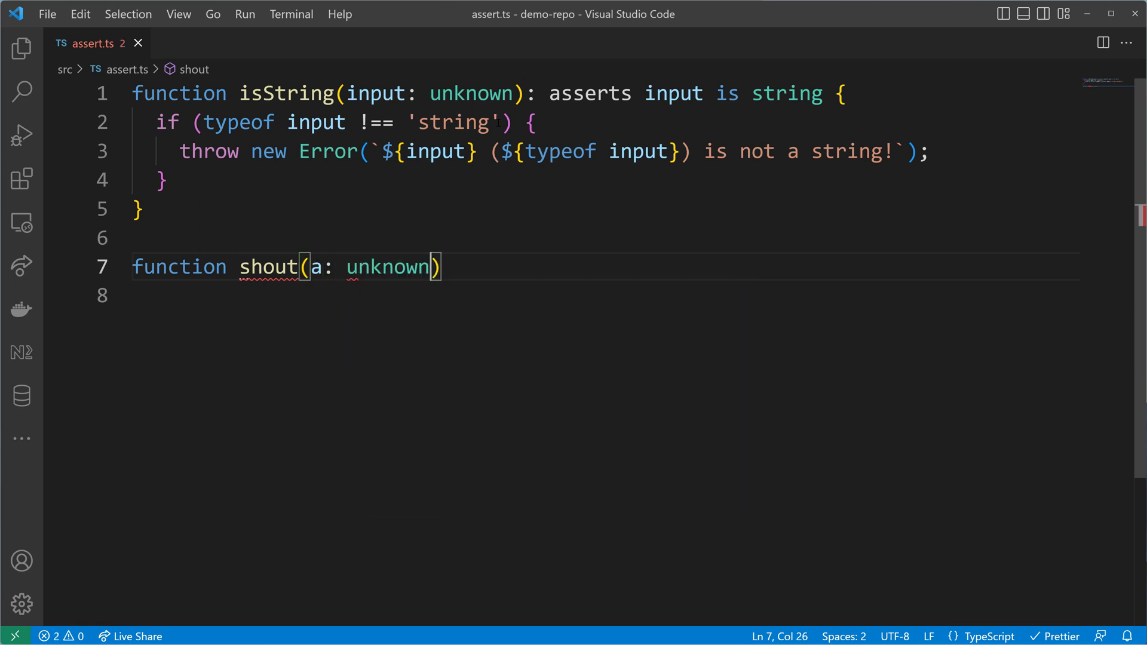
text(, b: unknown)
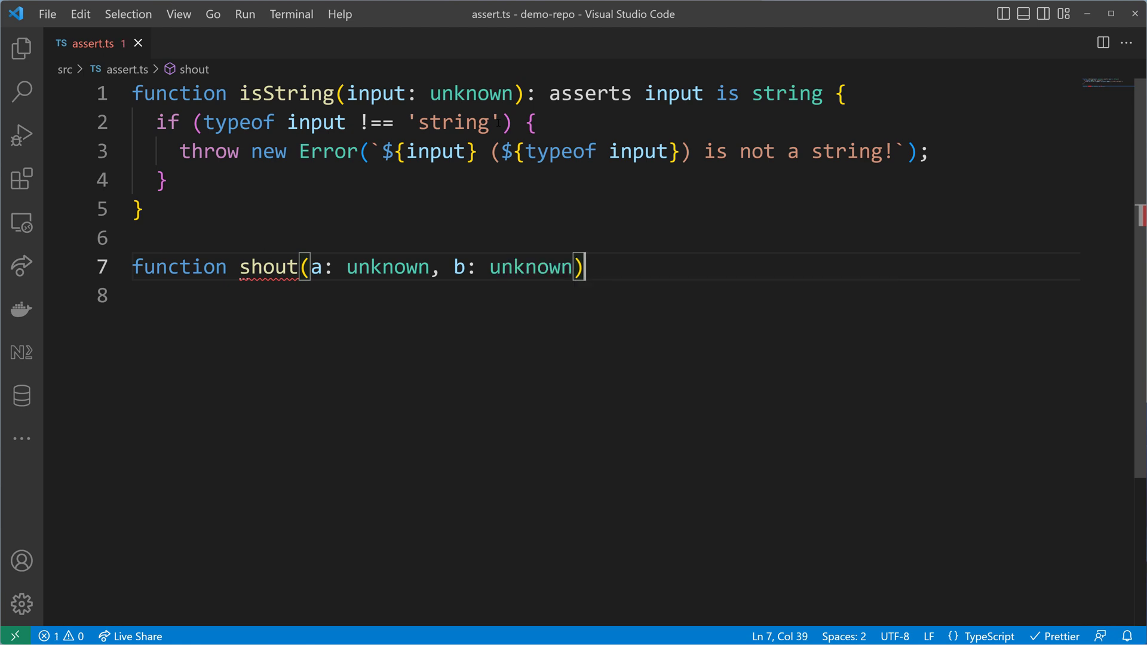
text(: s)
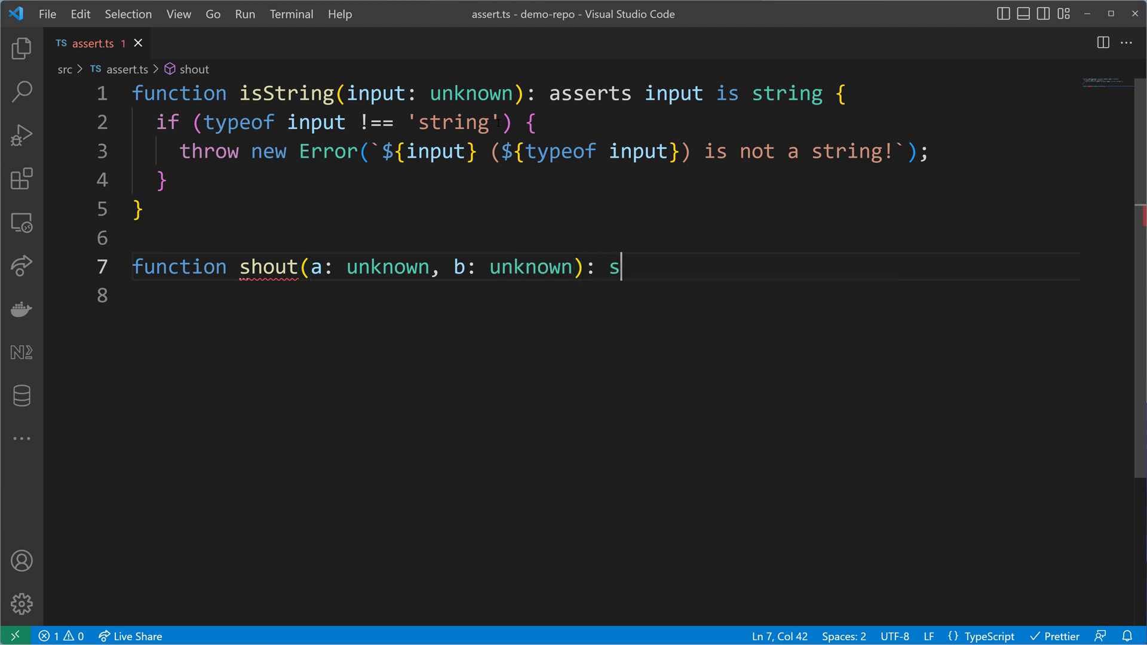
text(tring {})
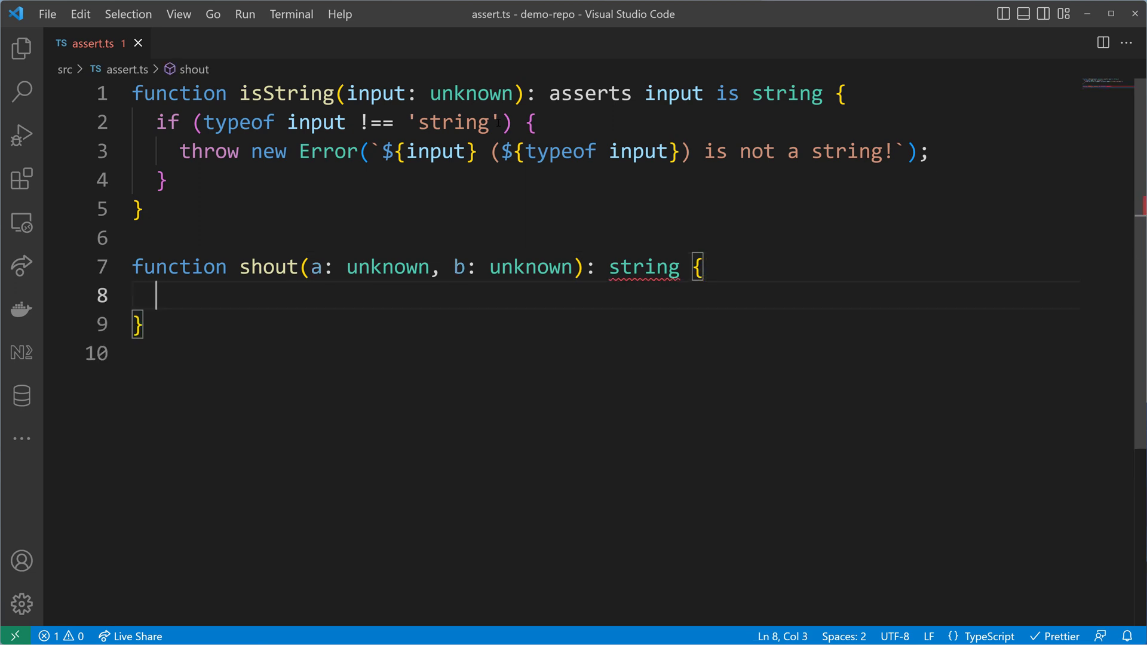
- Begin the body with a return of the template literal `${a.toU`
text(return)
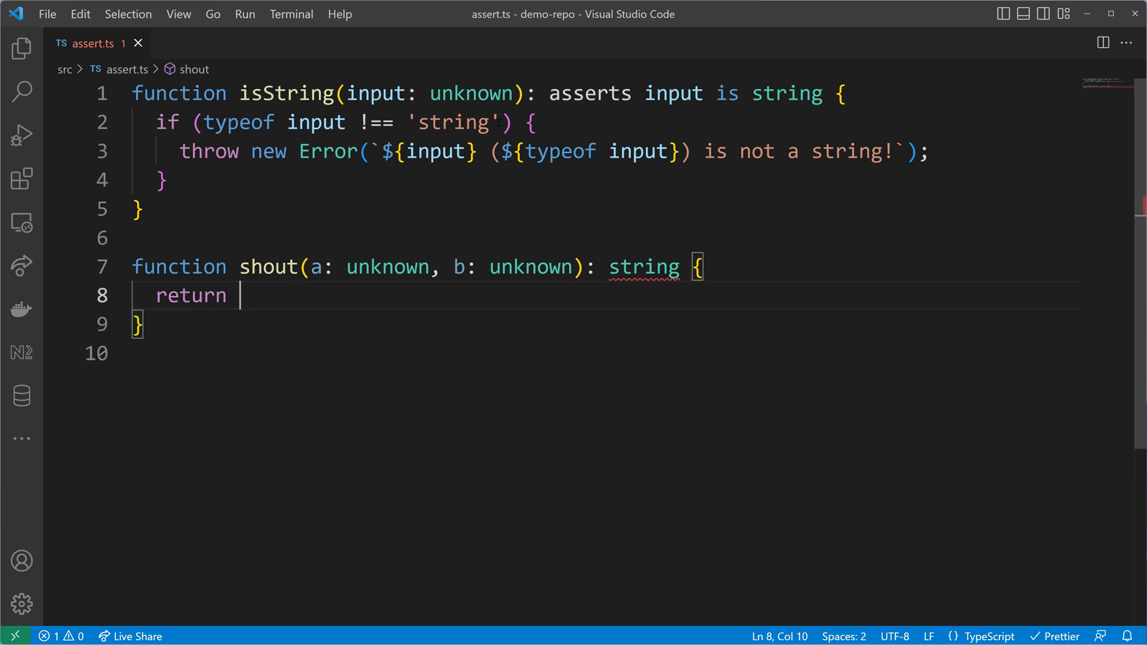
text(`)
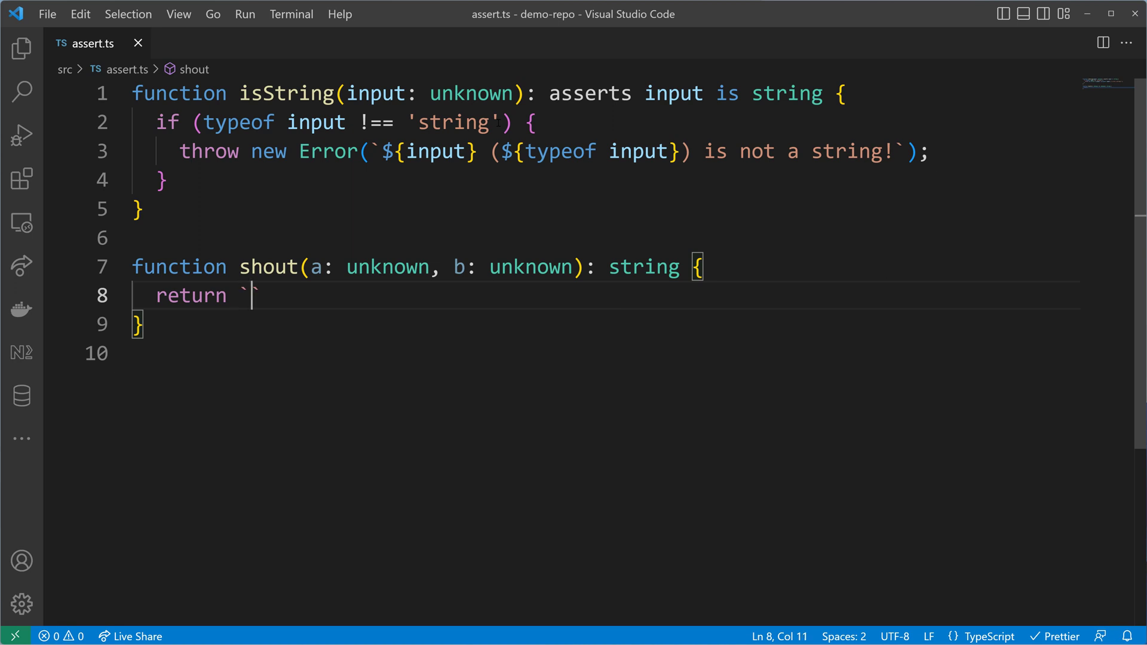
text(${)
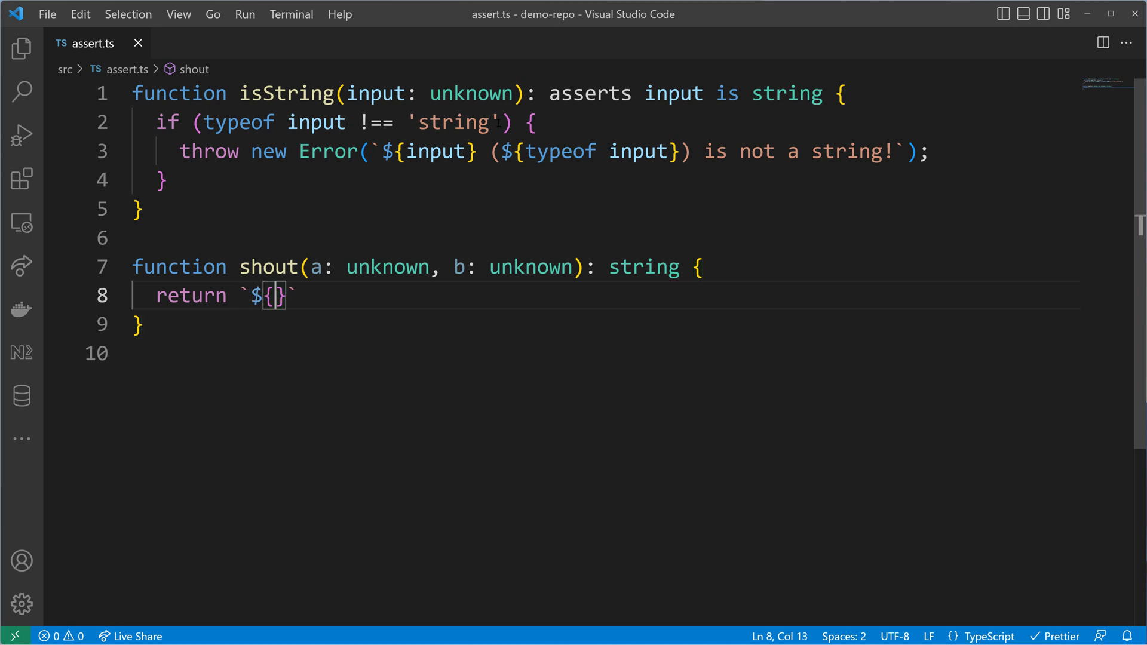
text(a.to)
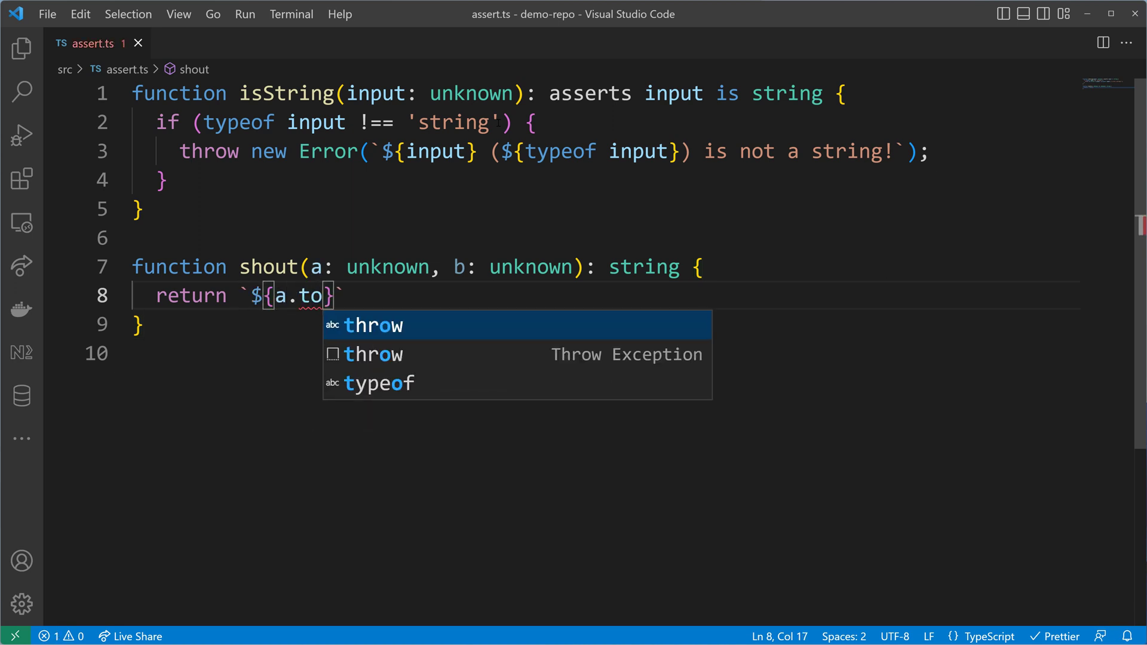
text(U)
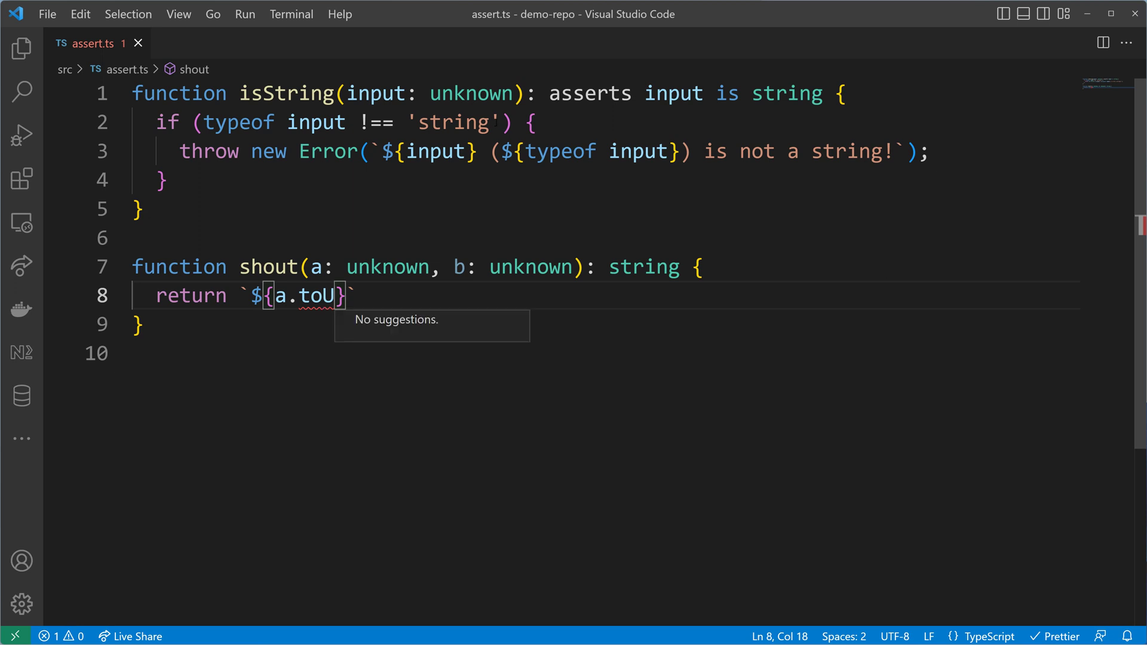
mouse_move(297, 296)
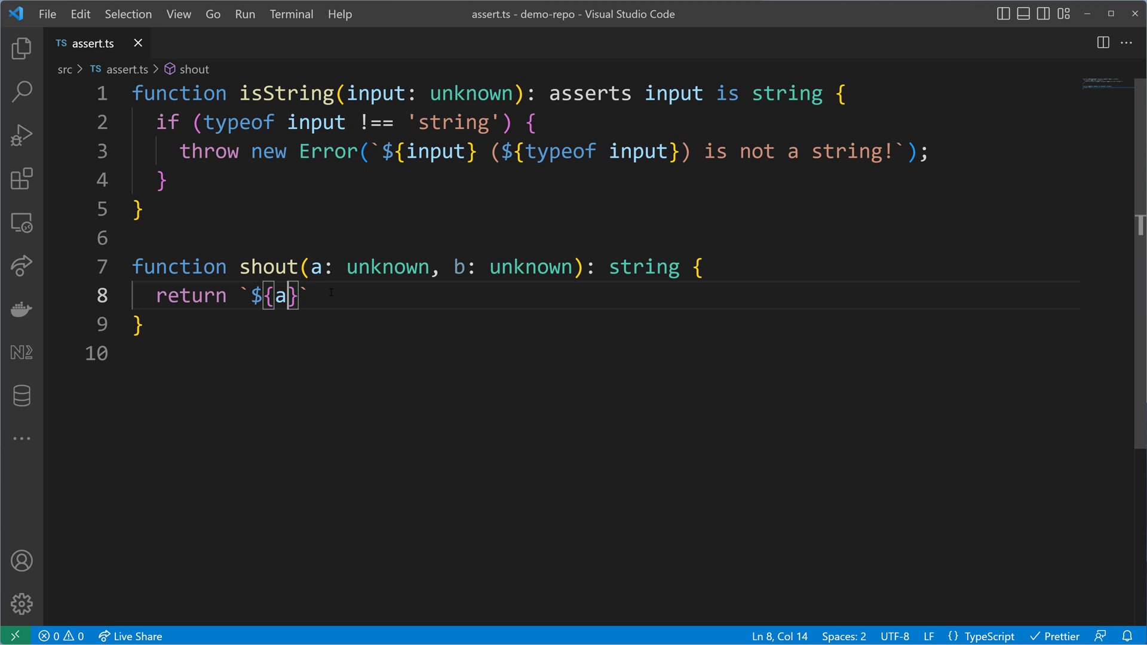
- Insert isString(a); above the return and complete it as `${a.toUpperCase()}`
drag(251, 296, 307, 296)
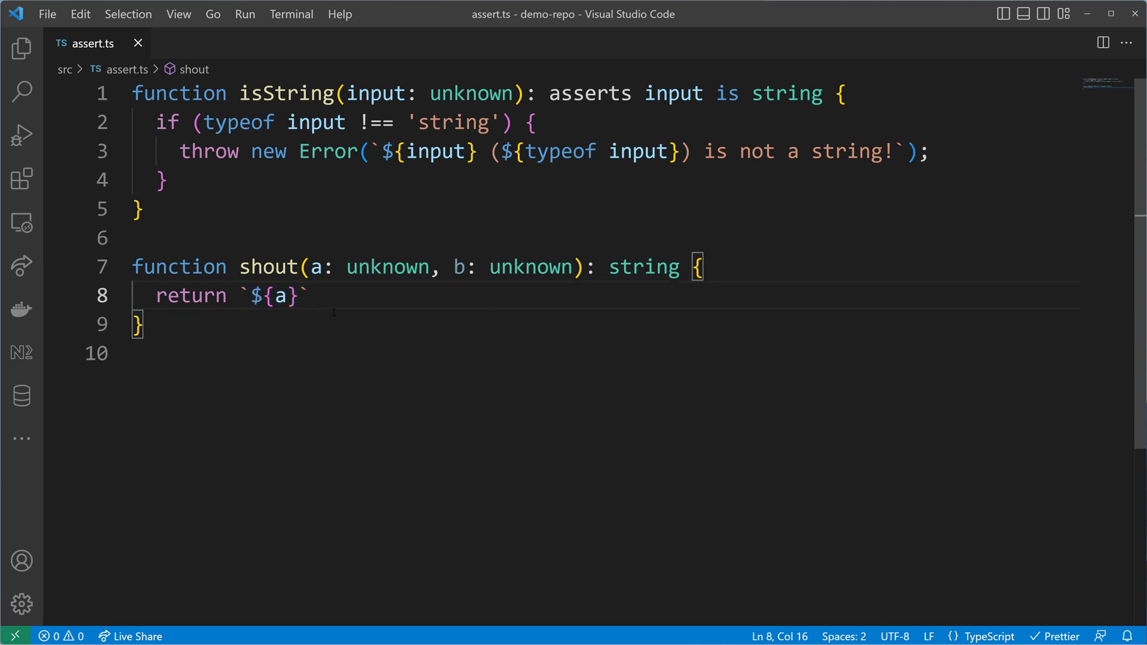
double_click(280, 296)
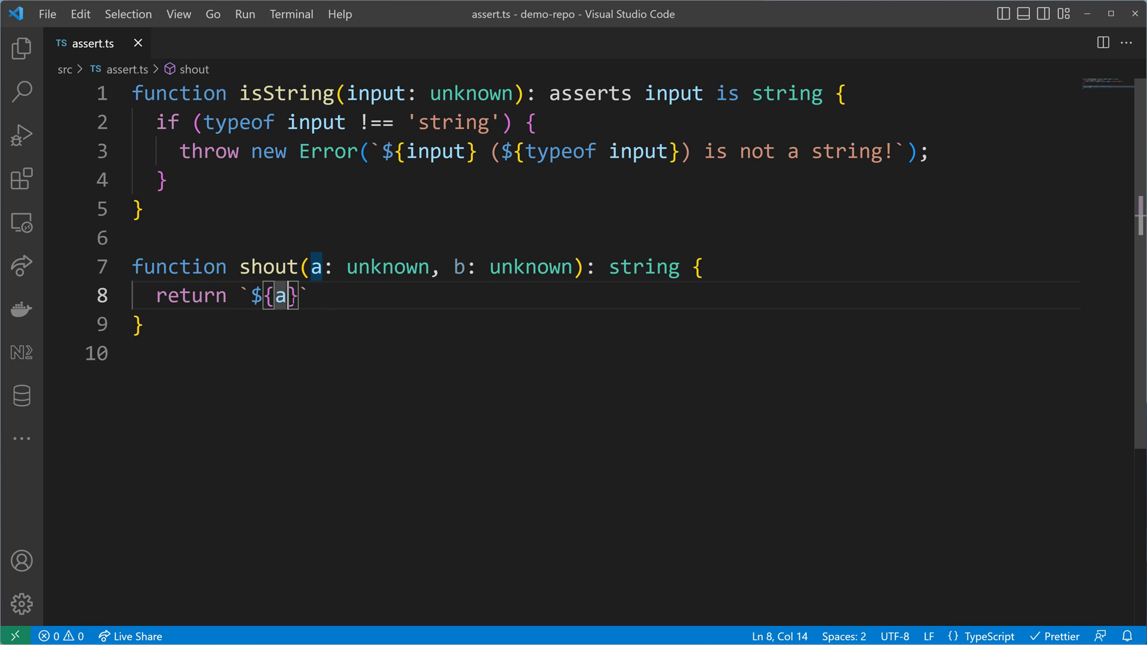
key(Enter)
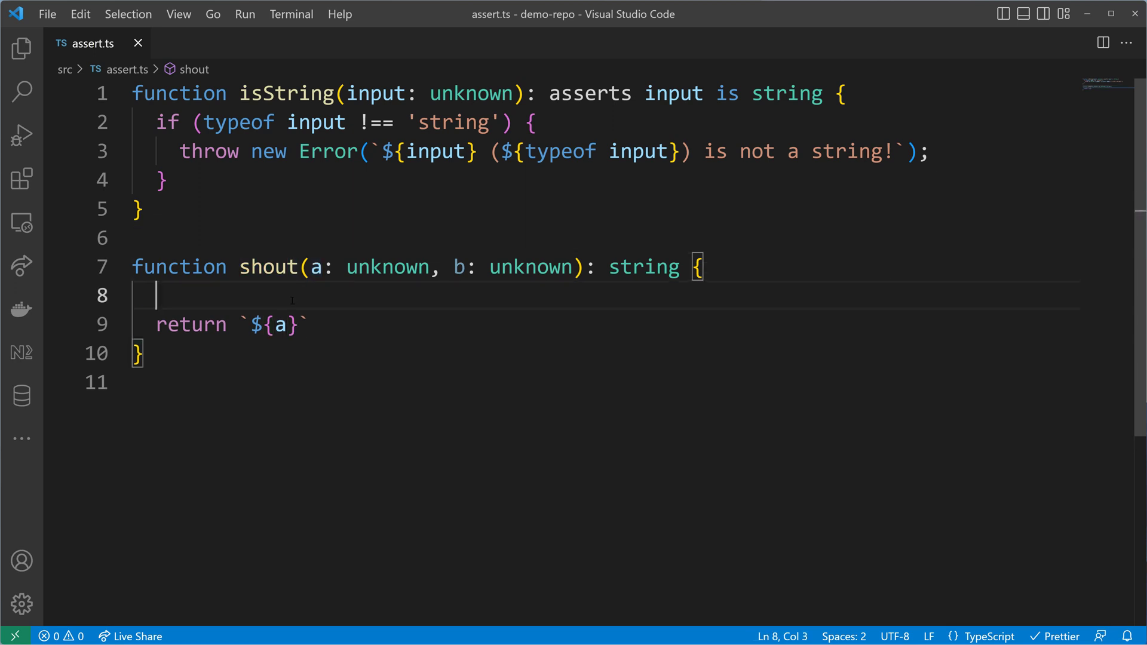
text(isString)
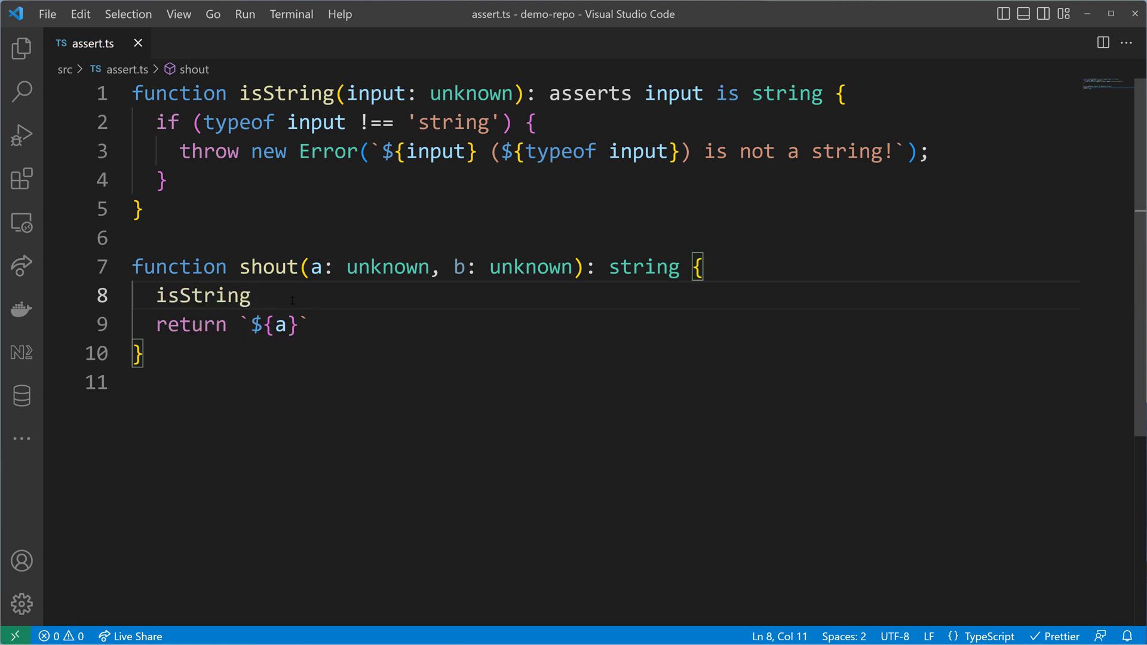
text((a);)
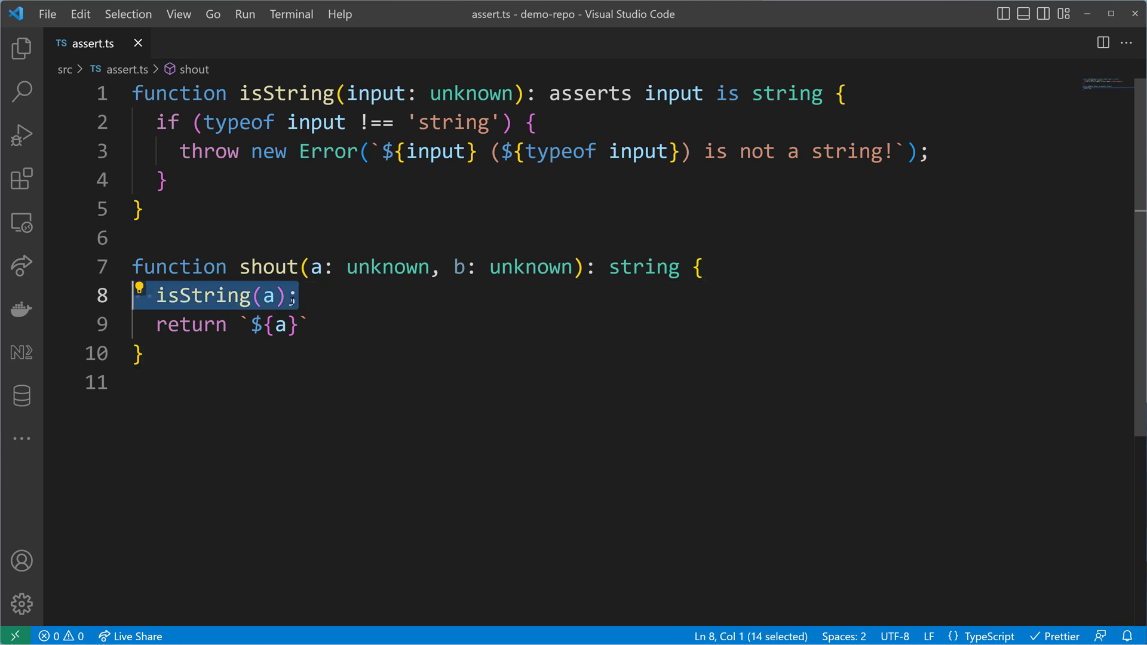
mouse_move(260, 296)
text(.)
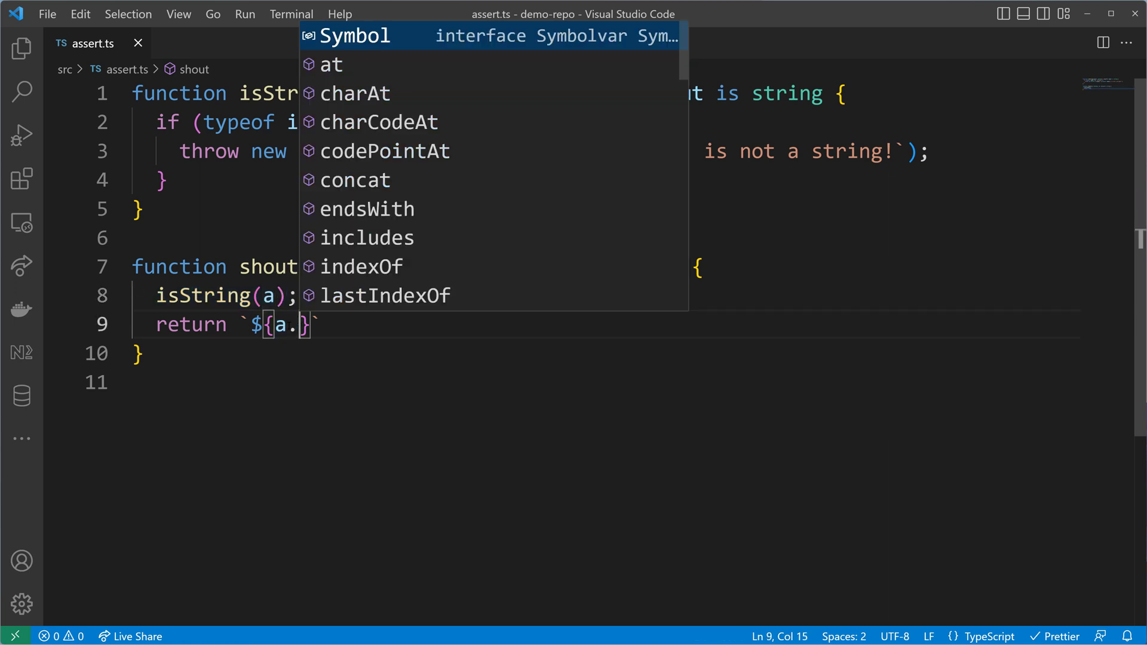
text(toUpperCase)
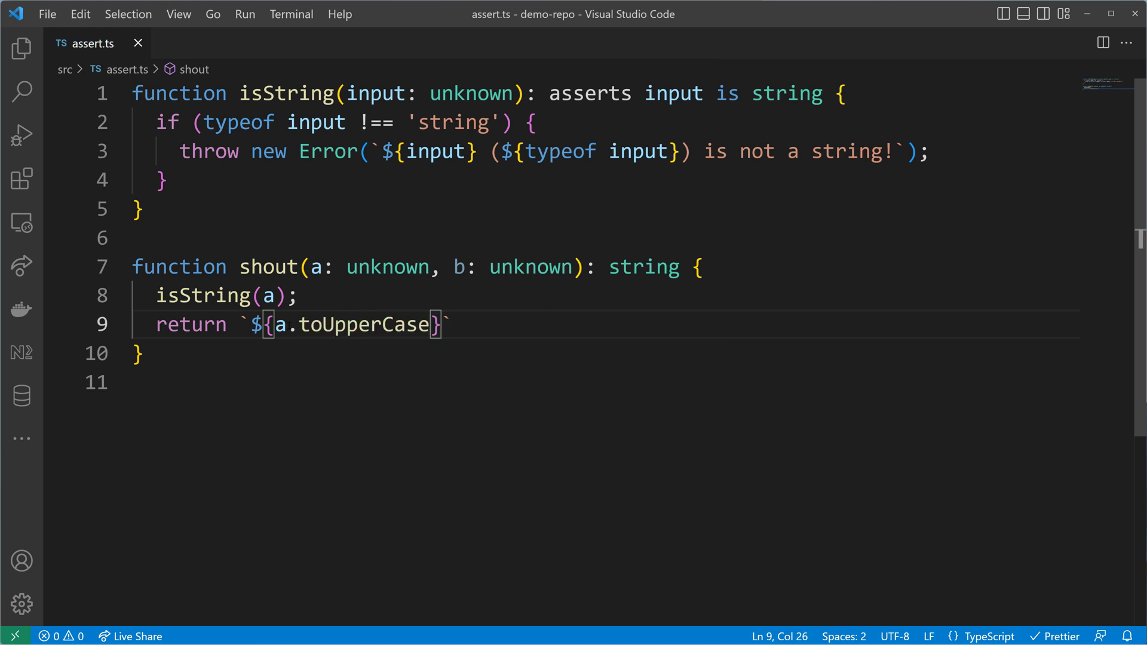
text(())
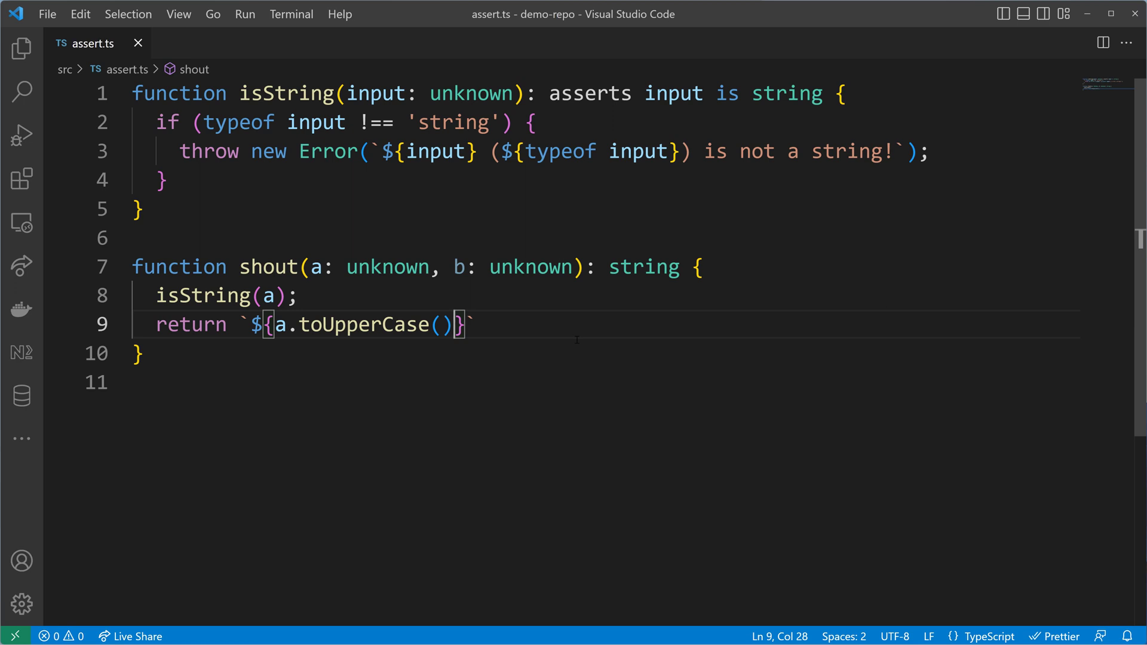
- Extend the returned template with a space and ${b.toUpperCase()}
key(Right)
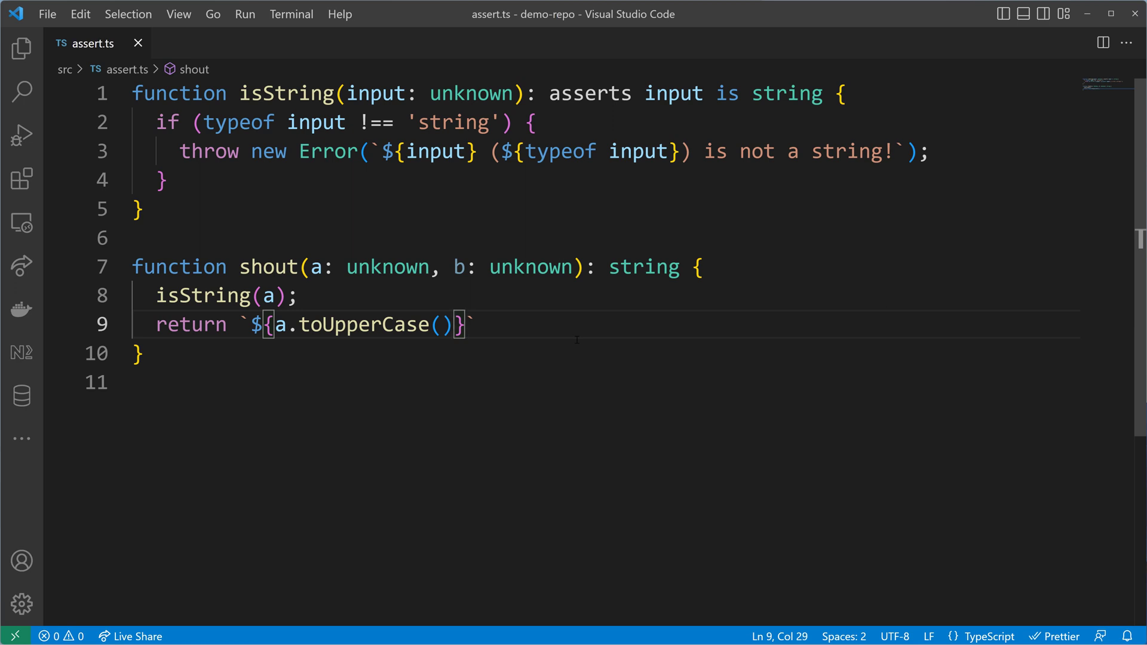
text($)
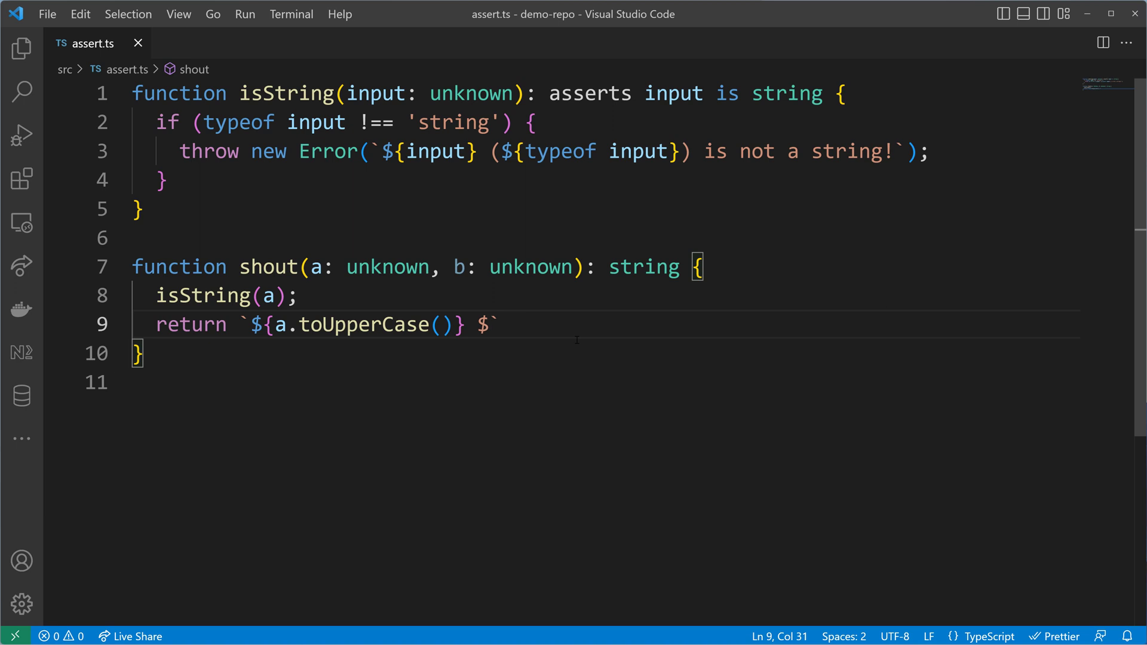
text({b})
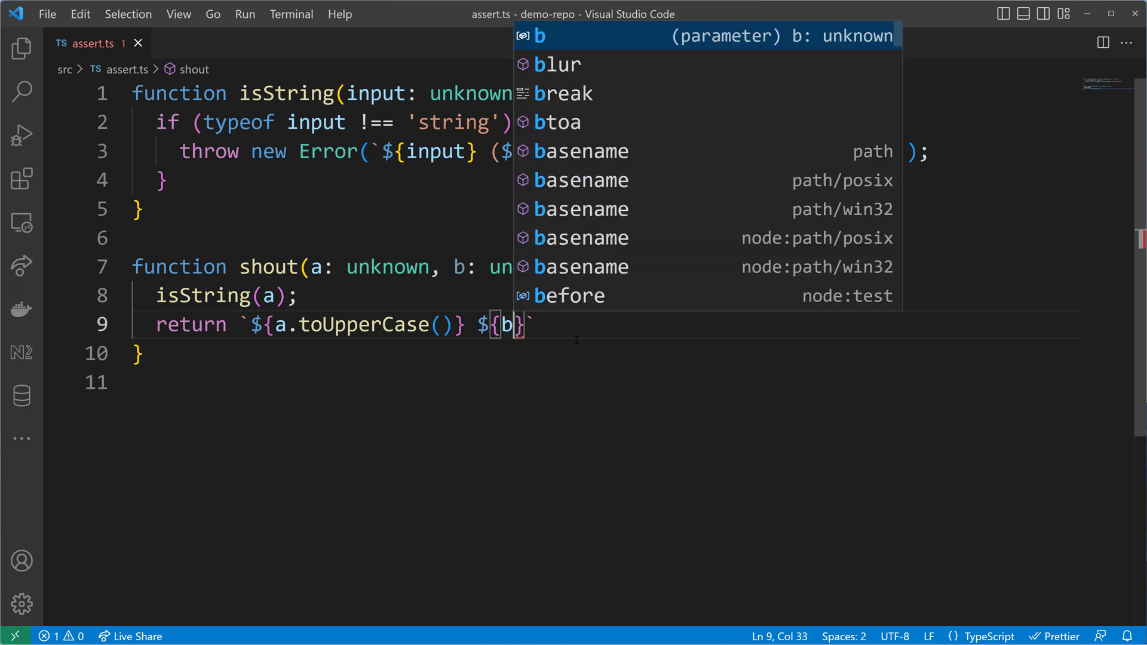
text(.toUpperCase)
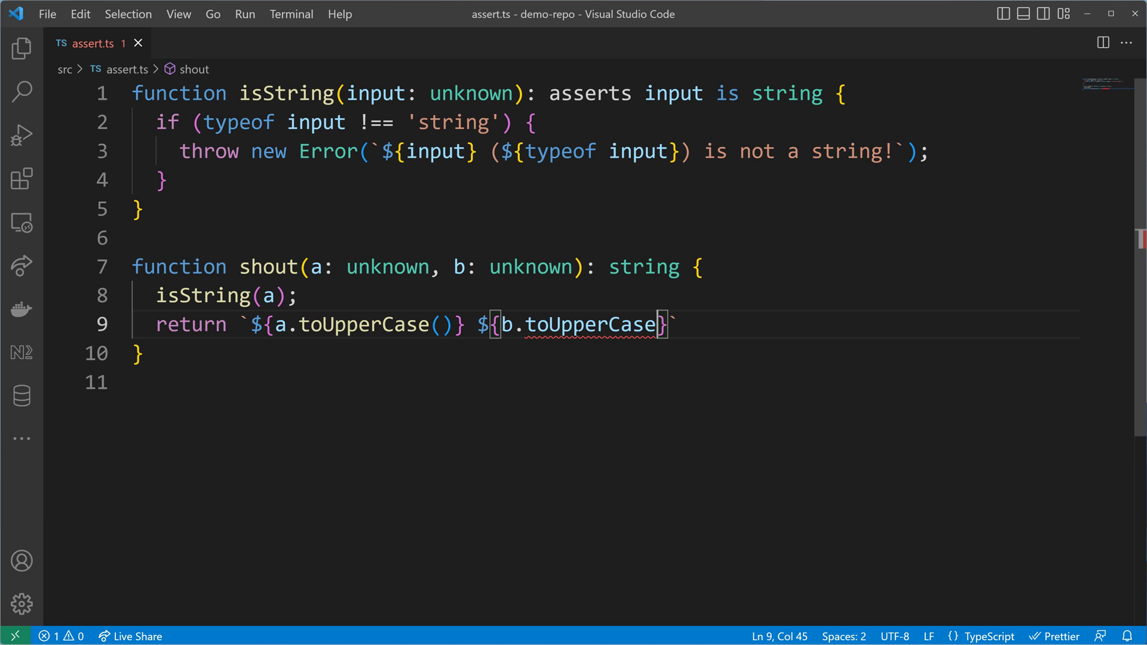
mouse_move(586, 324)
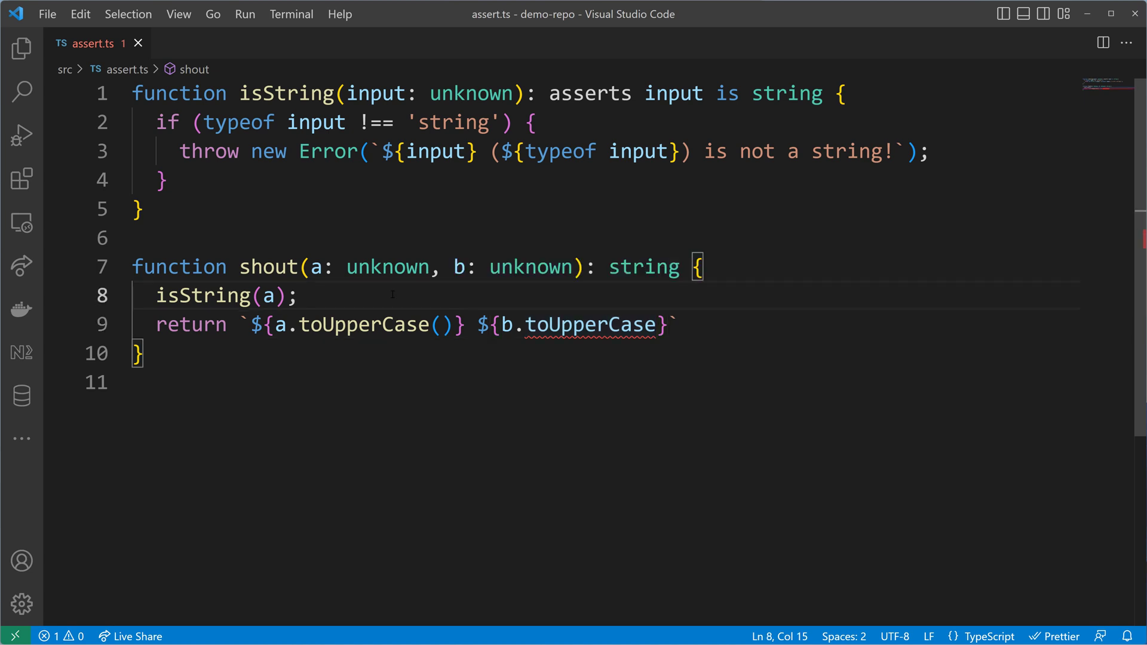
- Add an isString(b) assertion and finish the line with a semicolon
text(isString()
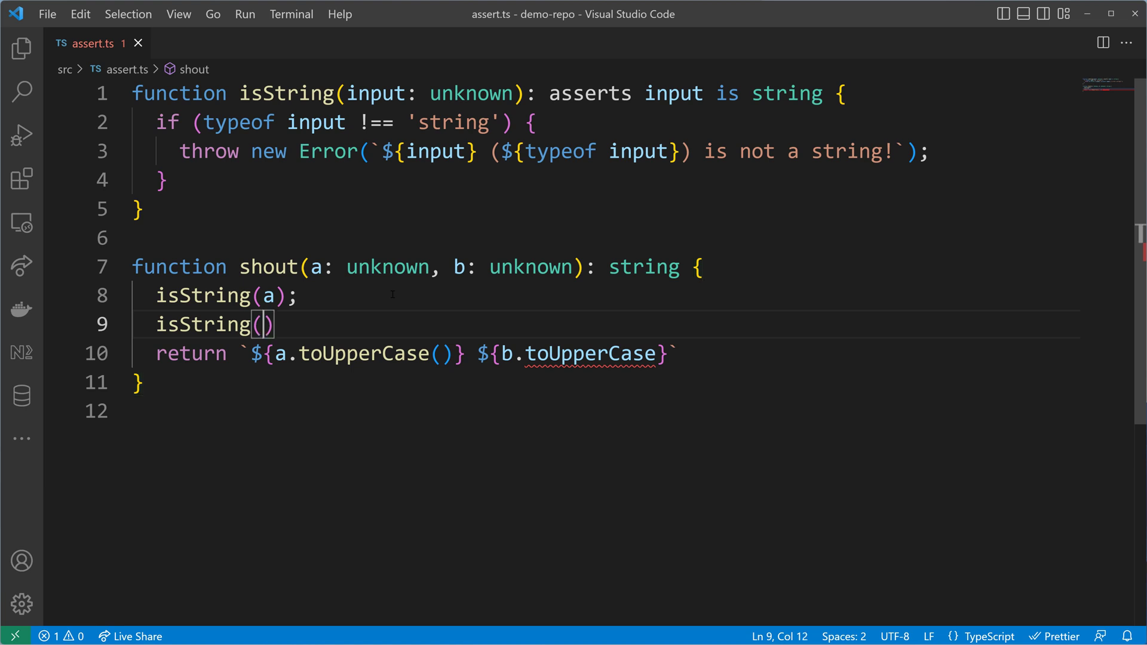
text(b)
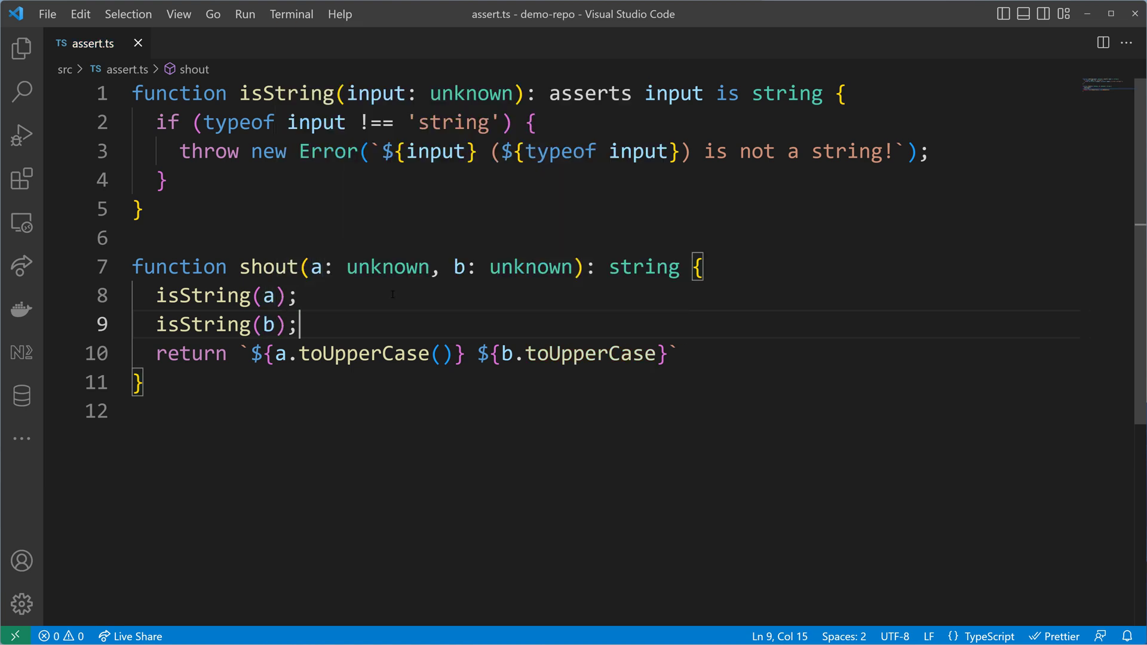
mouse_move(586, 353)
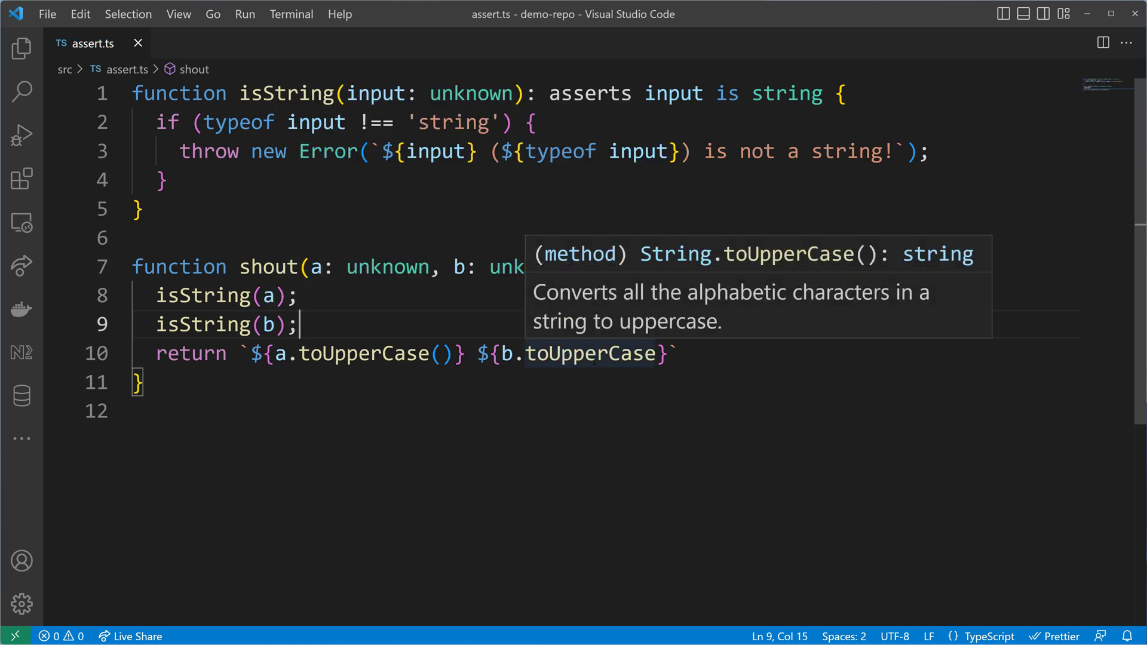
text(())
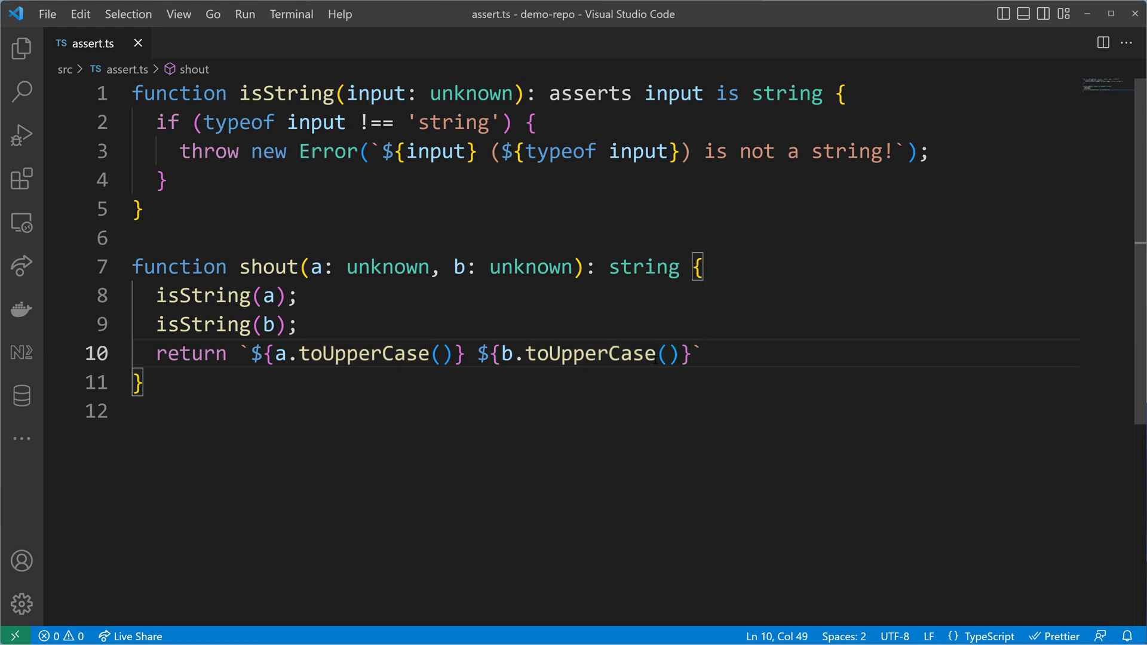
text(;)
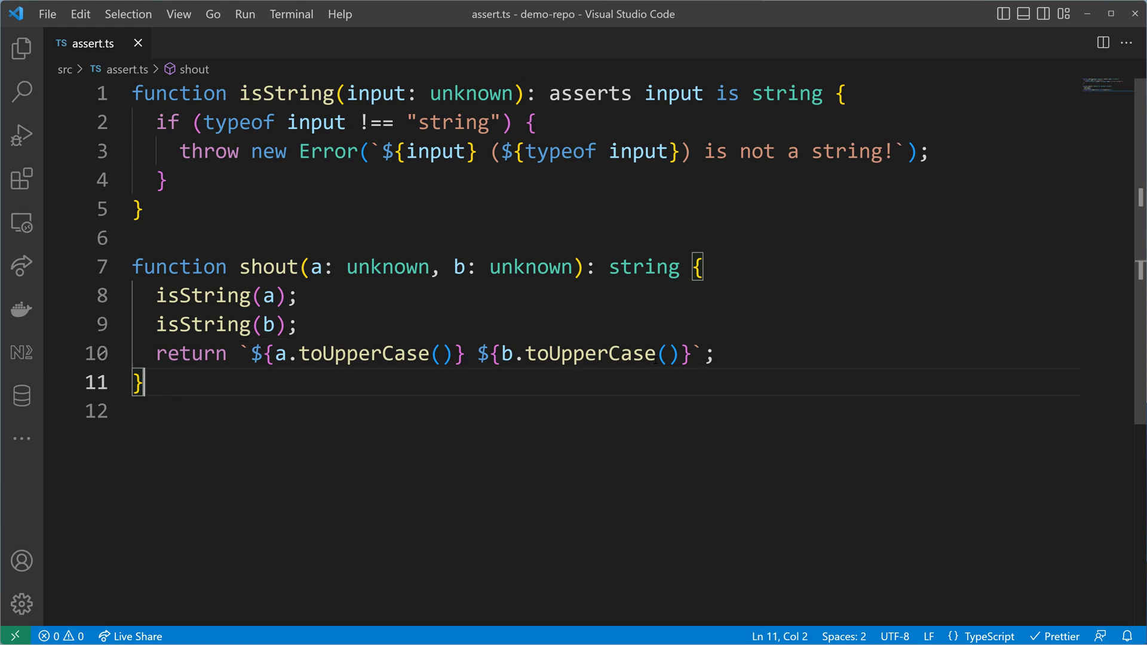
- Below shout, add console.log(shout("Benny", "Neugebauer"))
key(Enter)
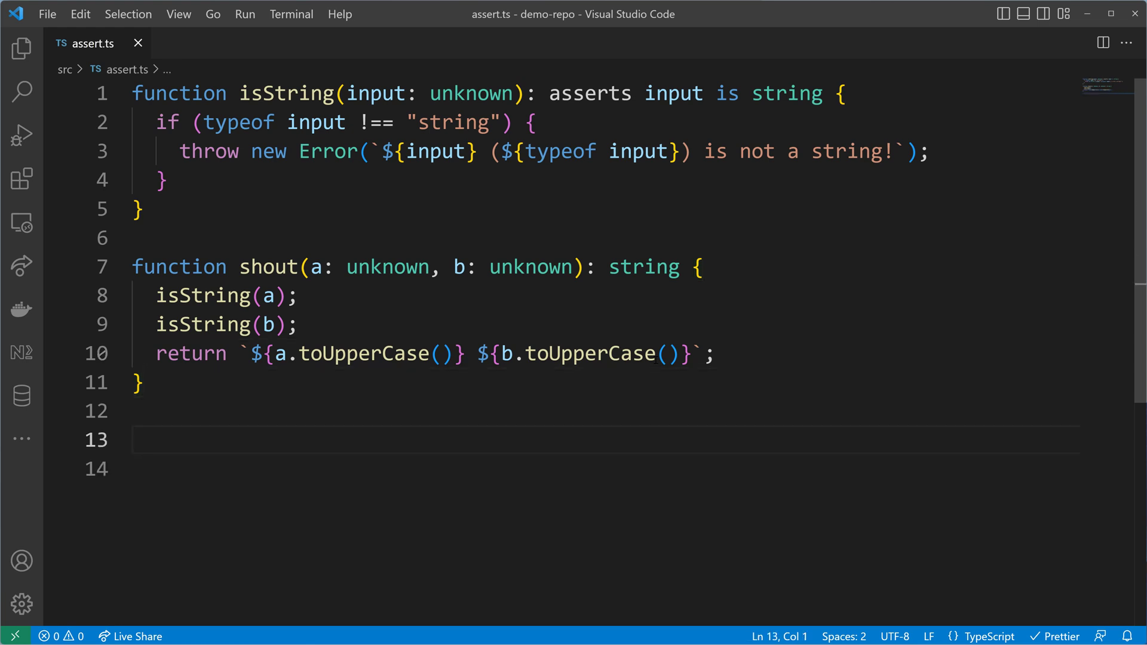
text(console.log();)
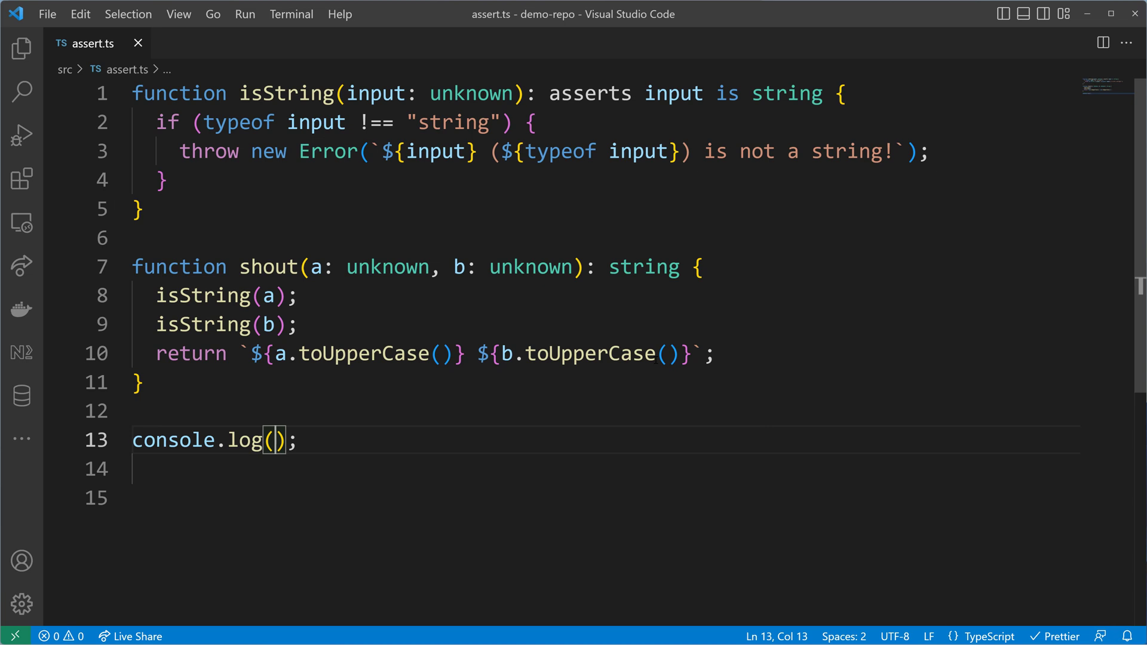
text(sh)
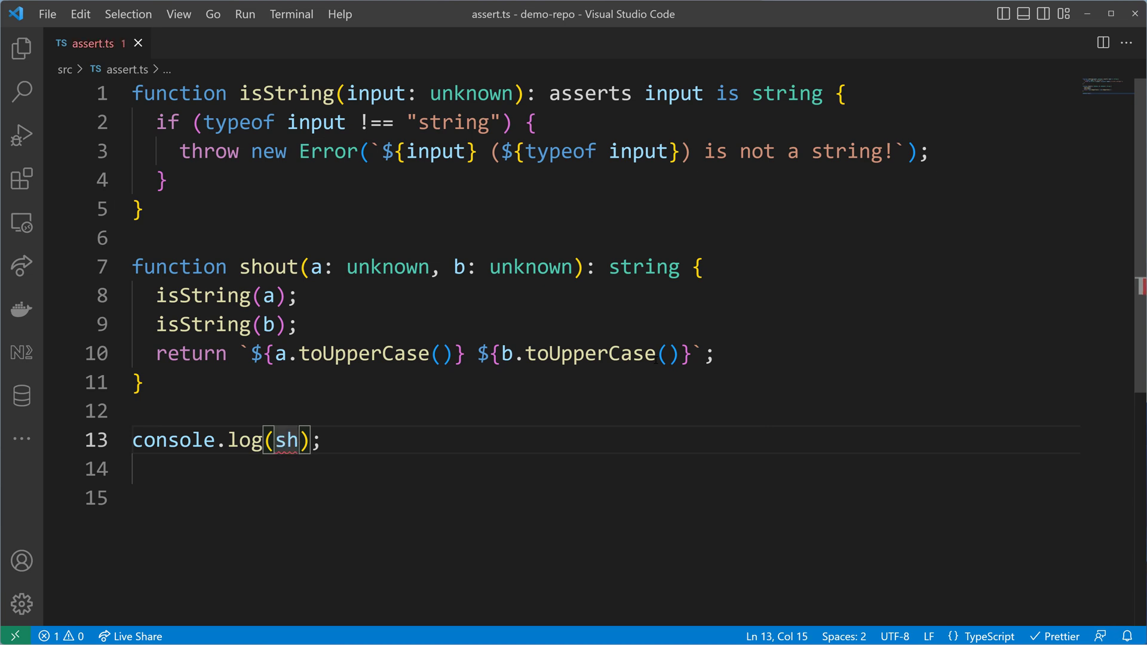
text(ot)
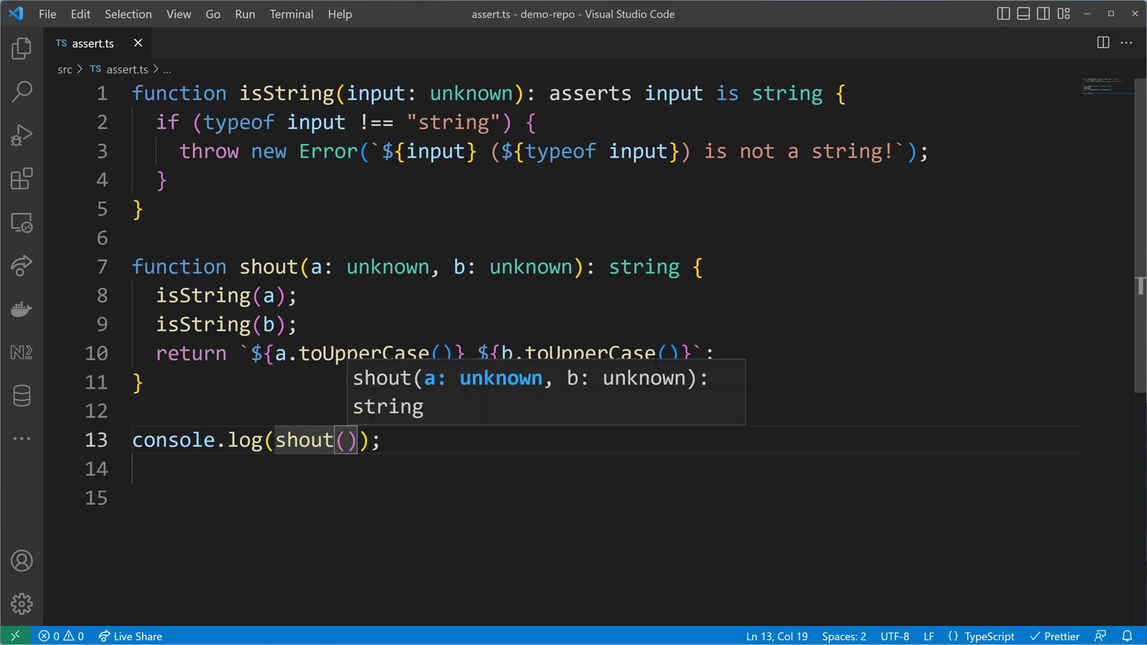
text("Be")
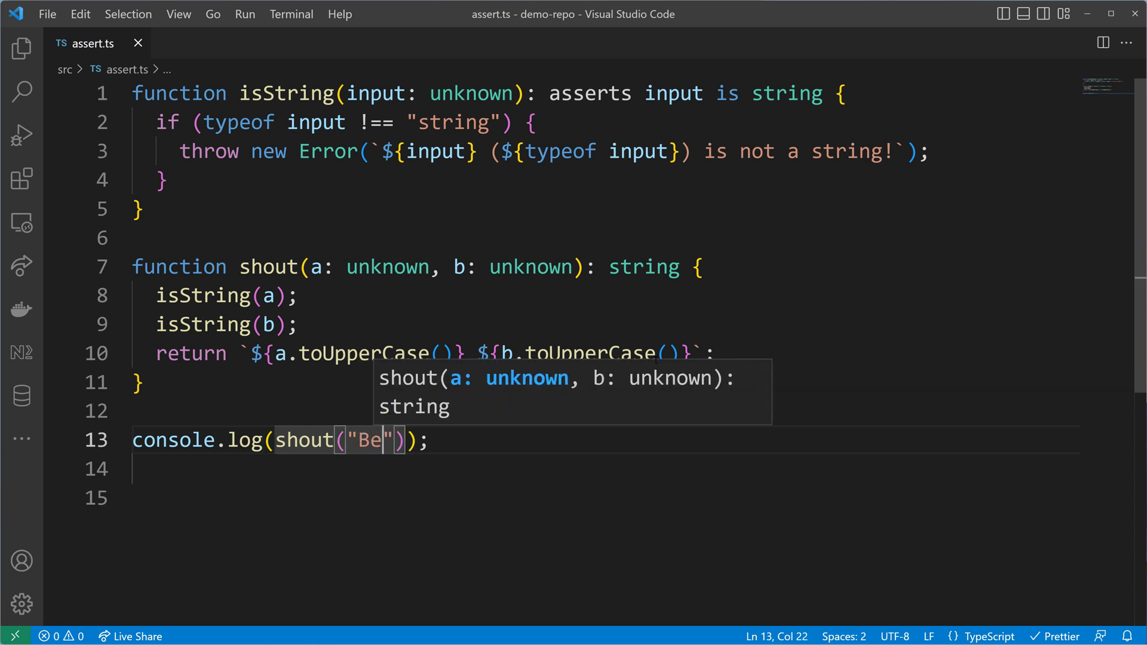
text(nny", "N)
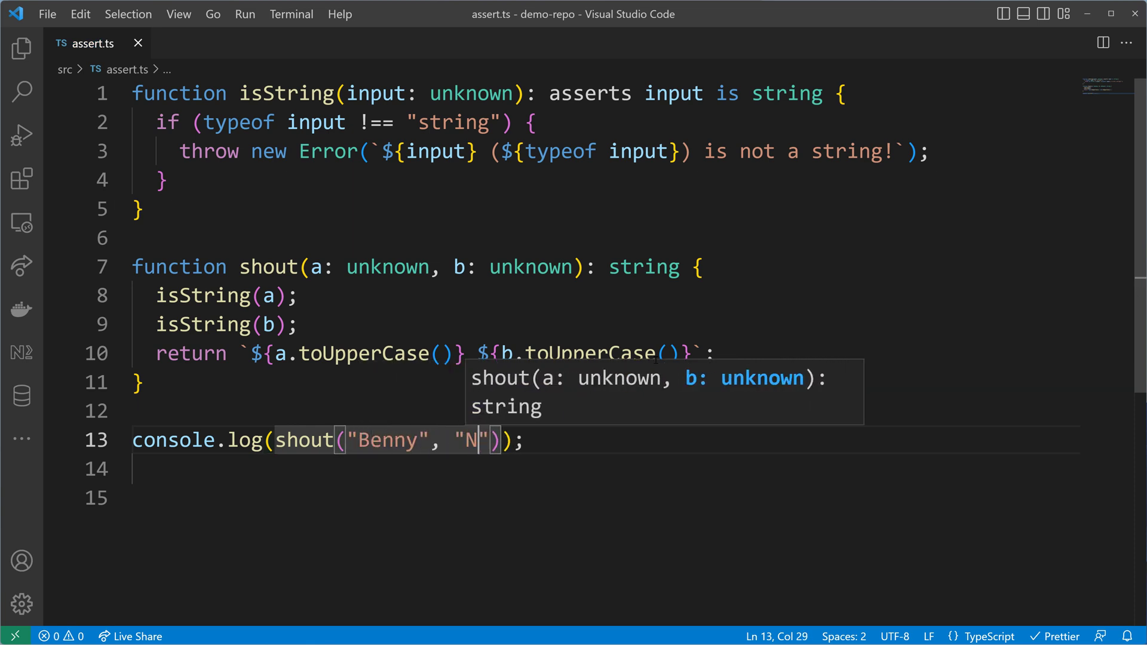
text(eugebauer)
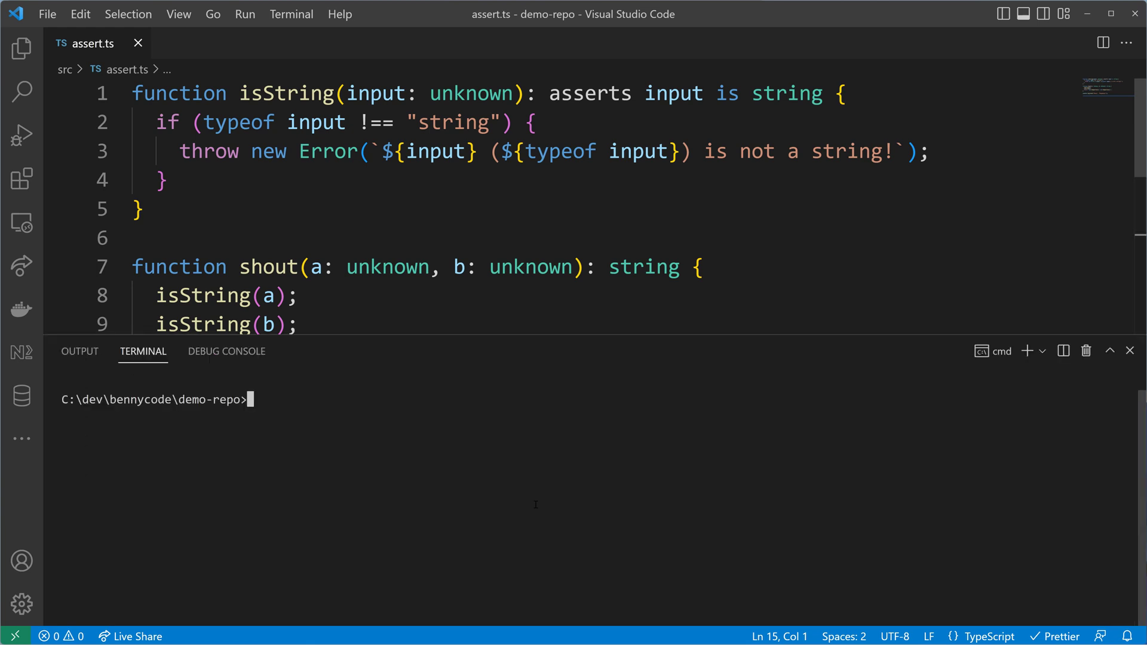
- Run npx ts-node ./src/assert.ts in the terminal, printing BENNY NEUGEBAUER
text(npx)
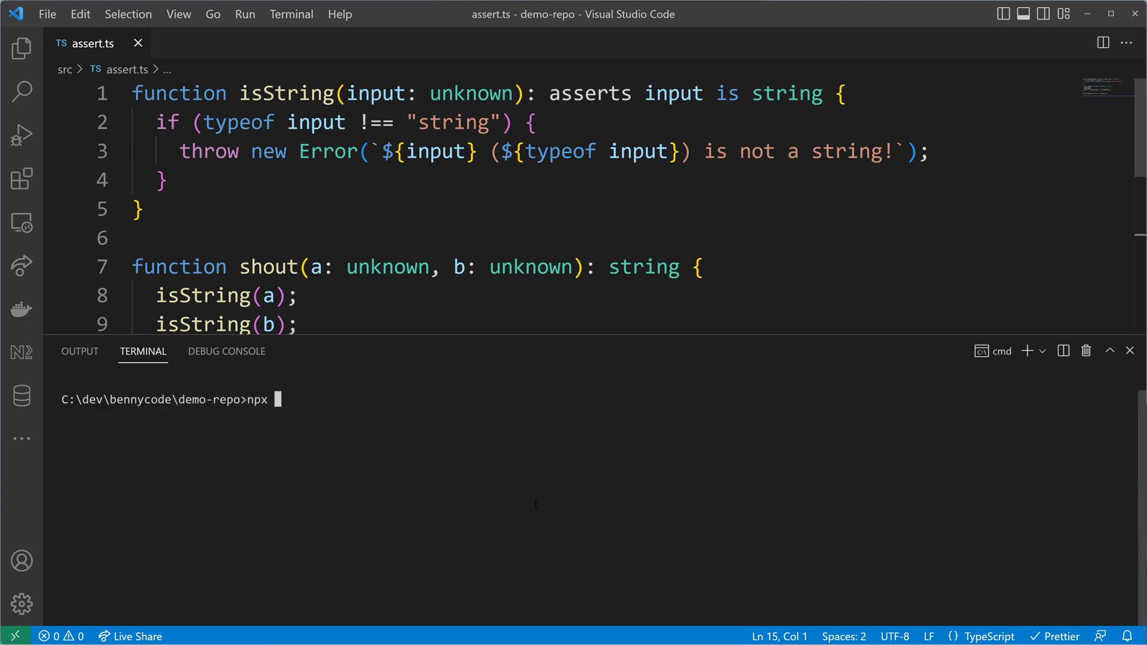
text(ts-node ./src)
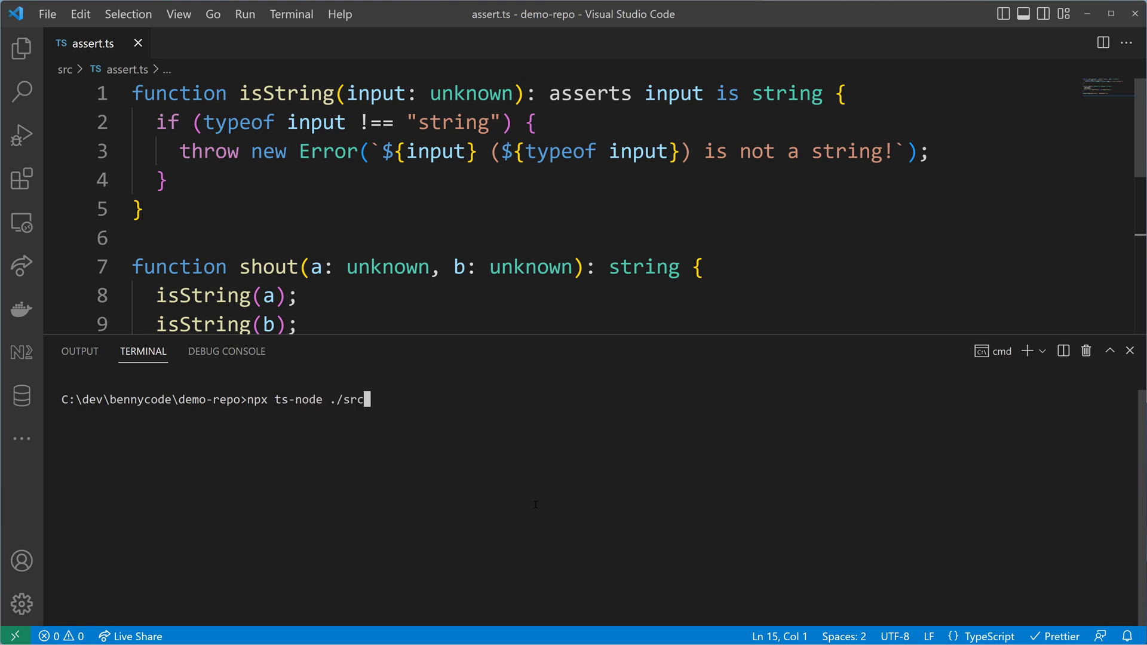
text(assert.ts)
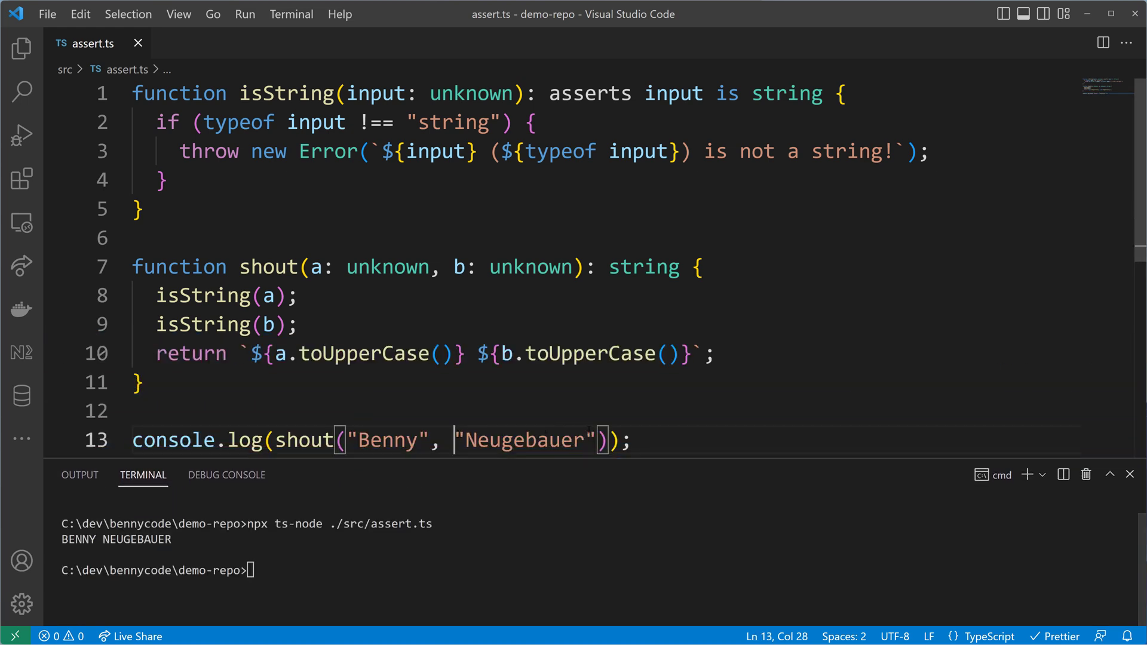
- Replace the second argument with 72, rerun assert.ts, and highlight the resulting error
double_click(524, 439)
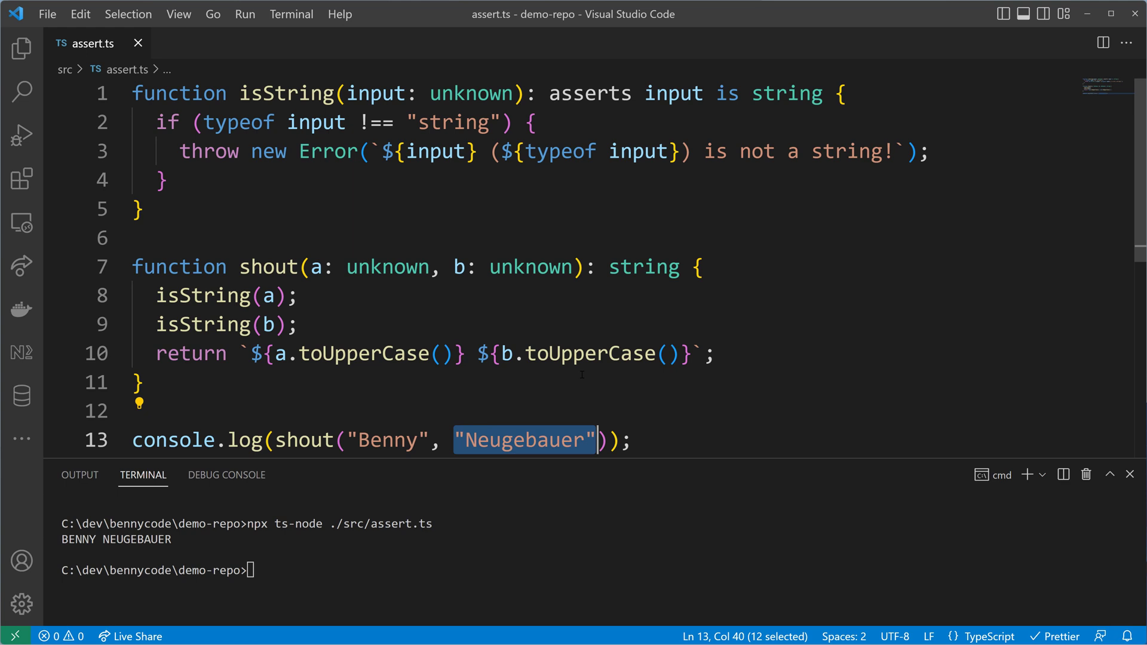
text(72)
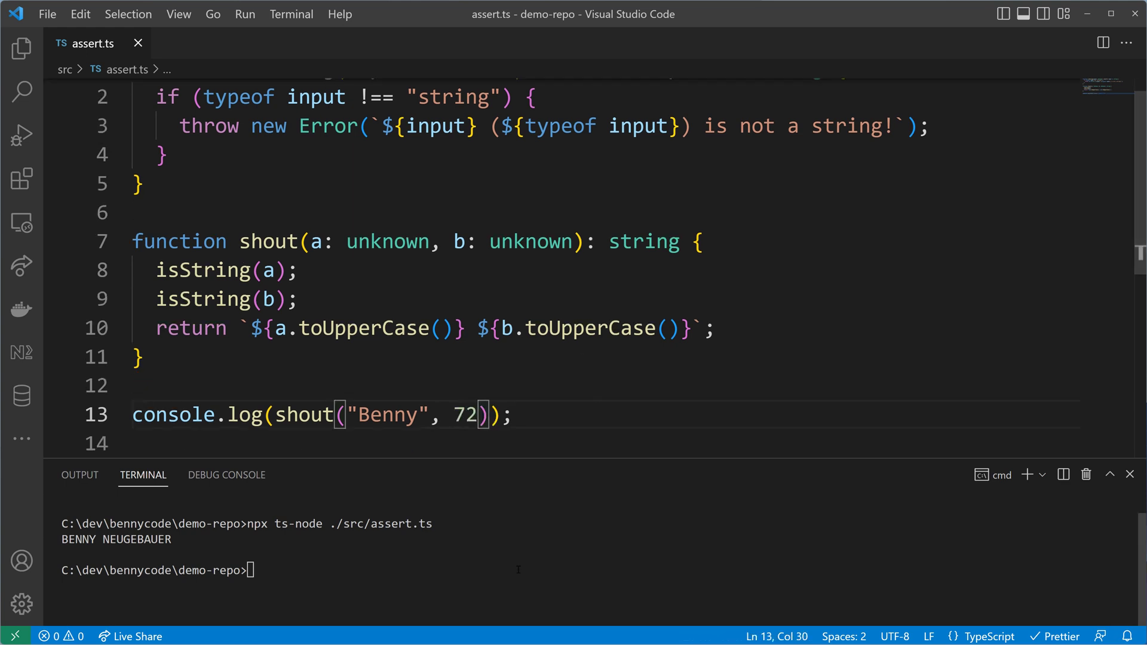
text(npx ts-node ./src/assert.ts)
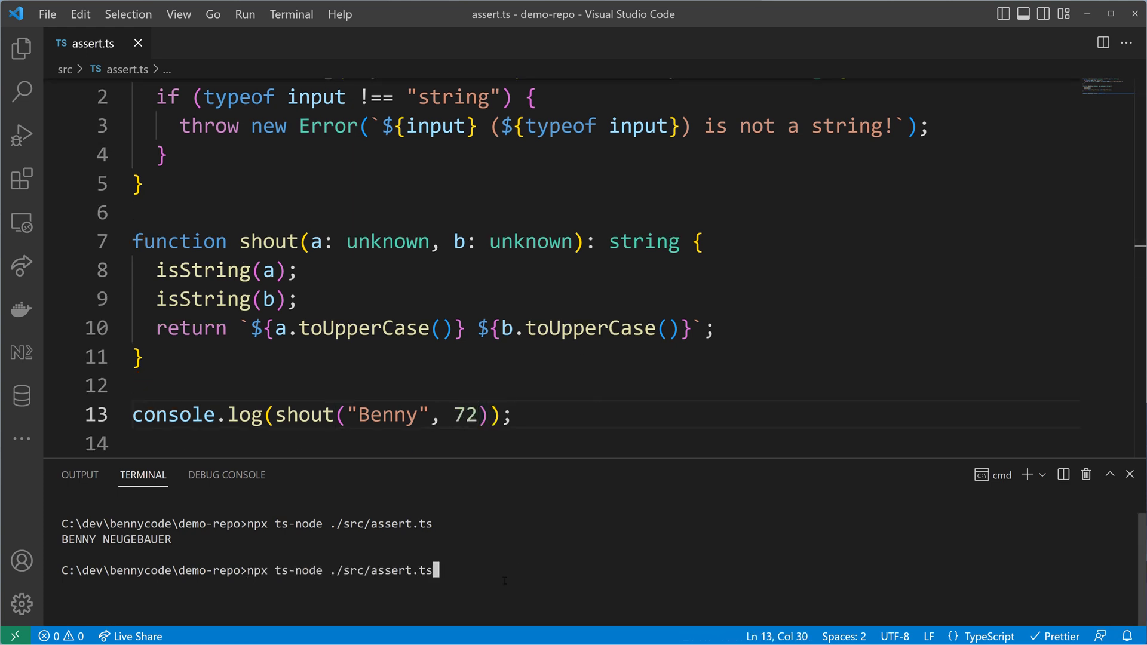
key(Enter)
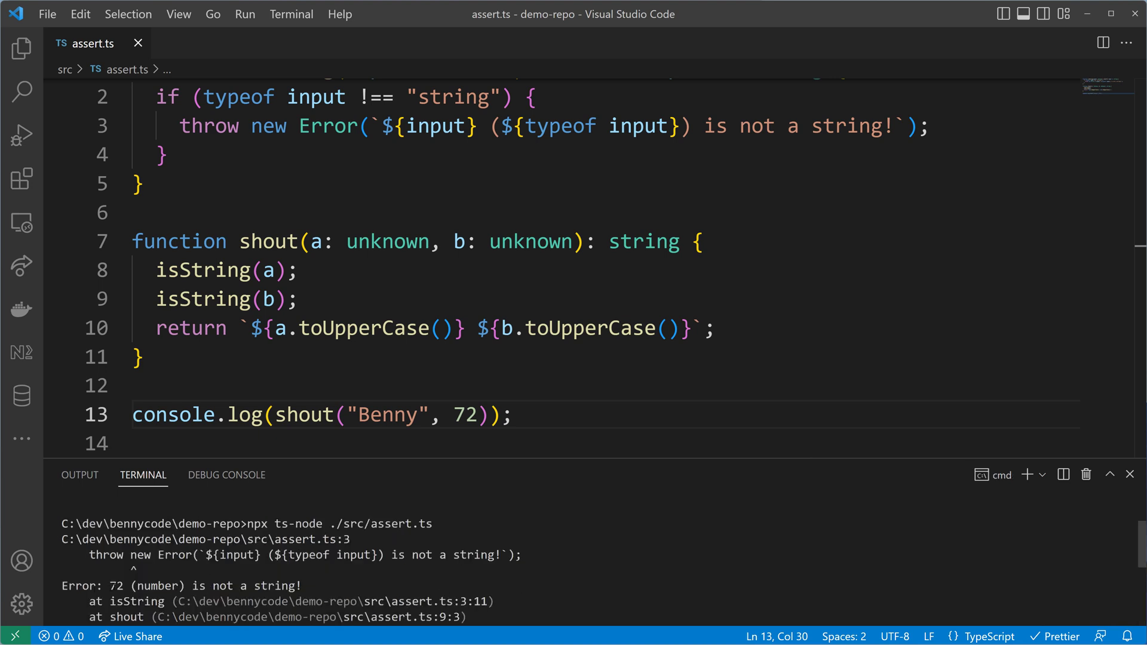
drag(108, 585, 301, 586)
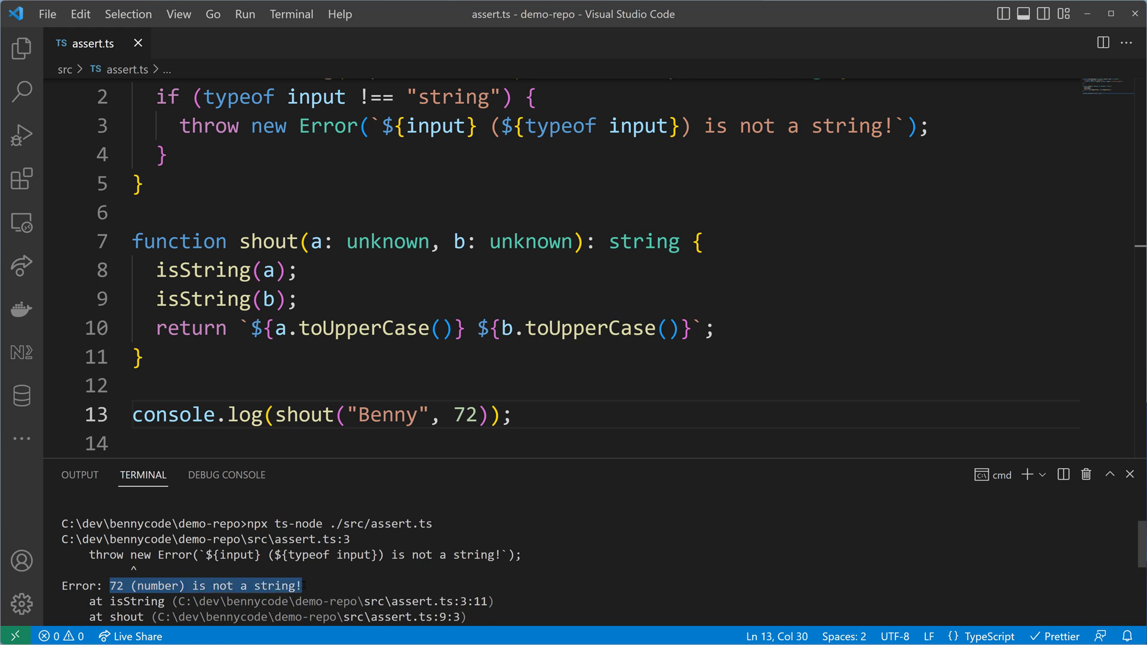